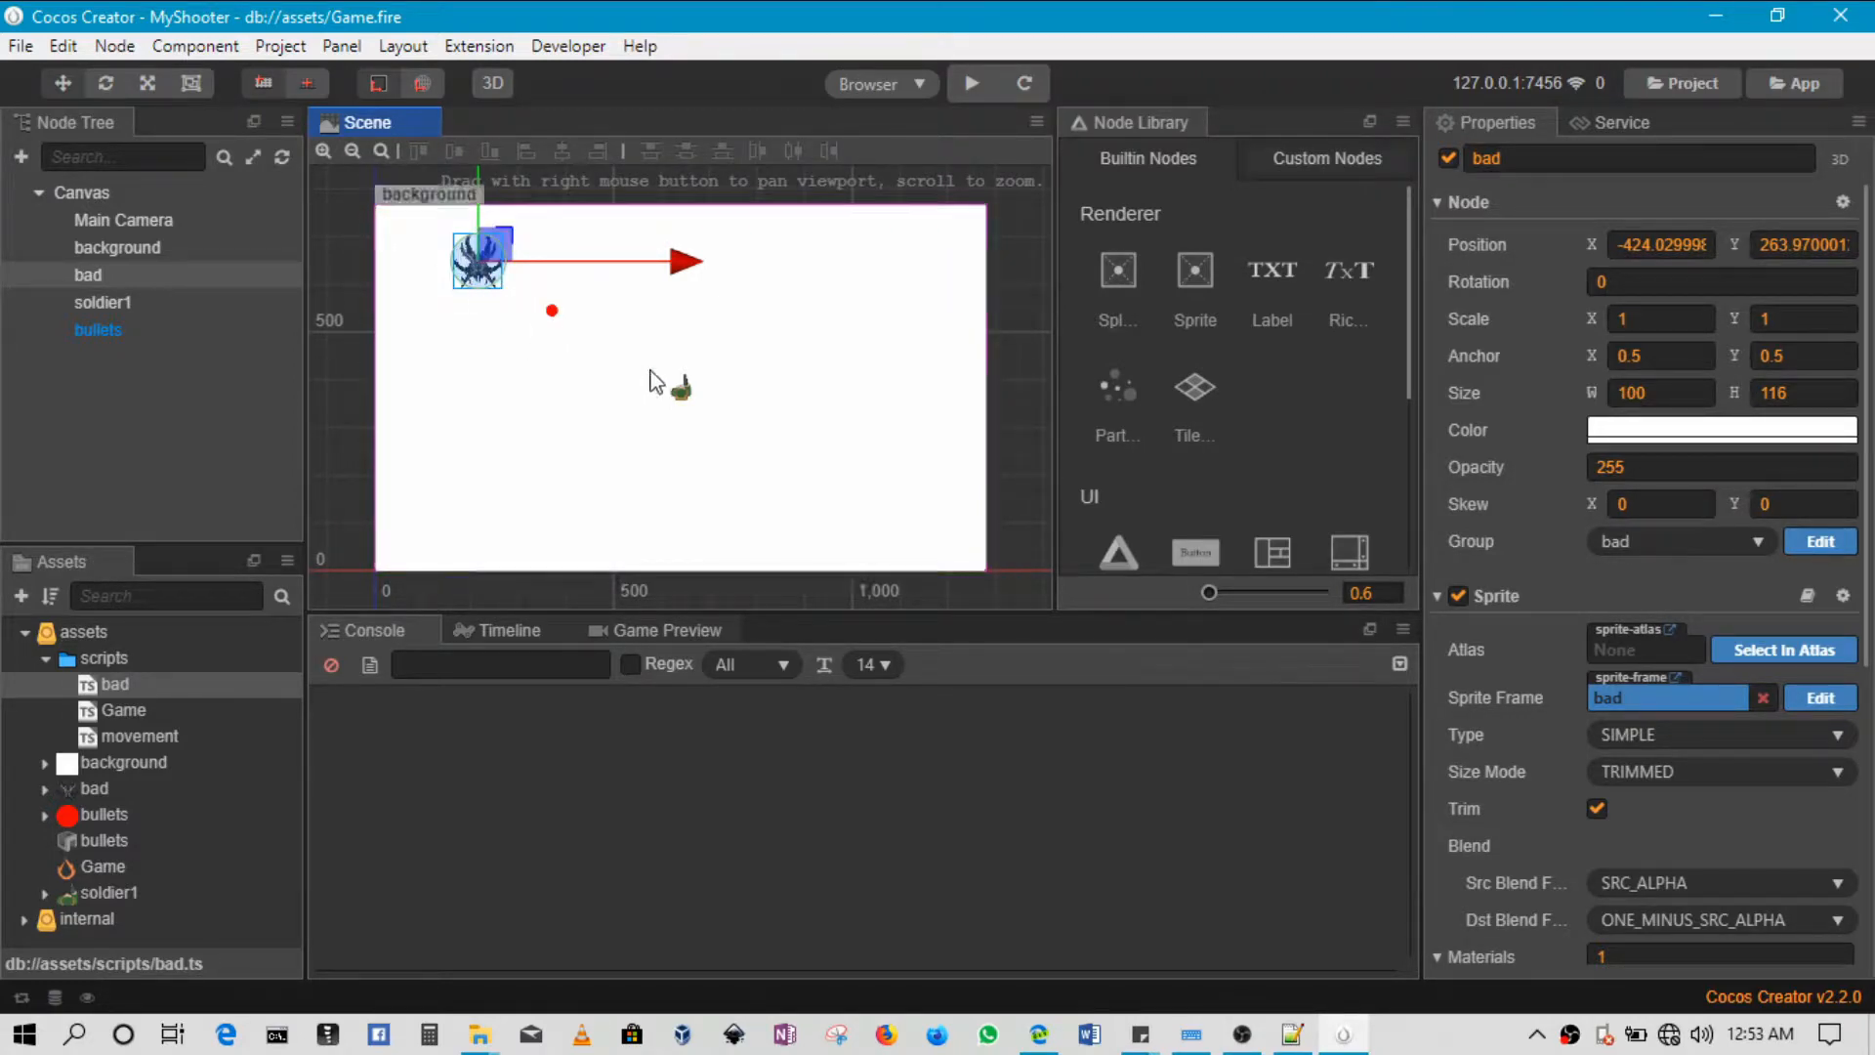
mouse_move(612, 398)
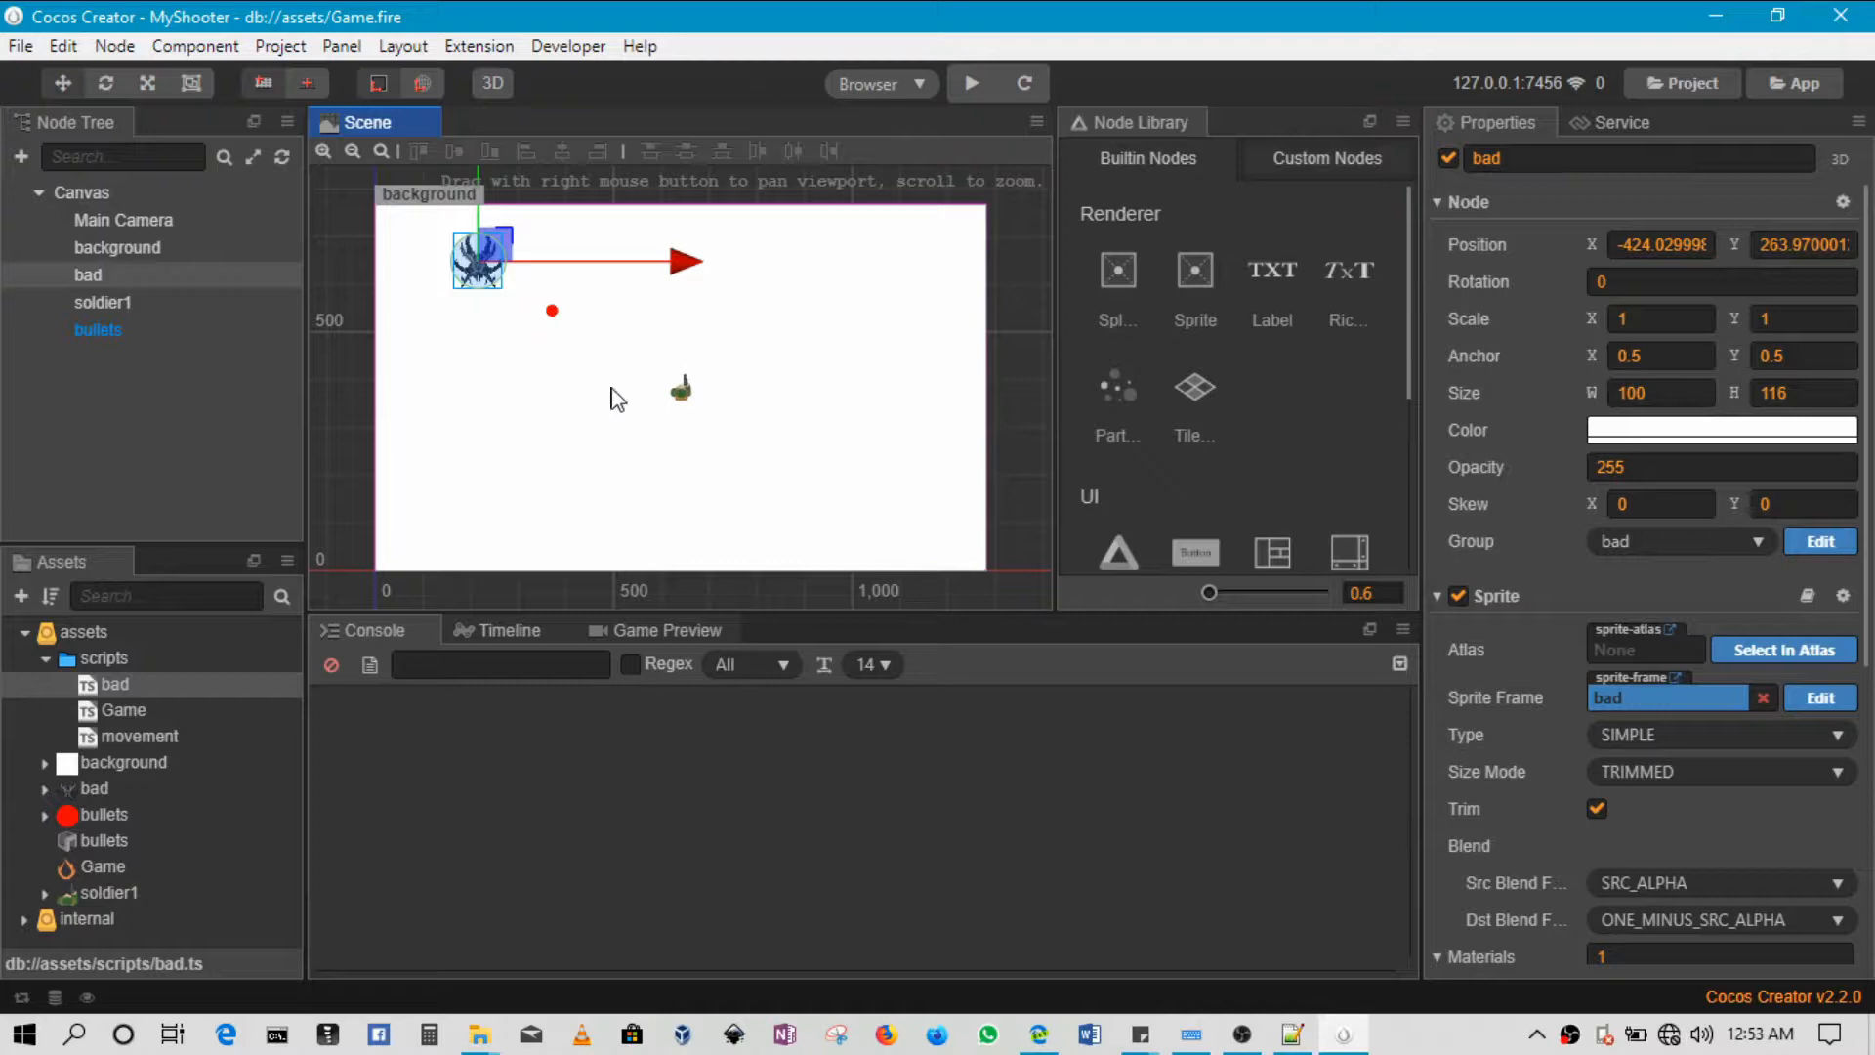
mouse_move(856, 328)
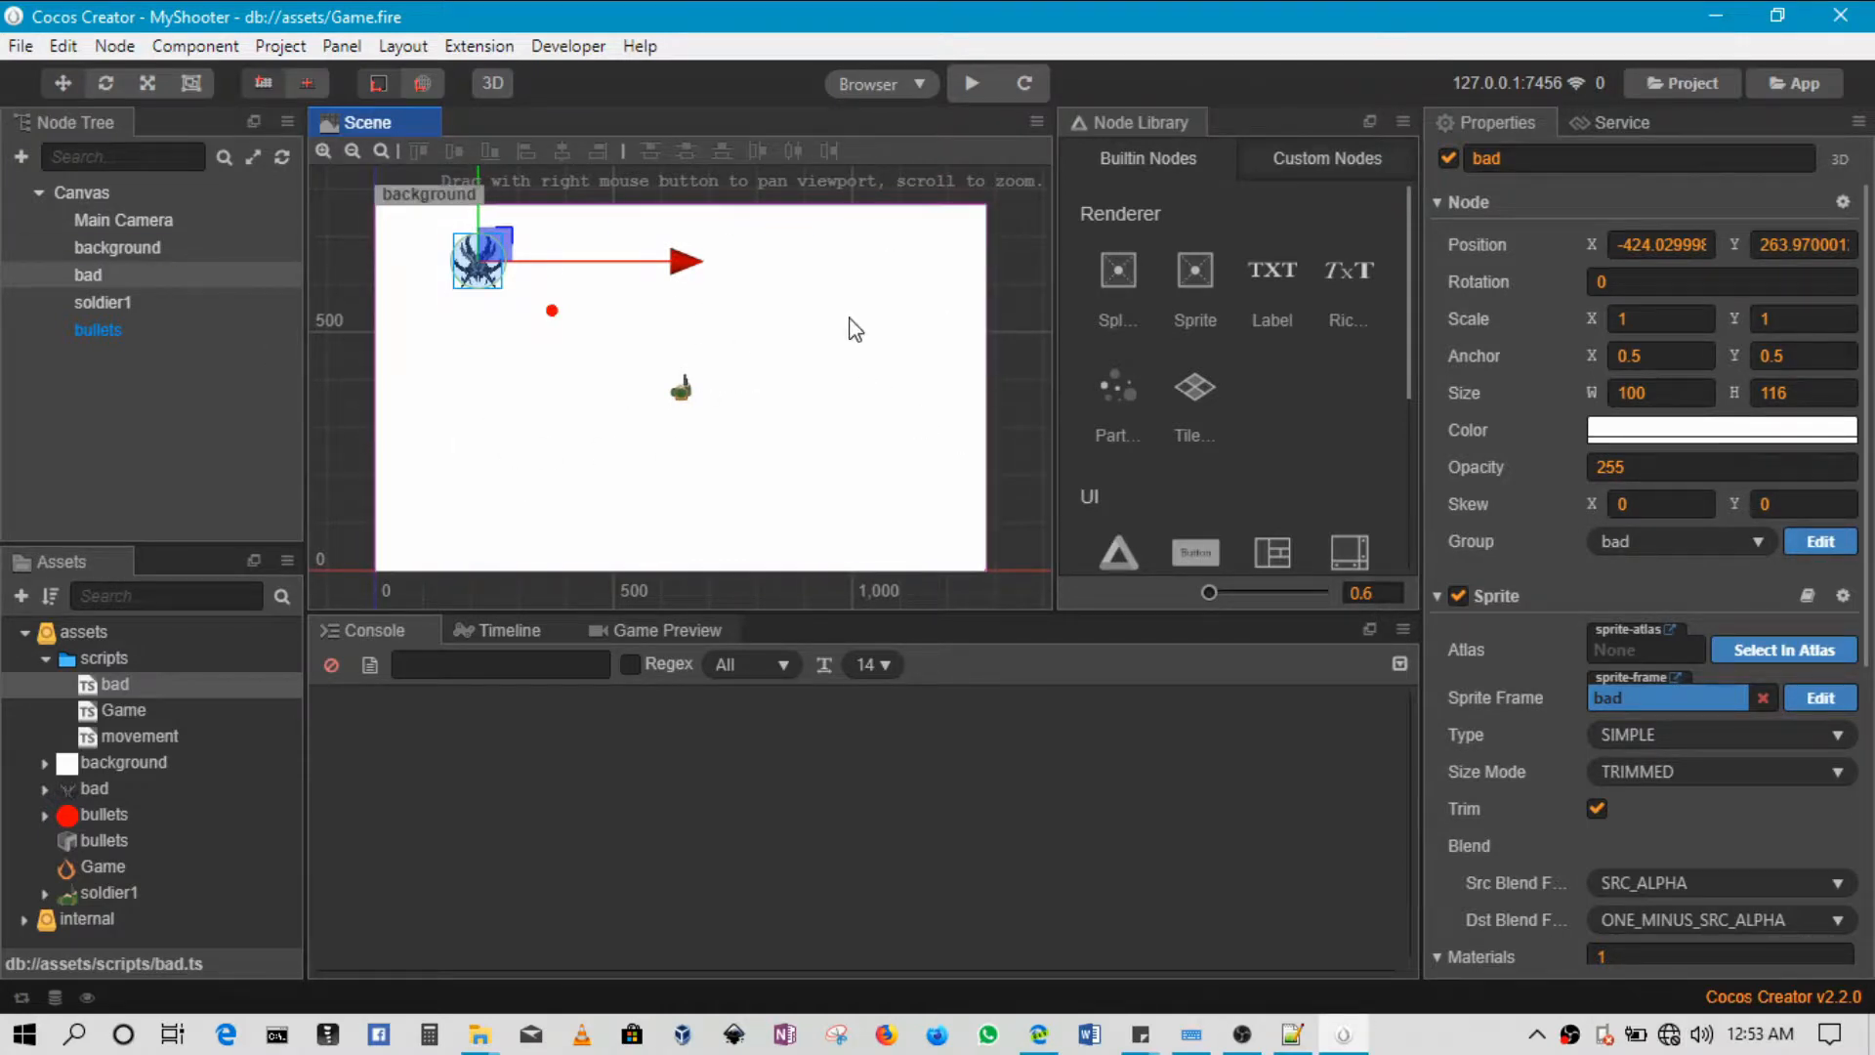
mouse_move(721, 553)
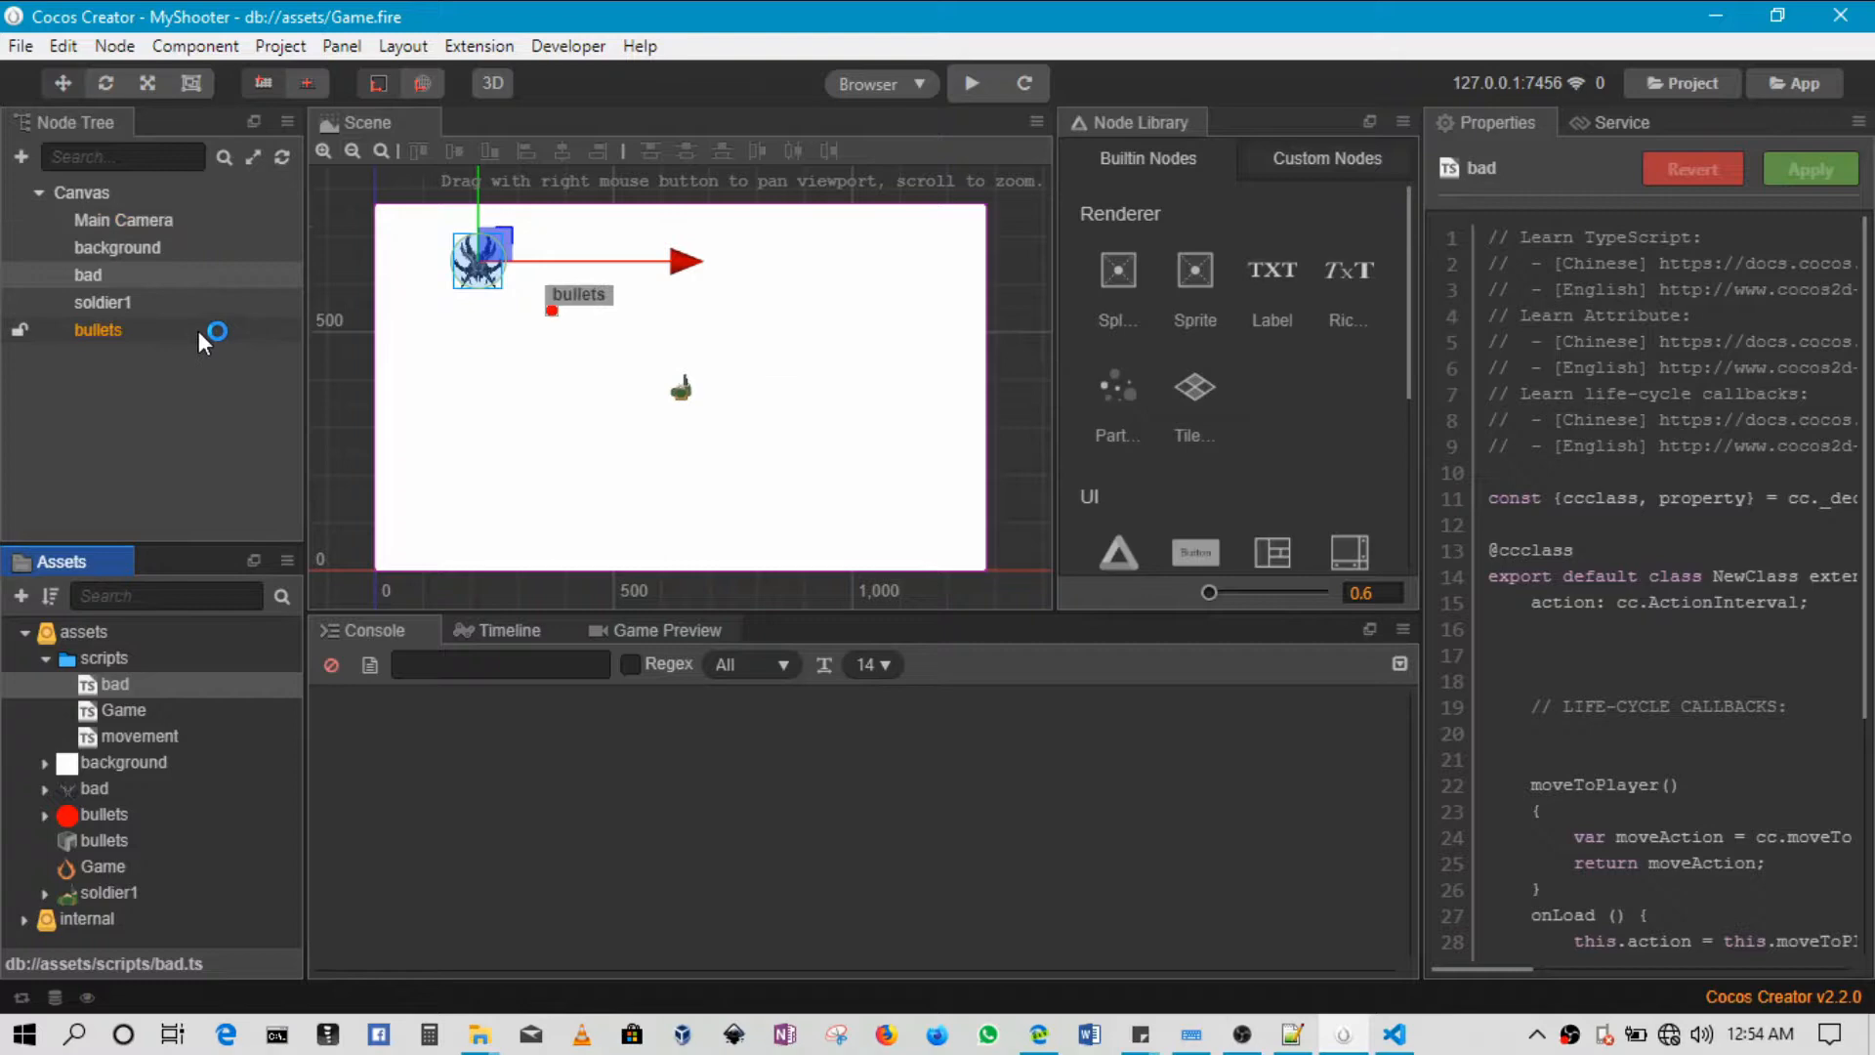
Confirm soldier1's polygon collider has Tag 1 and the bullets prefab's circle collider Tag 2.
click(88, 276)
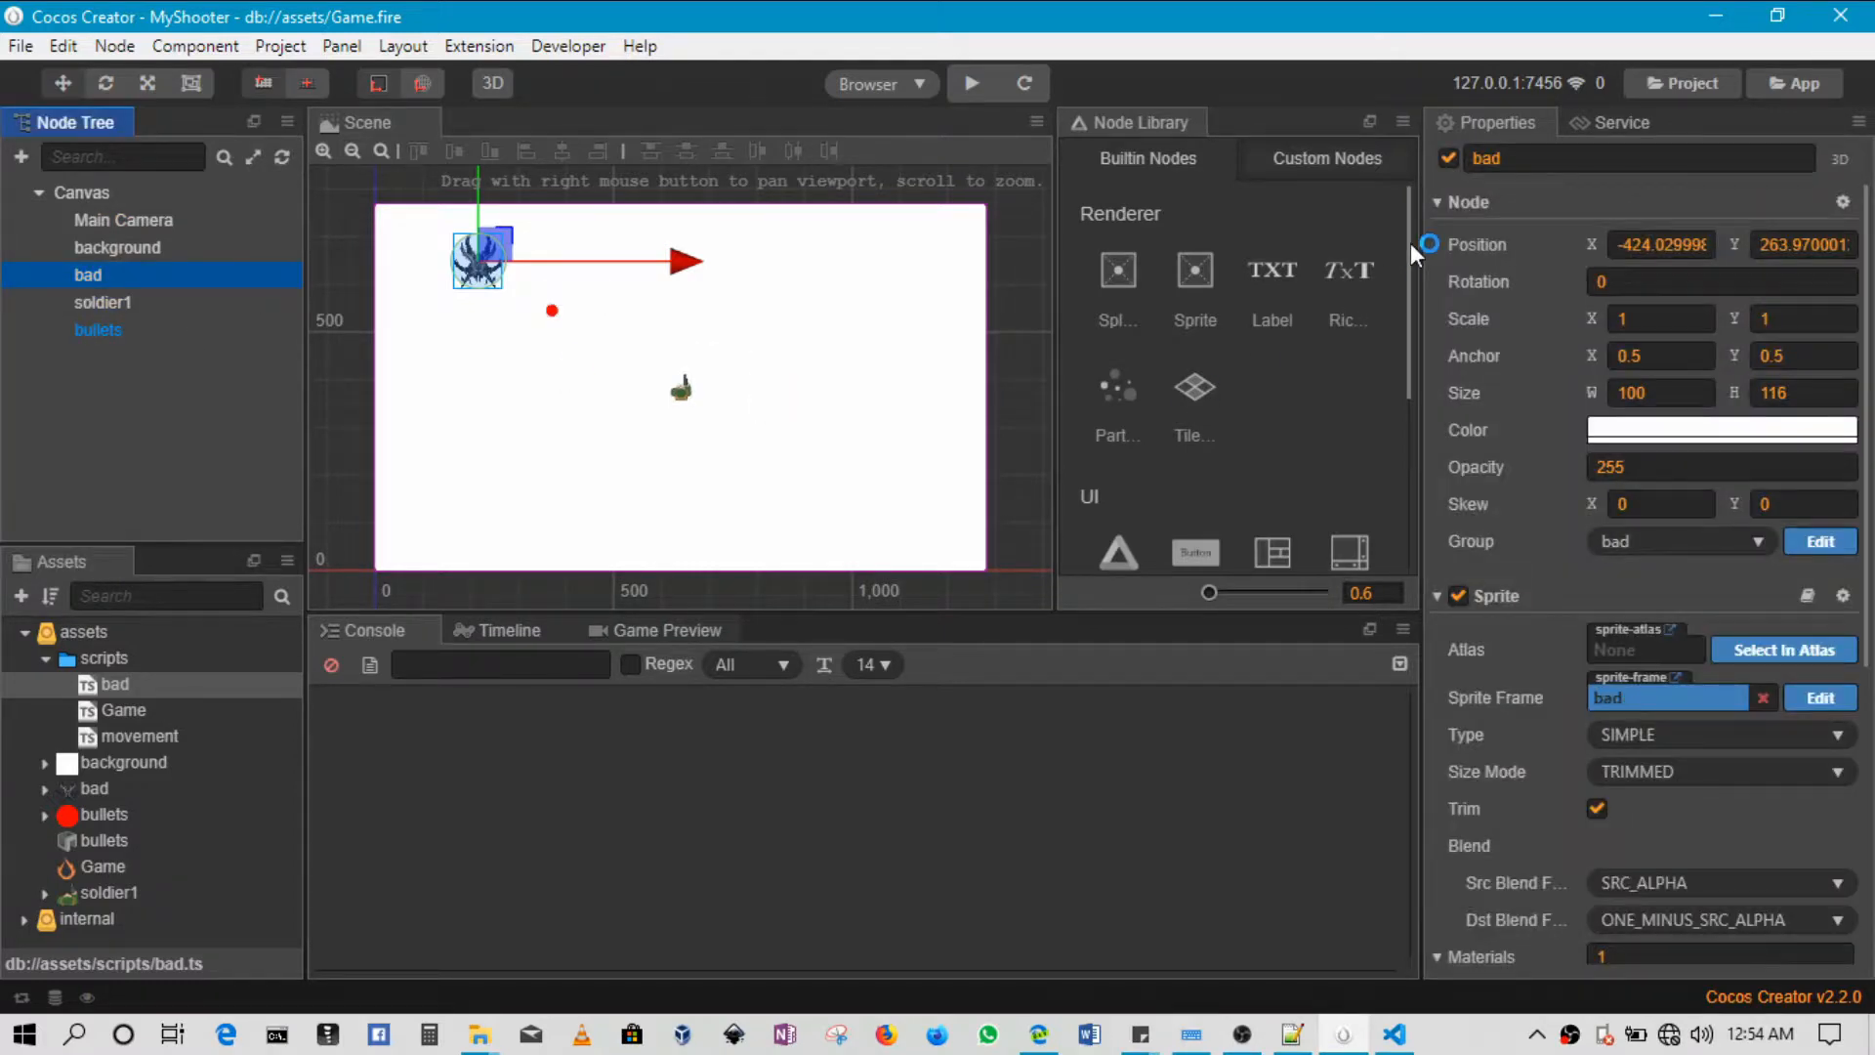
click(1439, 201)
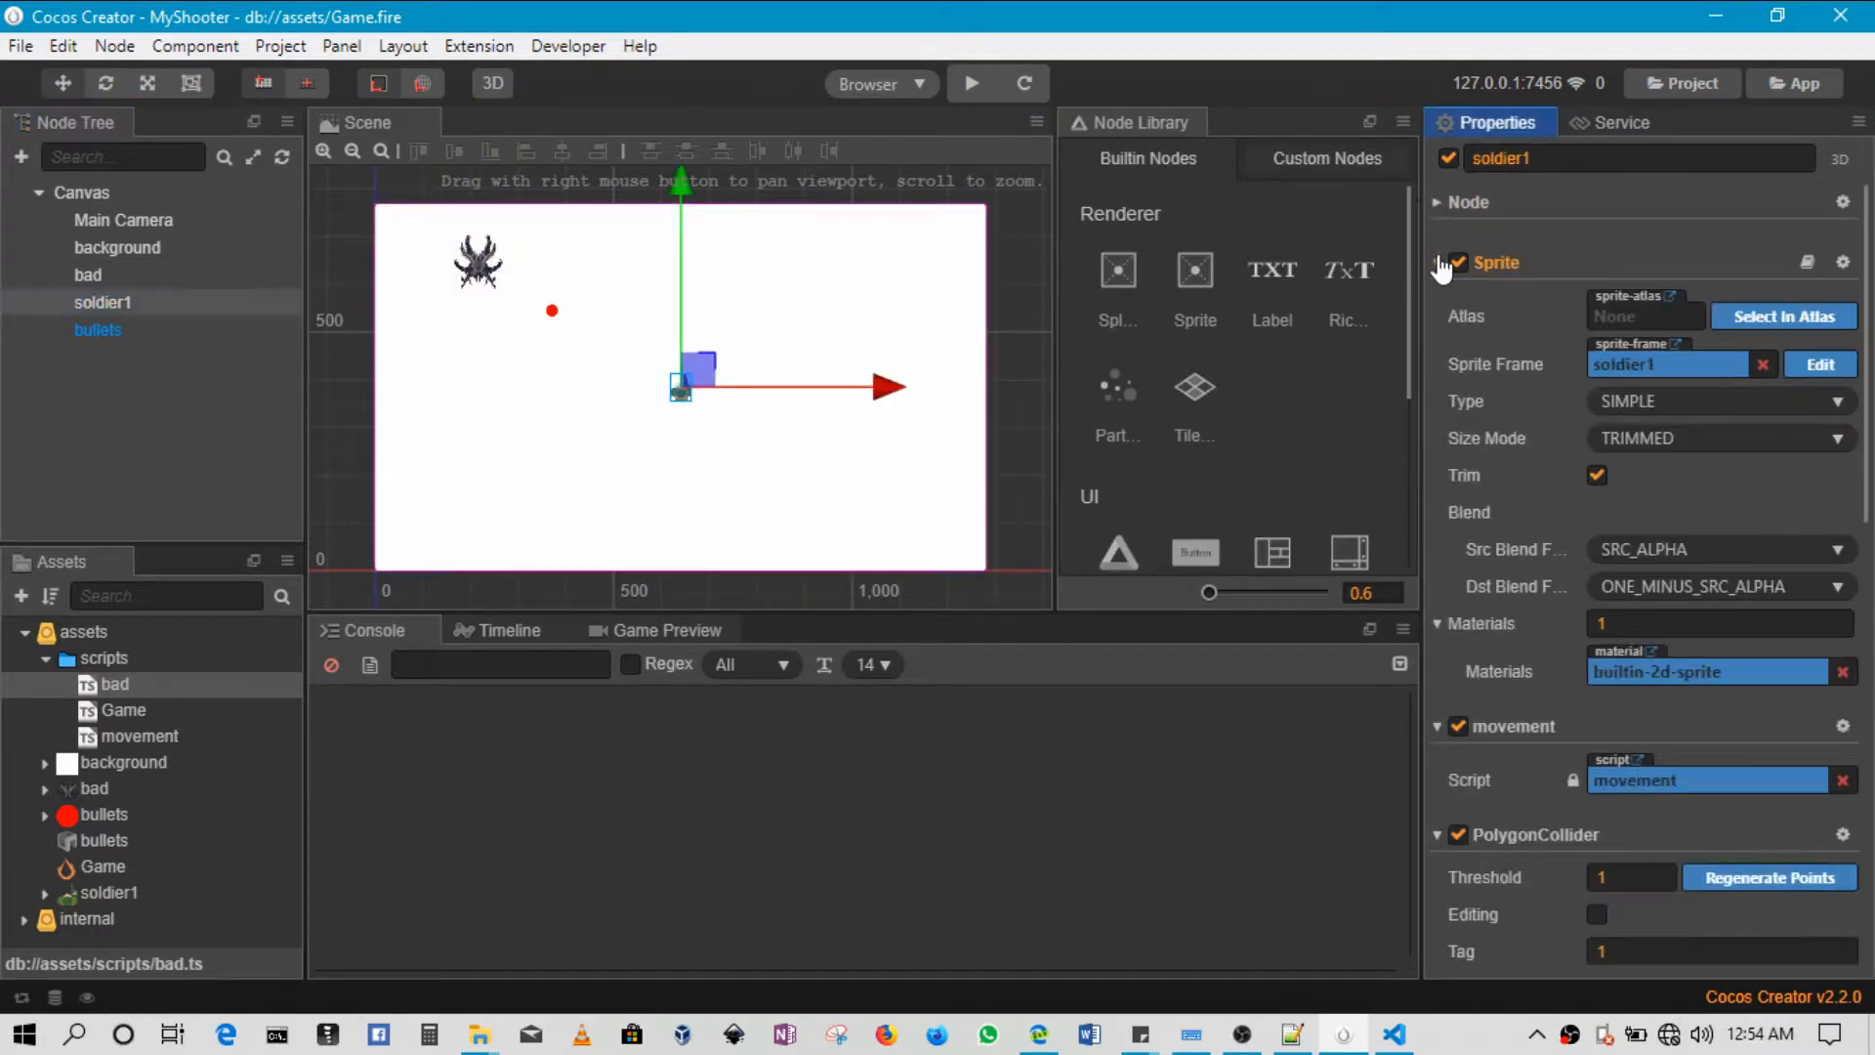
click(1439, 261)
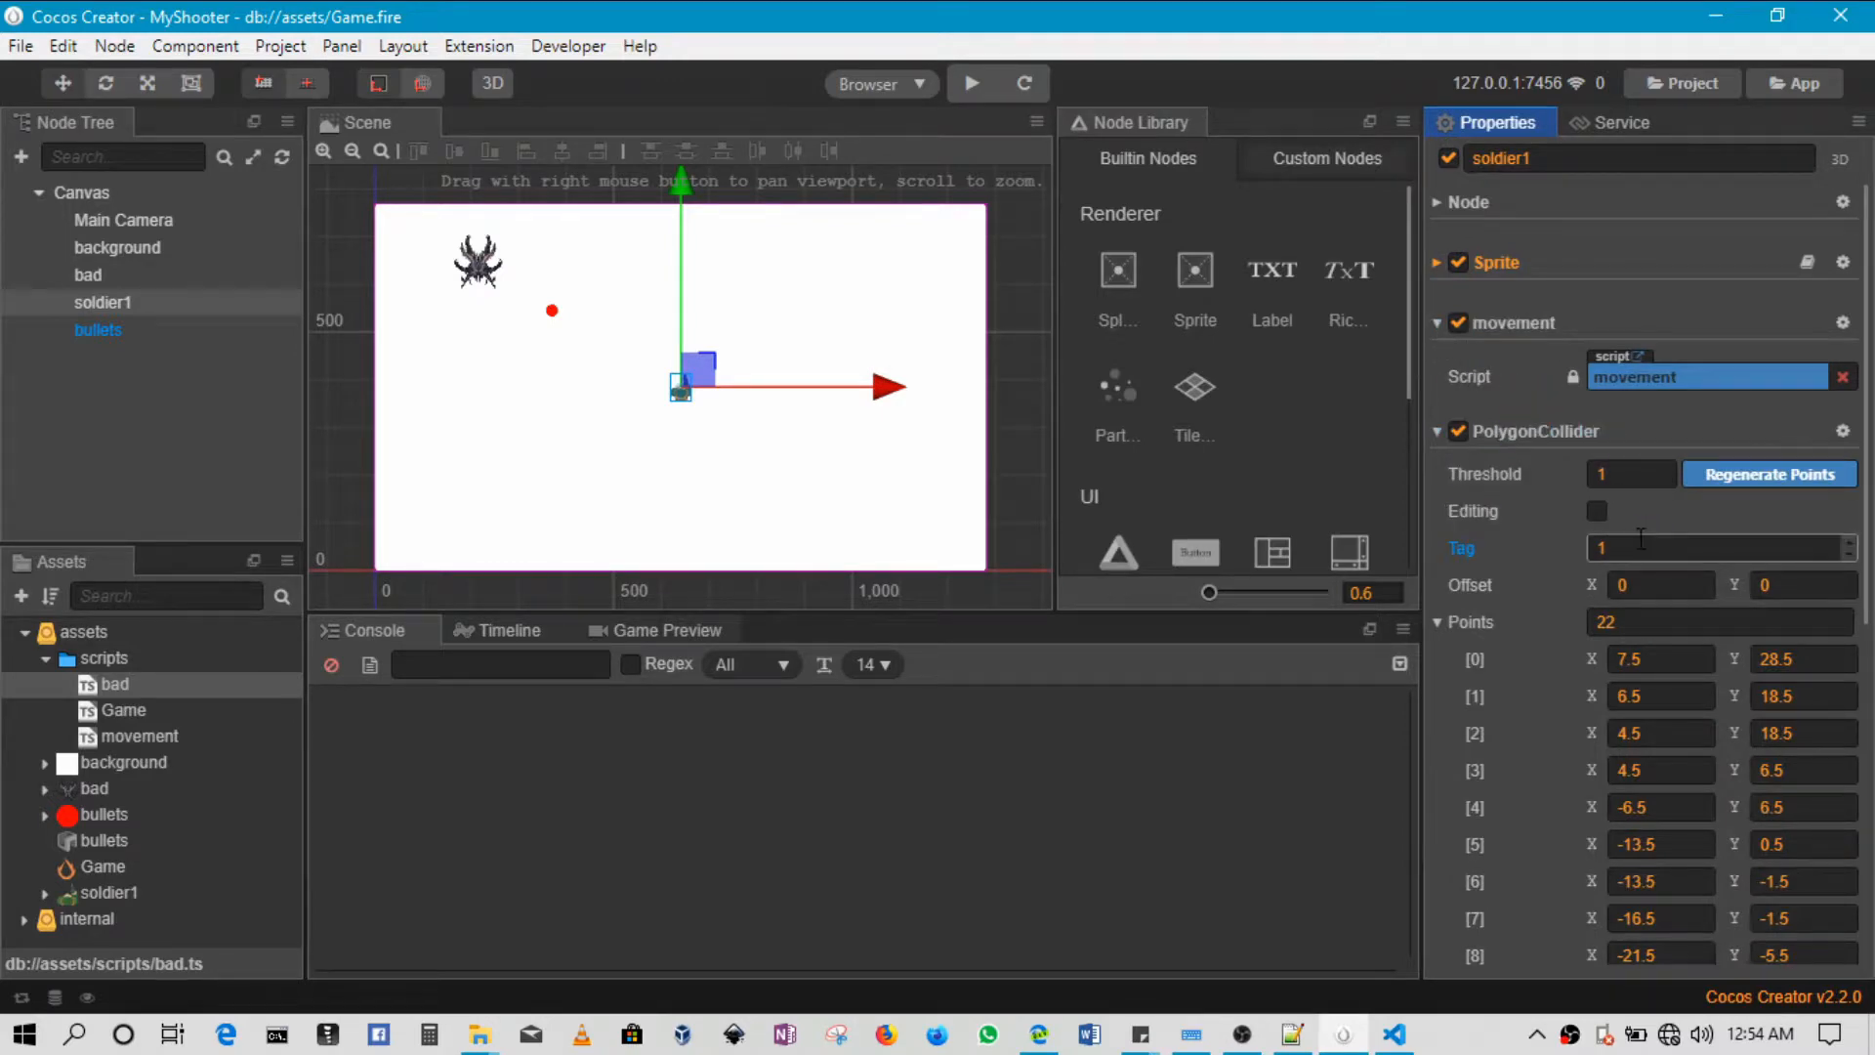
click(98, 330)
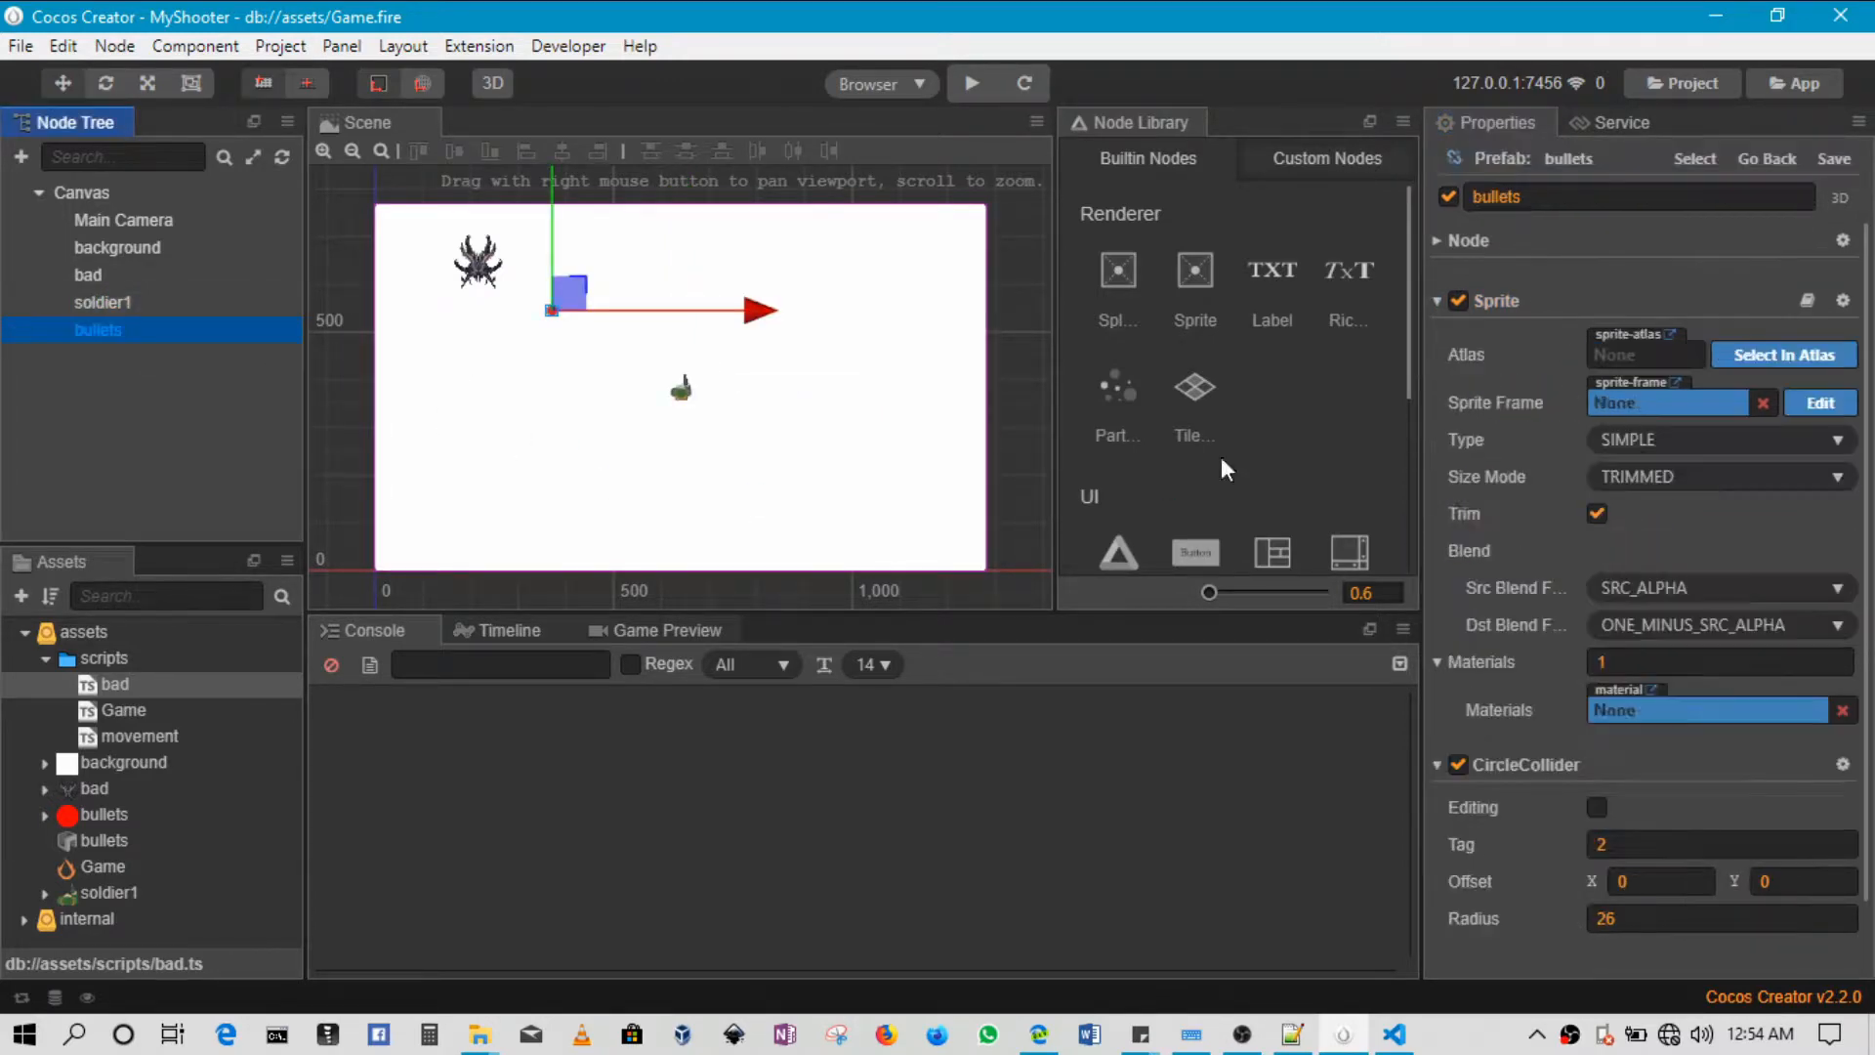
click(1723, 844)
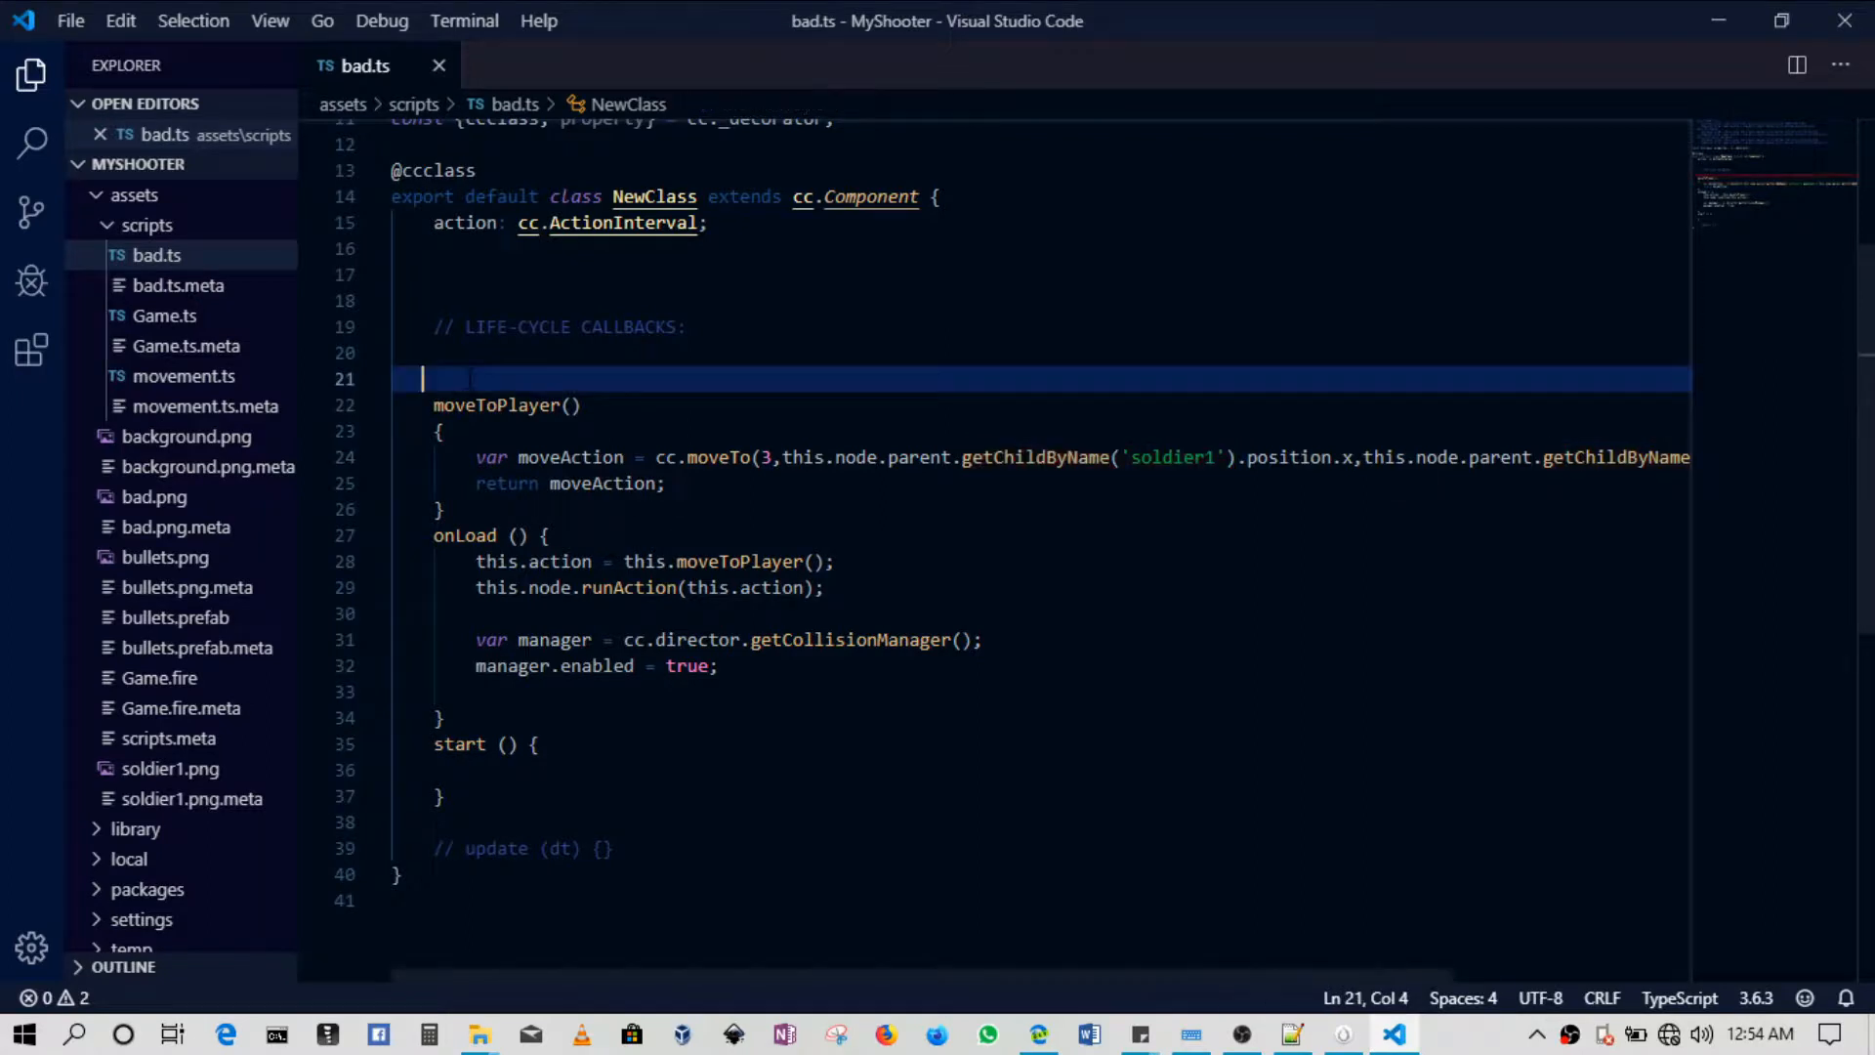
Write an empty onCollisionEnter() method on a new line above moveToPlayer.
key(enter)
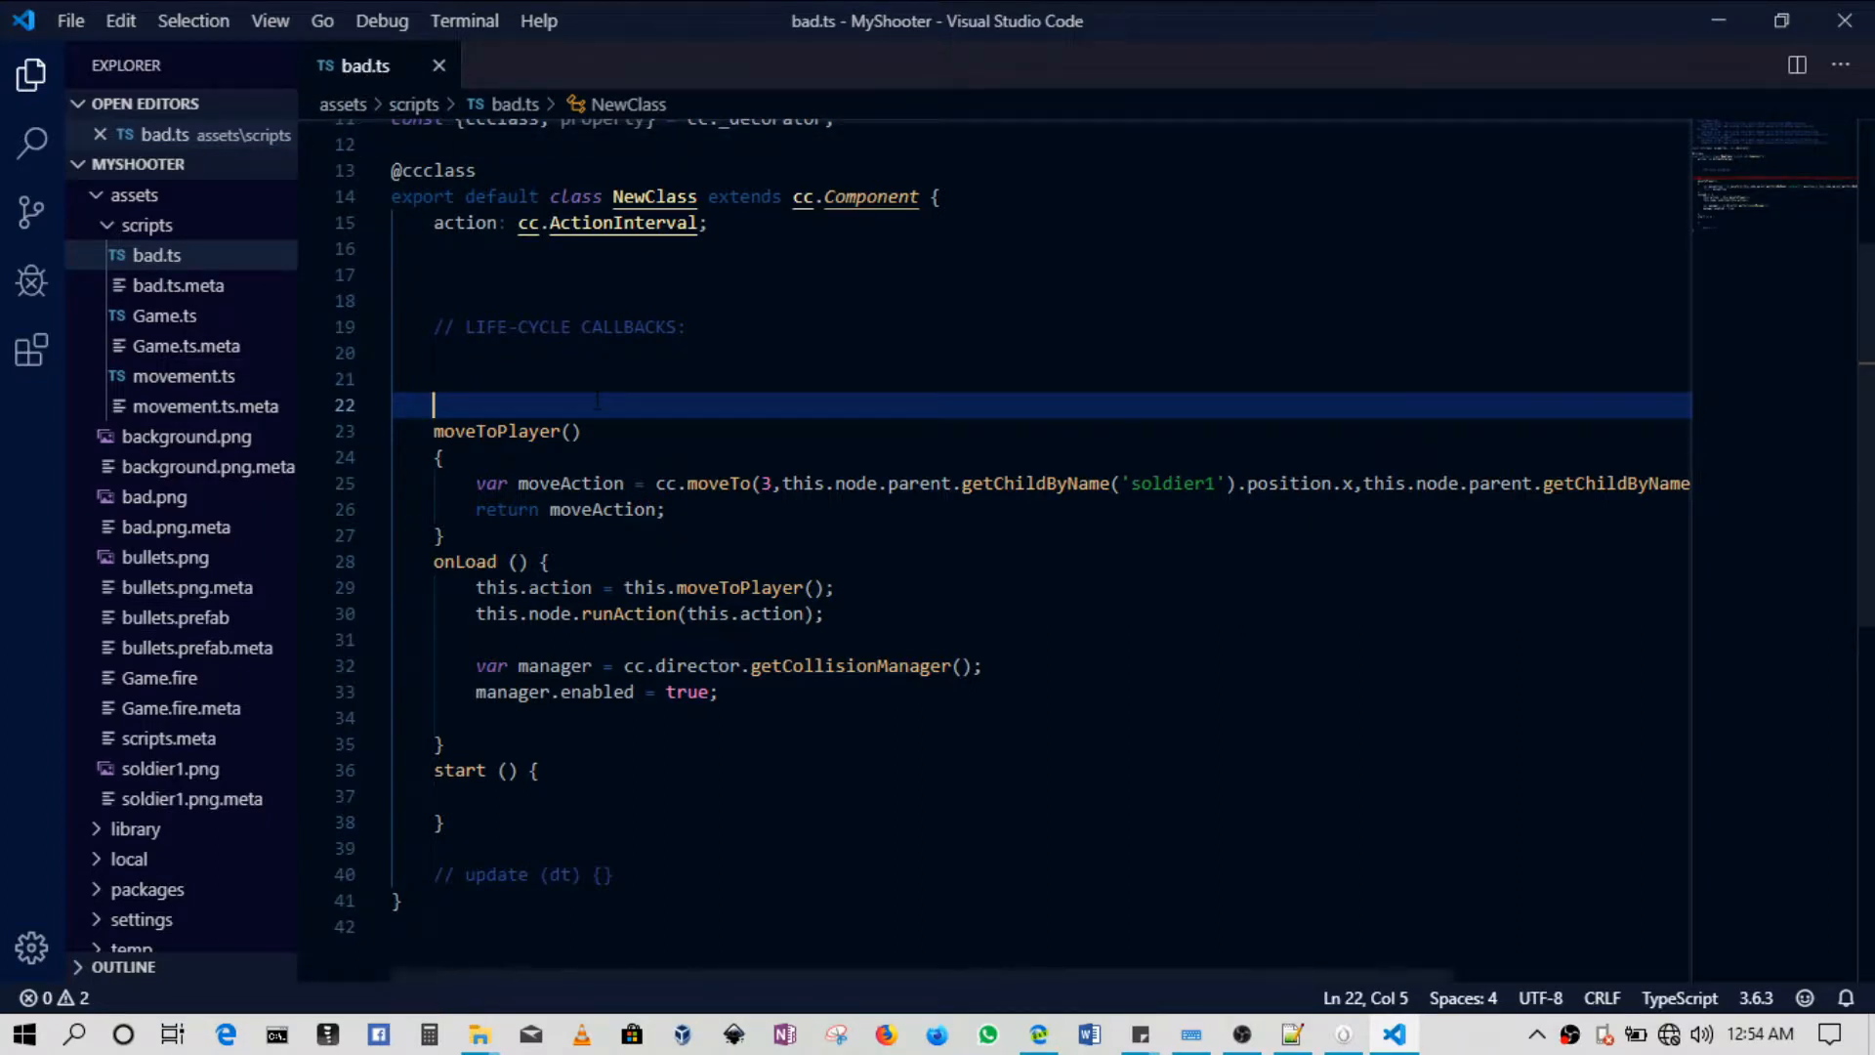
text(onCo)
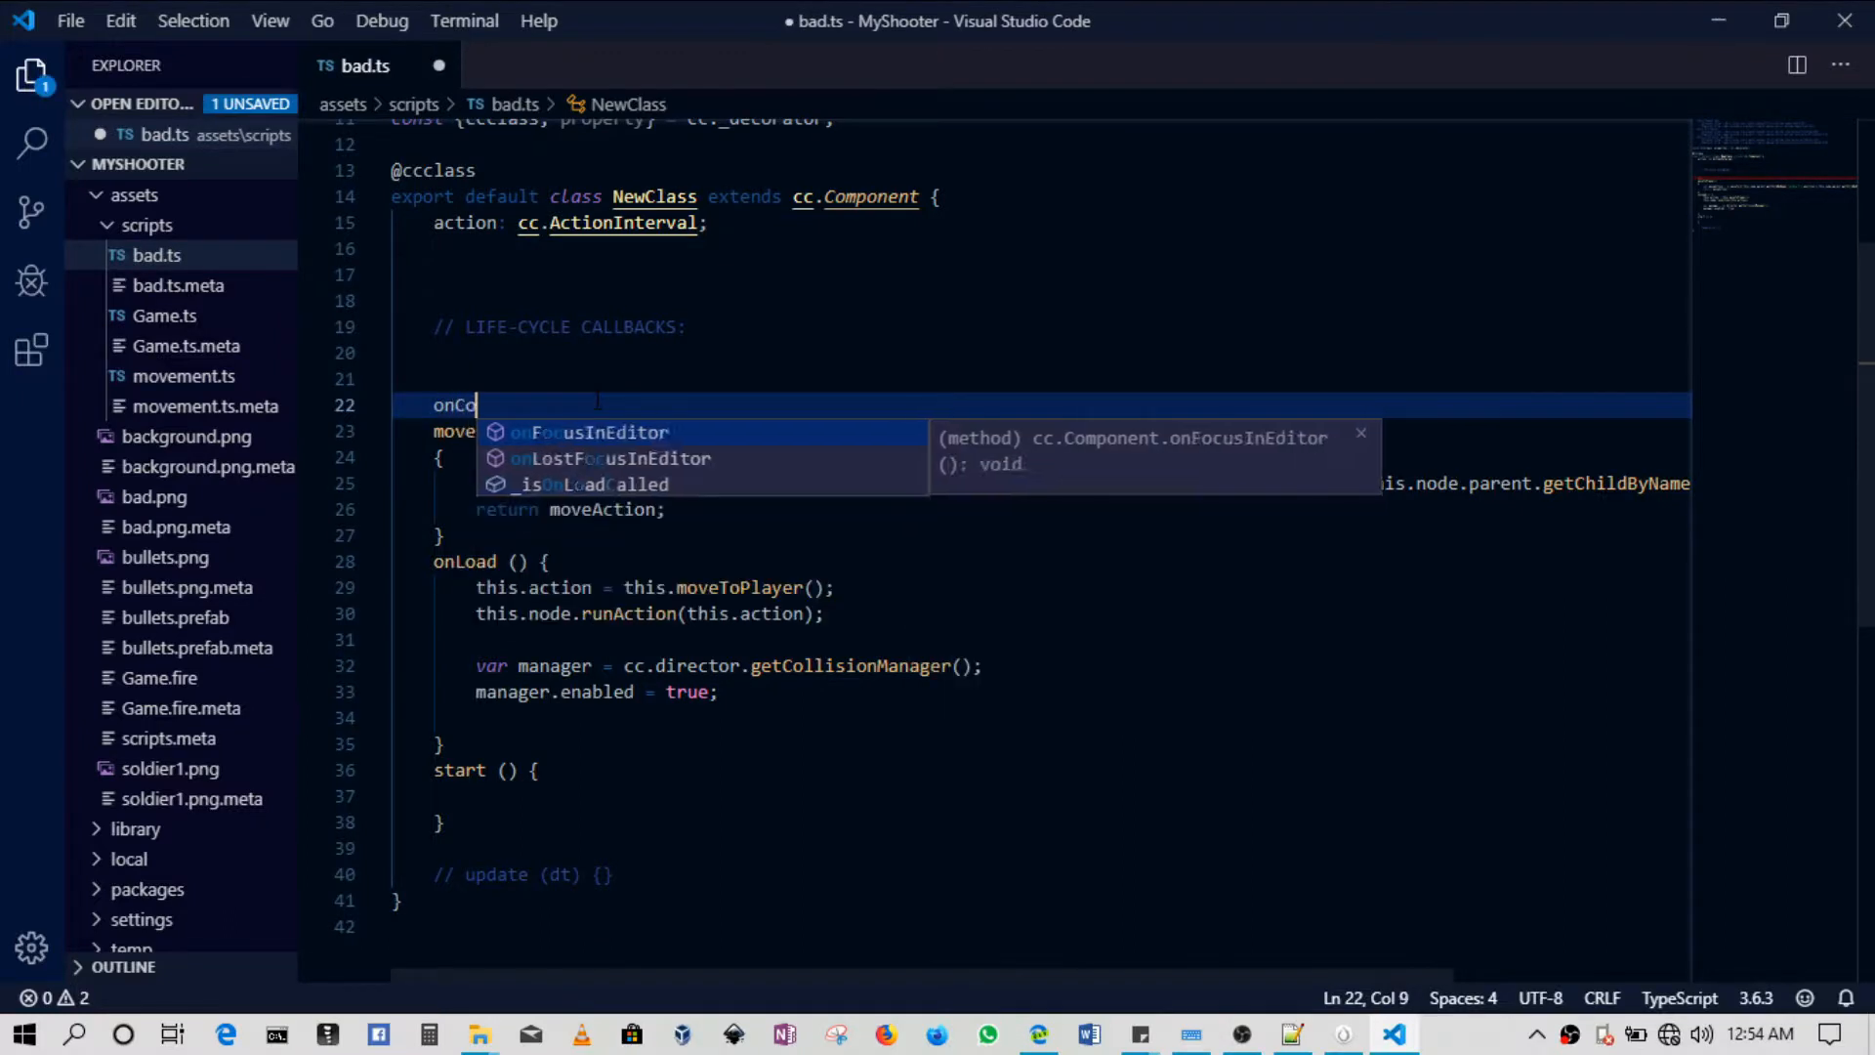
text(llision)
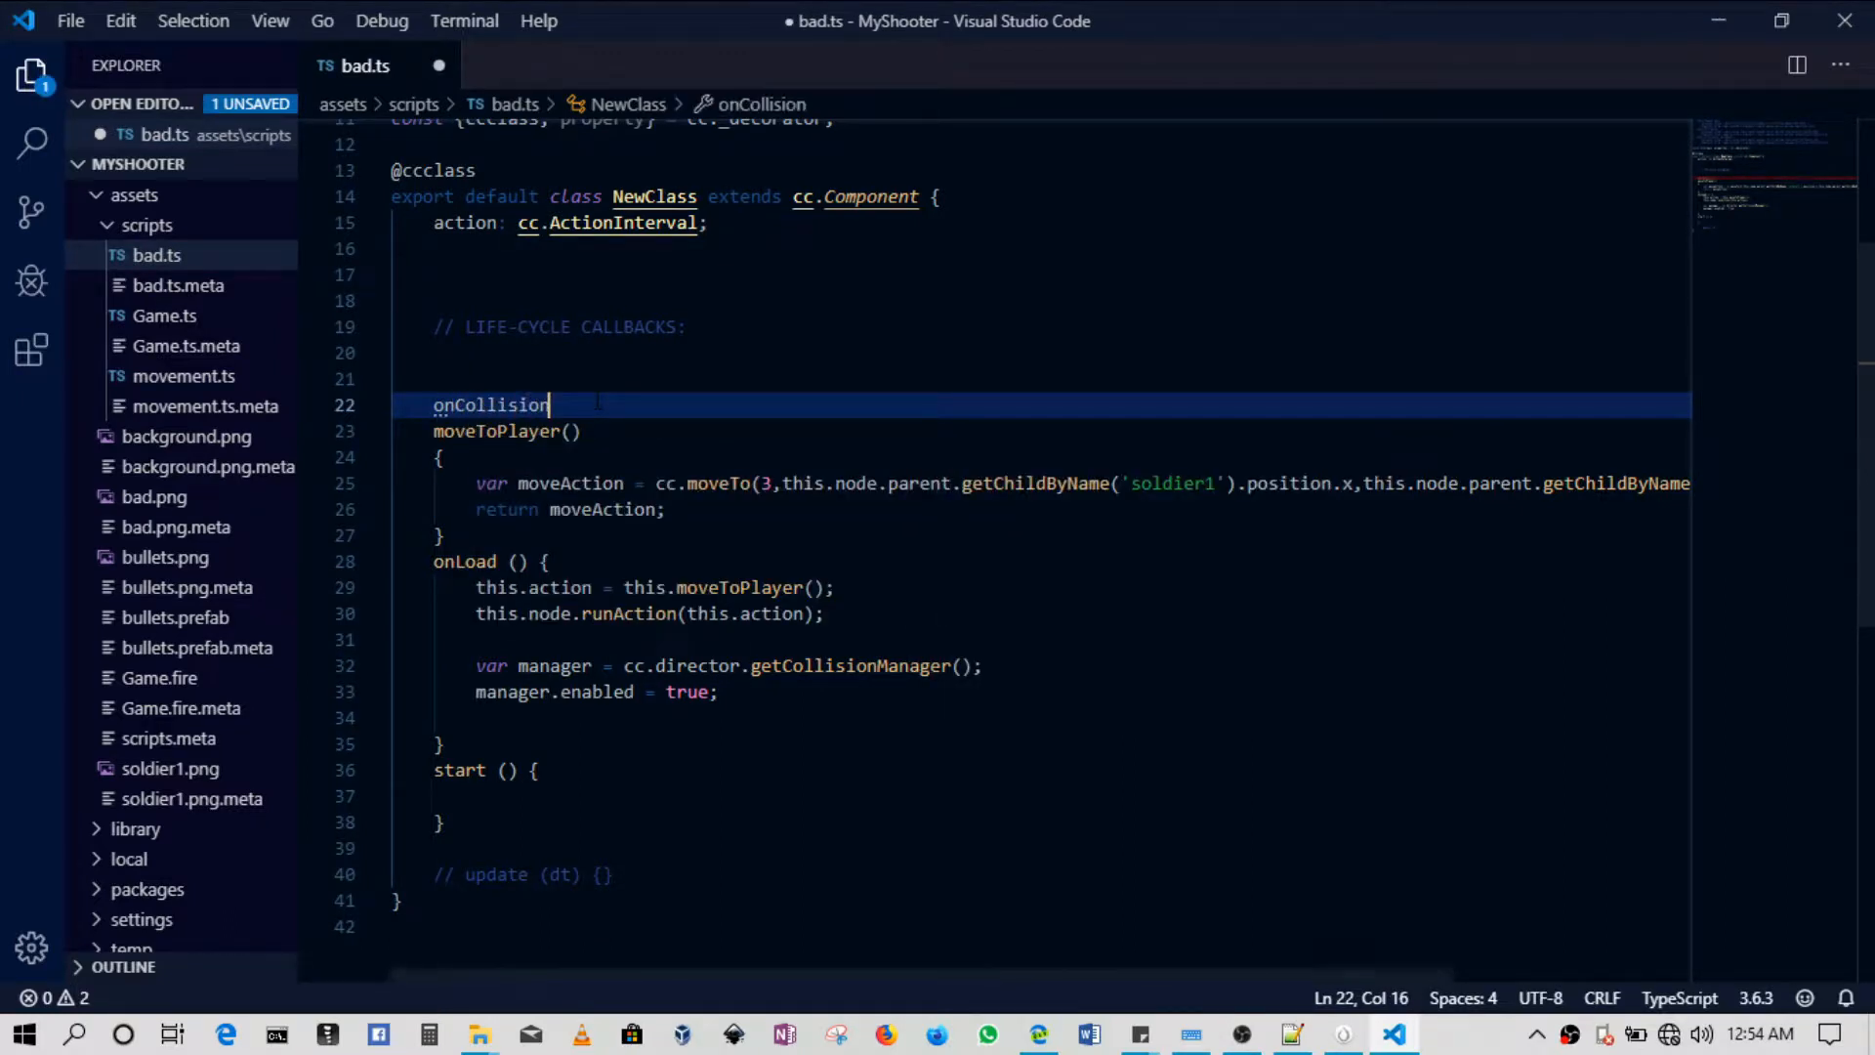
text(Enter())
text({)
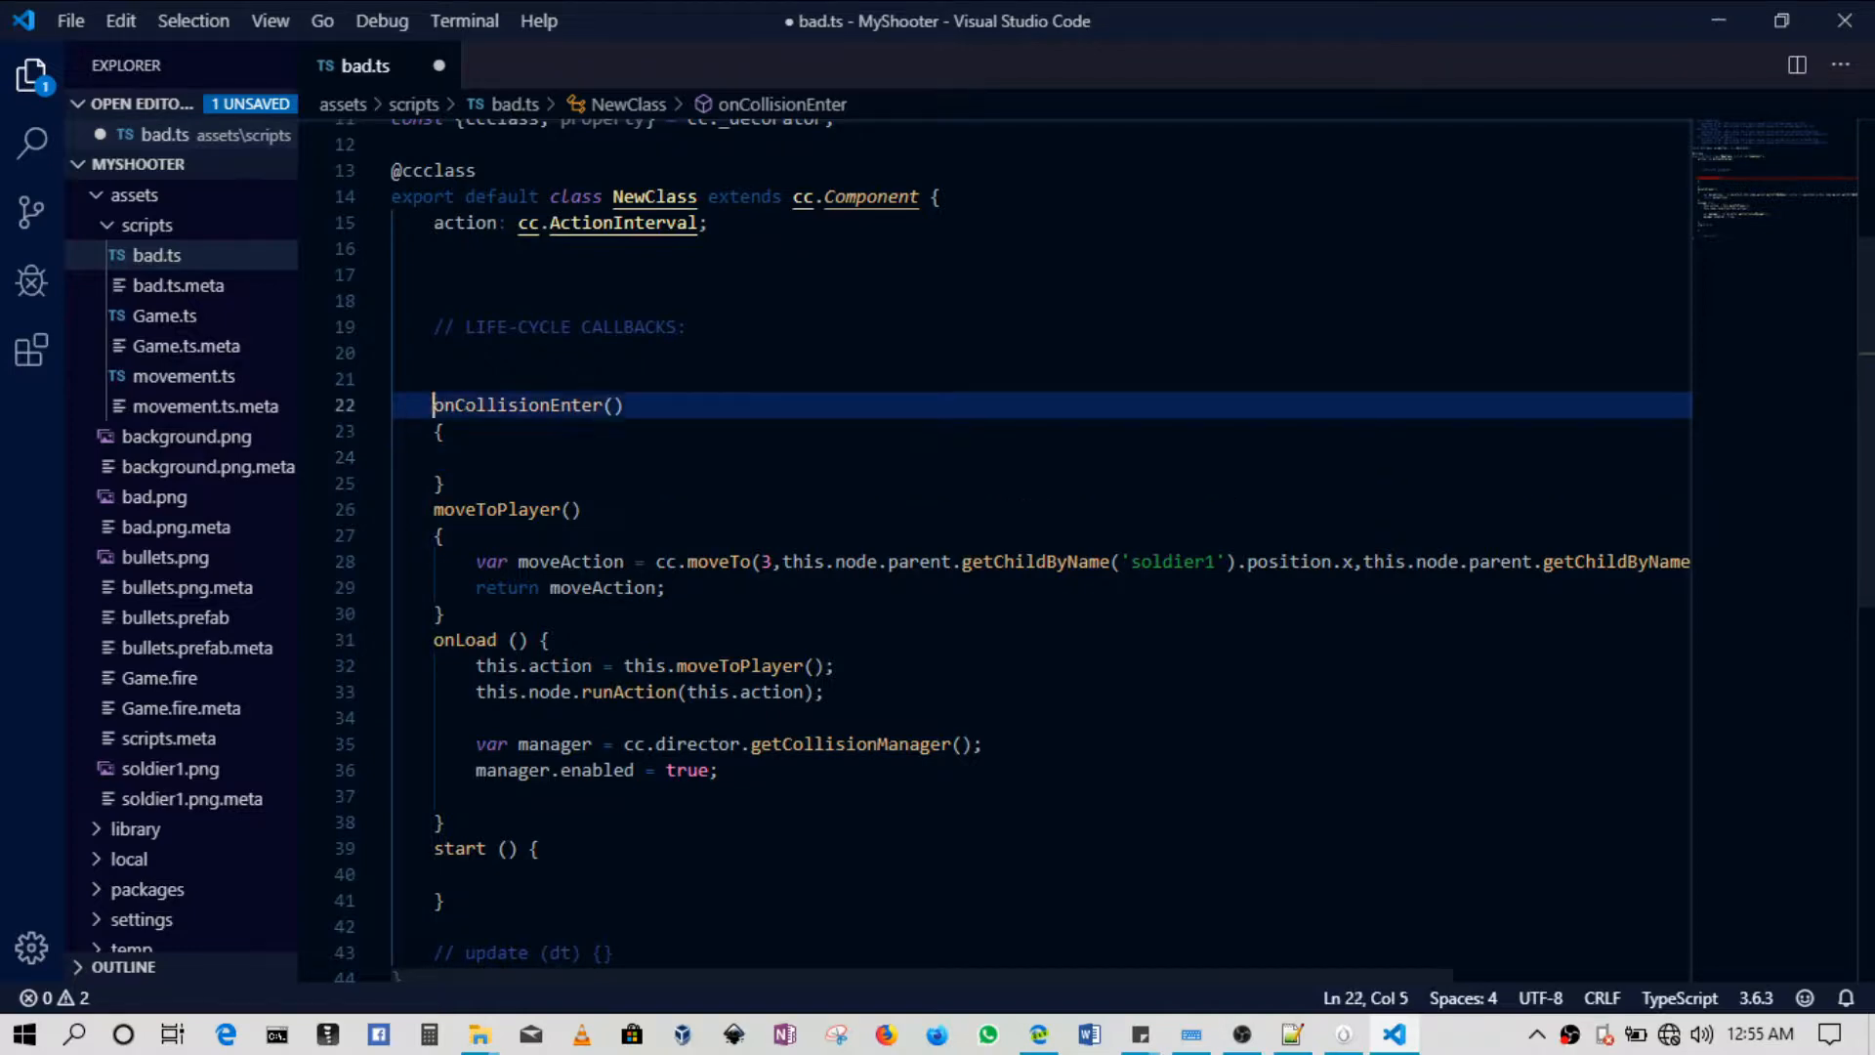
Drag the bullet in the Scene view so it overlaps the bad enemy sprite.
click(1344, 1033)
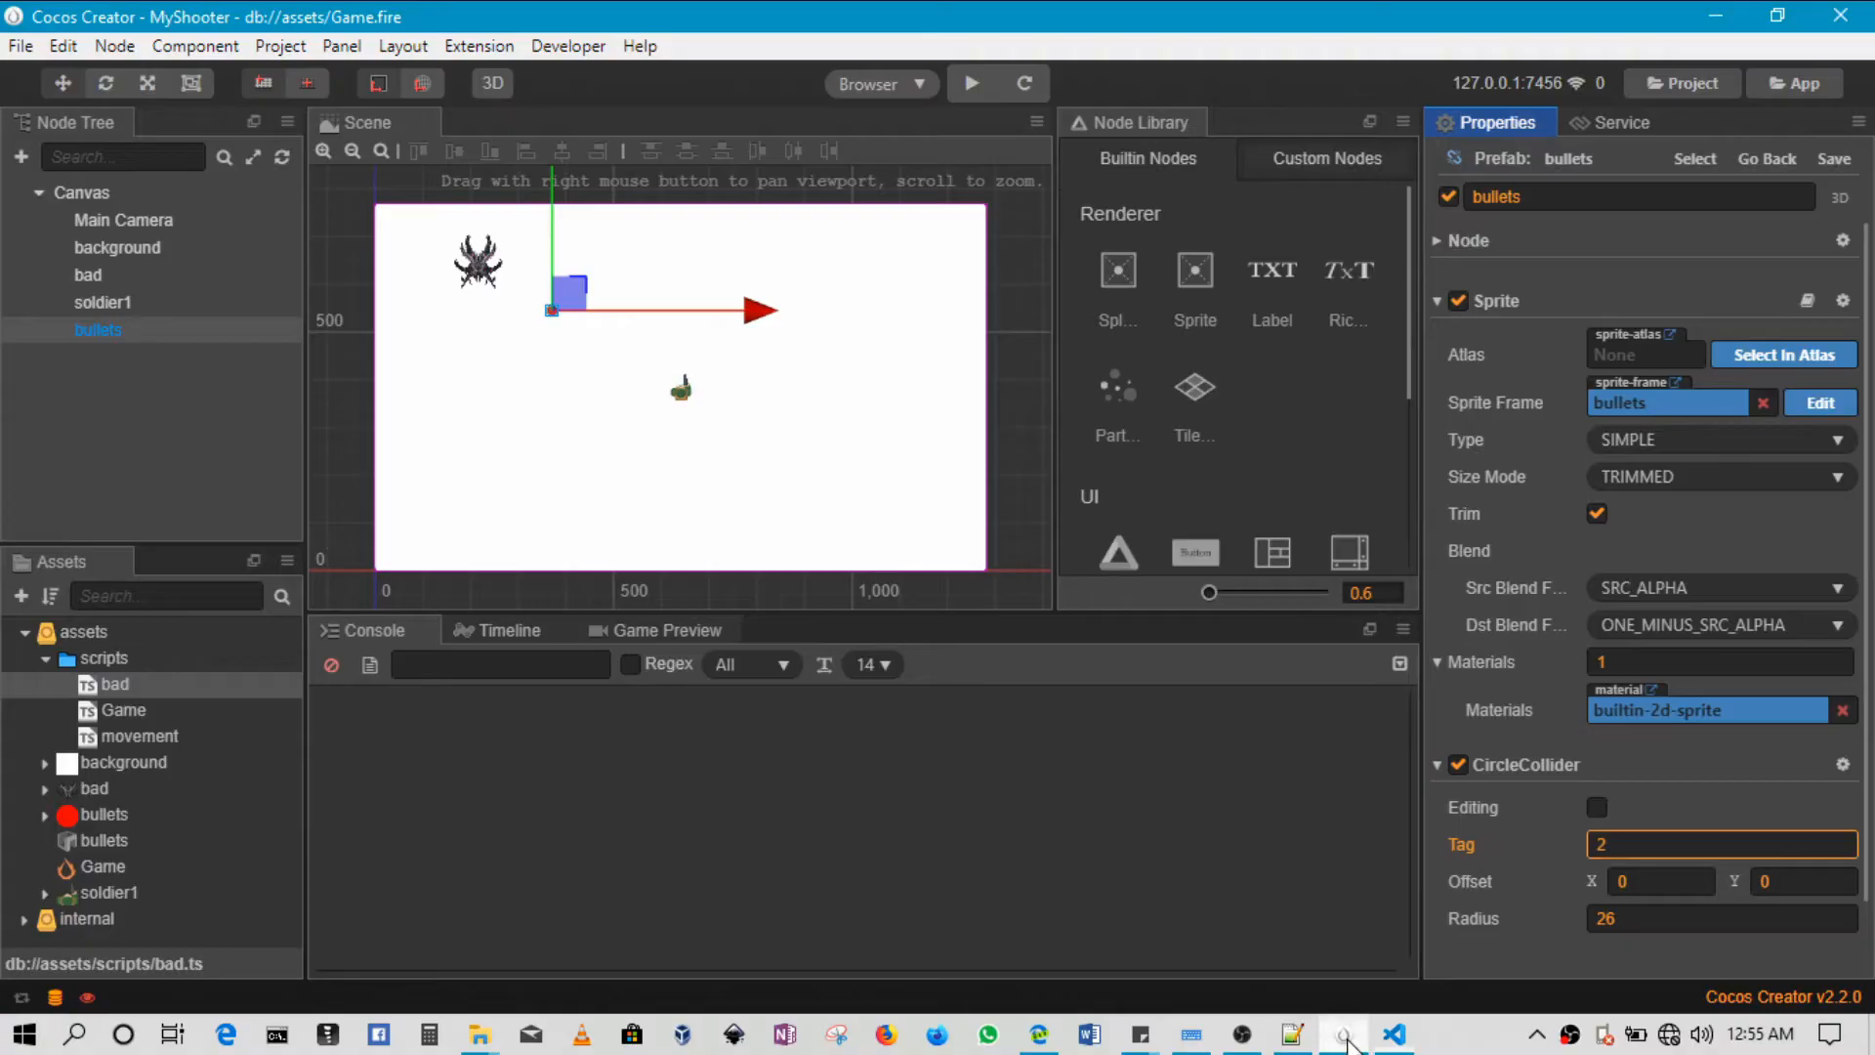
click(568, 291)
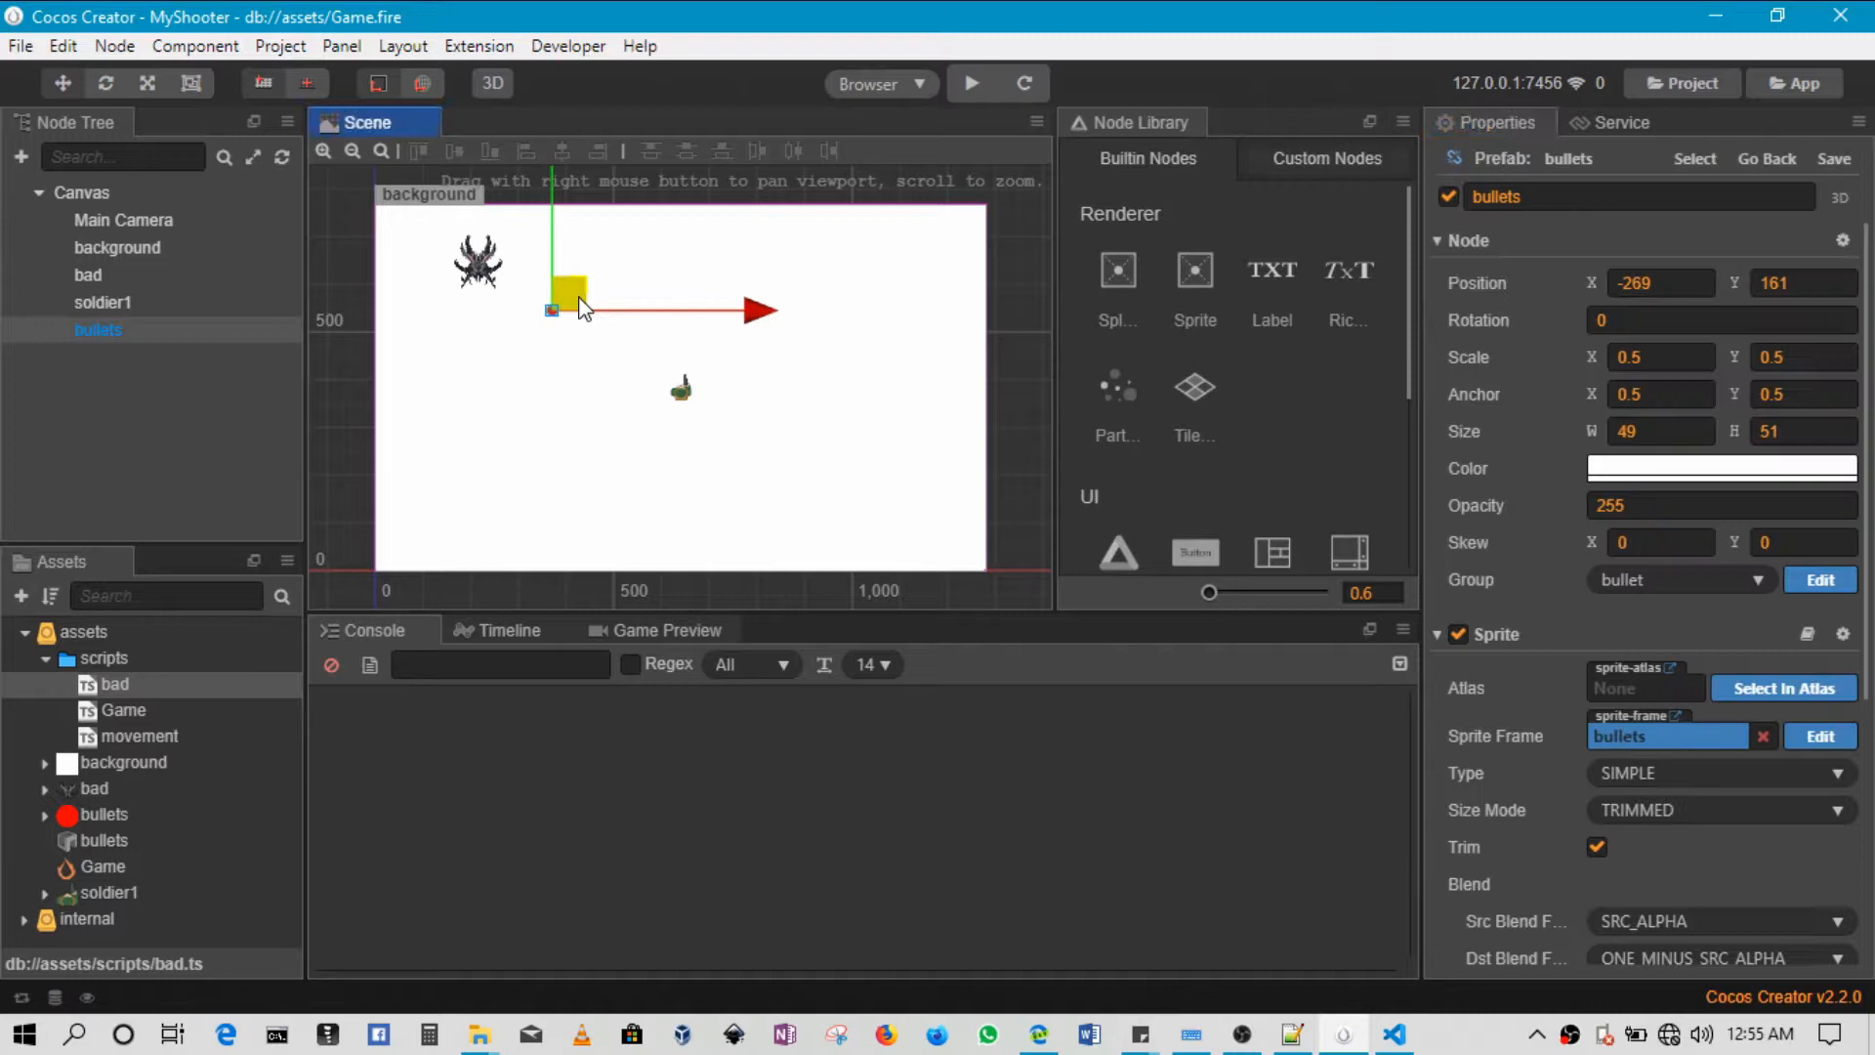
drag(574, 293, 514, 252)
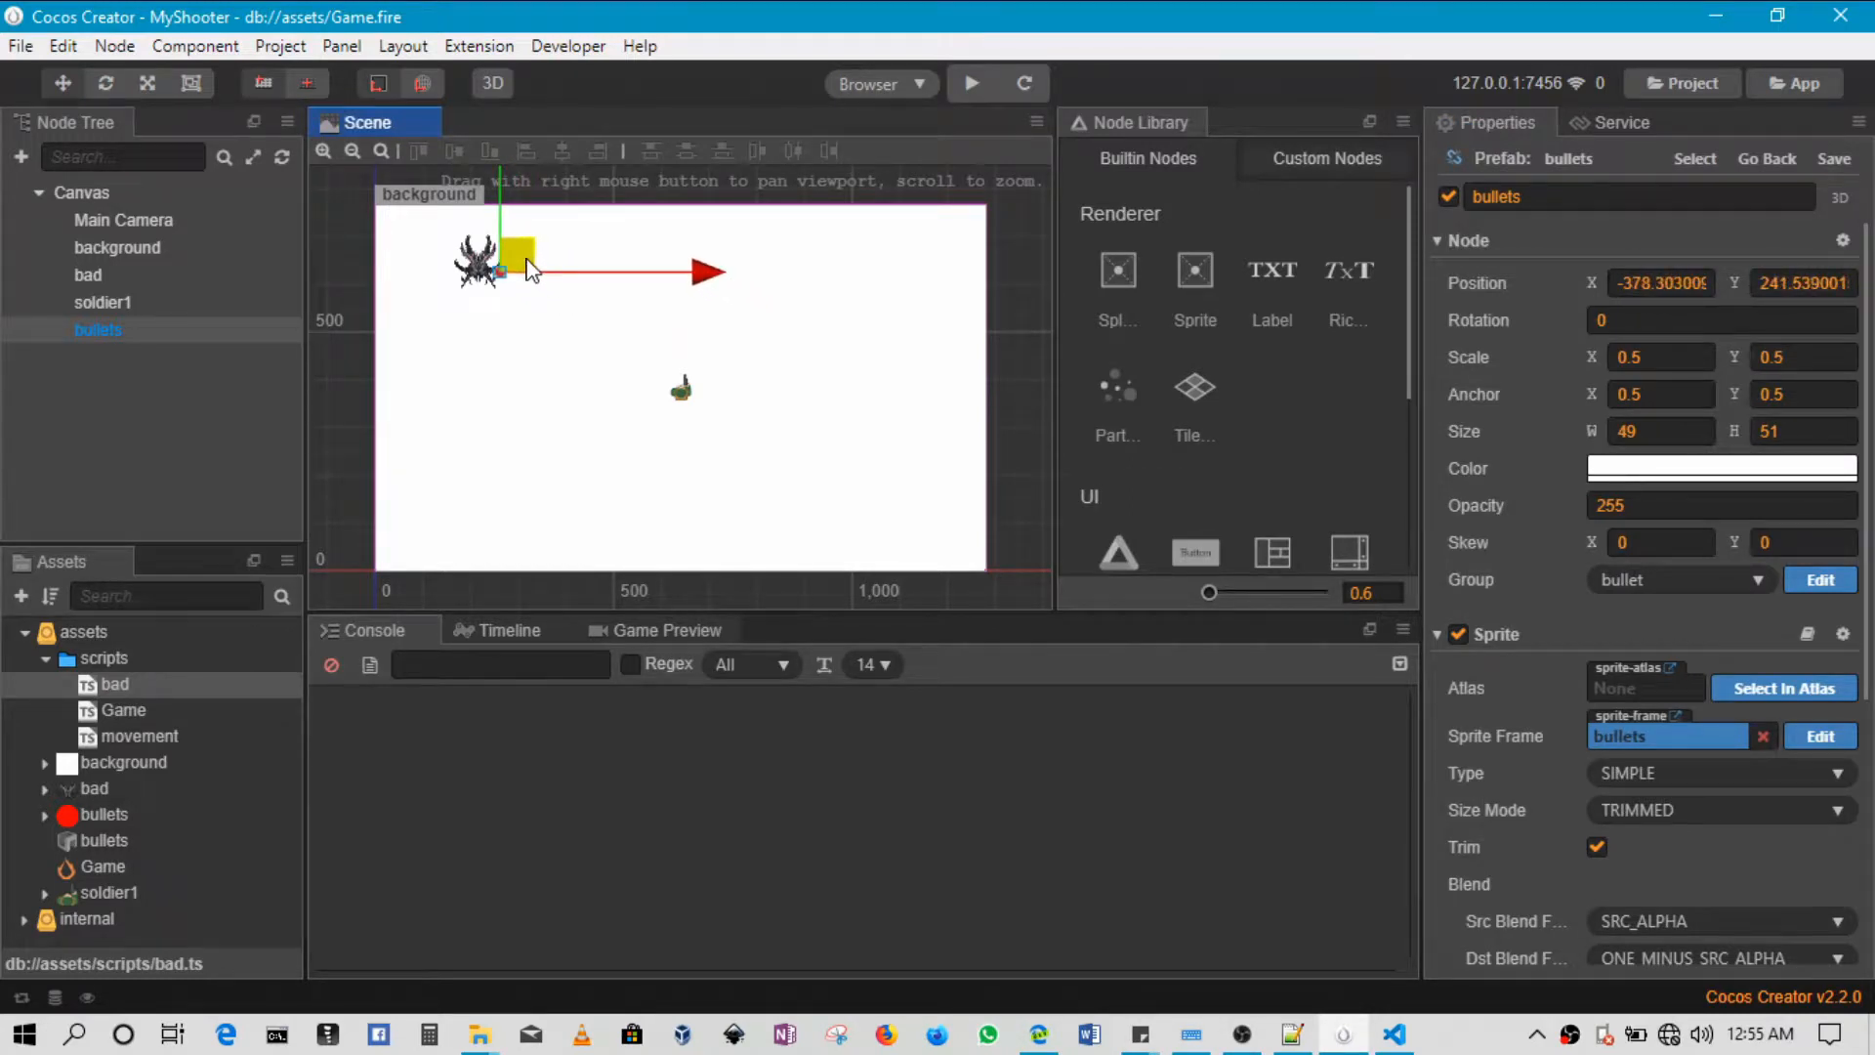
drag(502, 270, 500, 277)
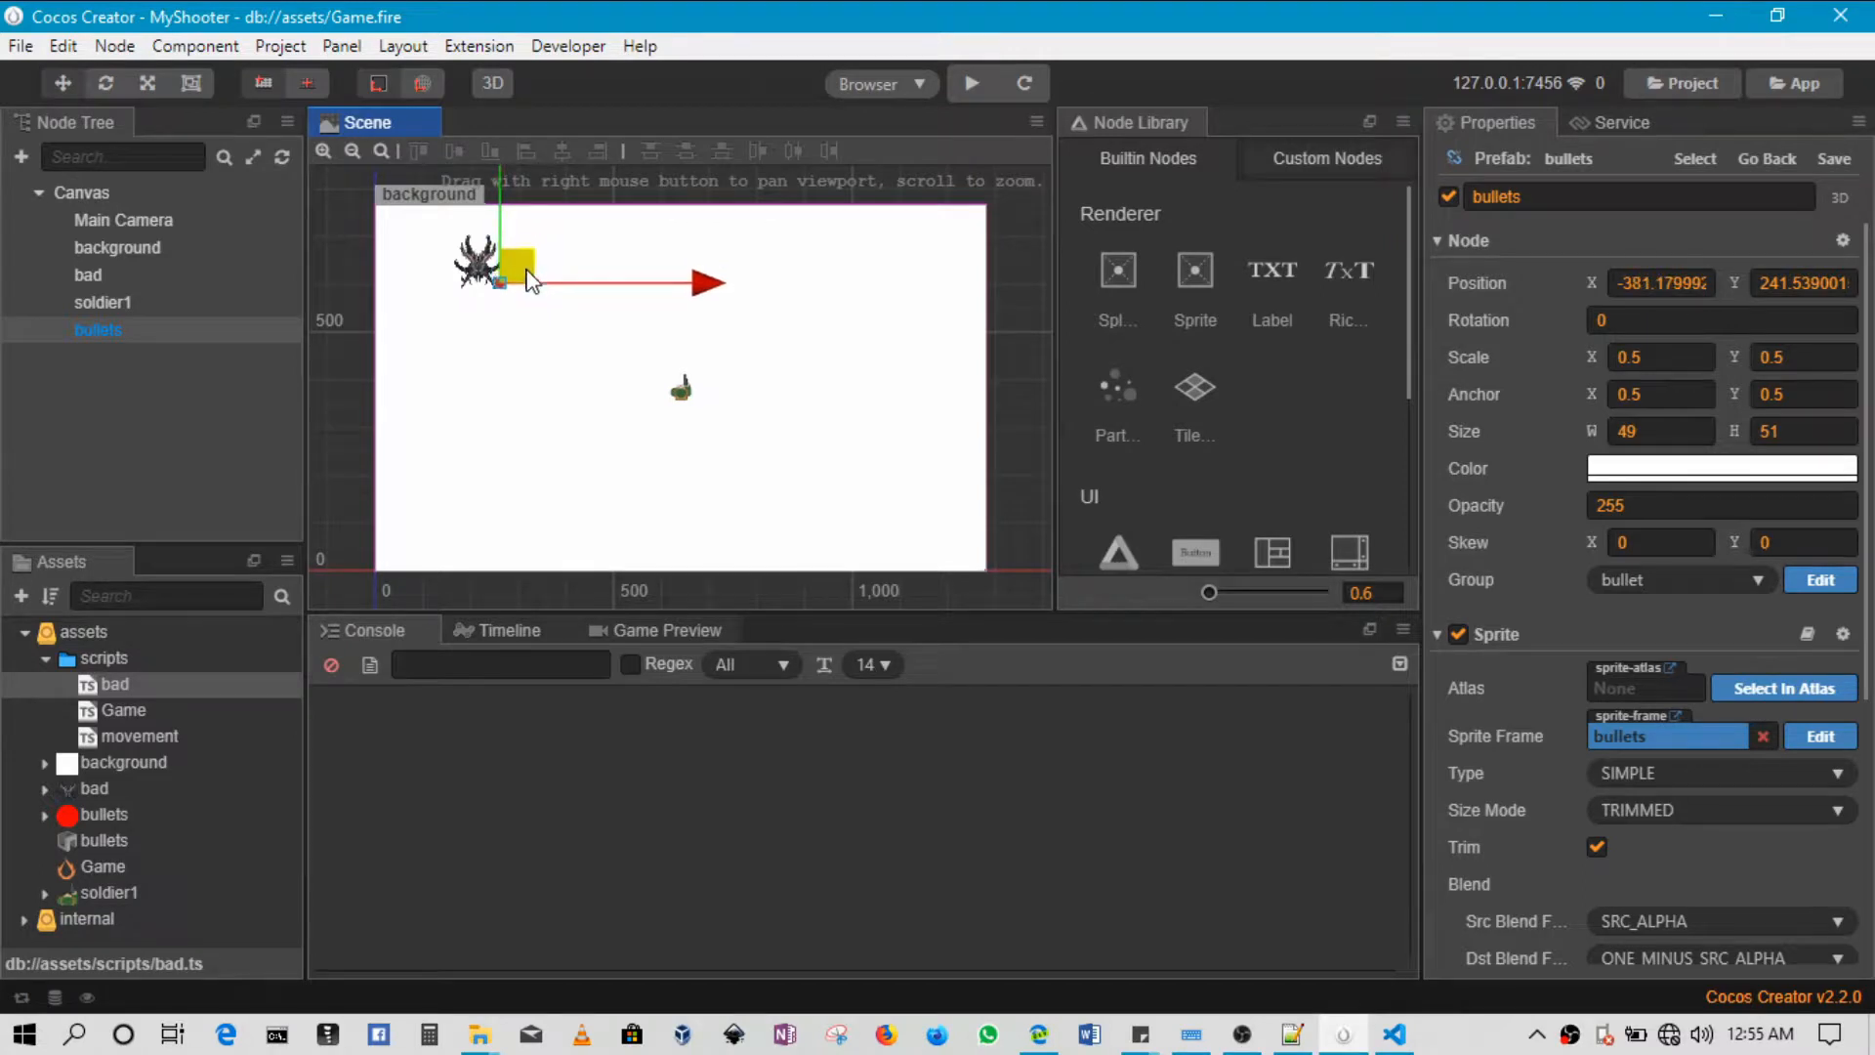
drag(500, 278, 512, 297)
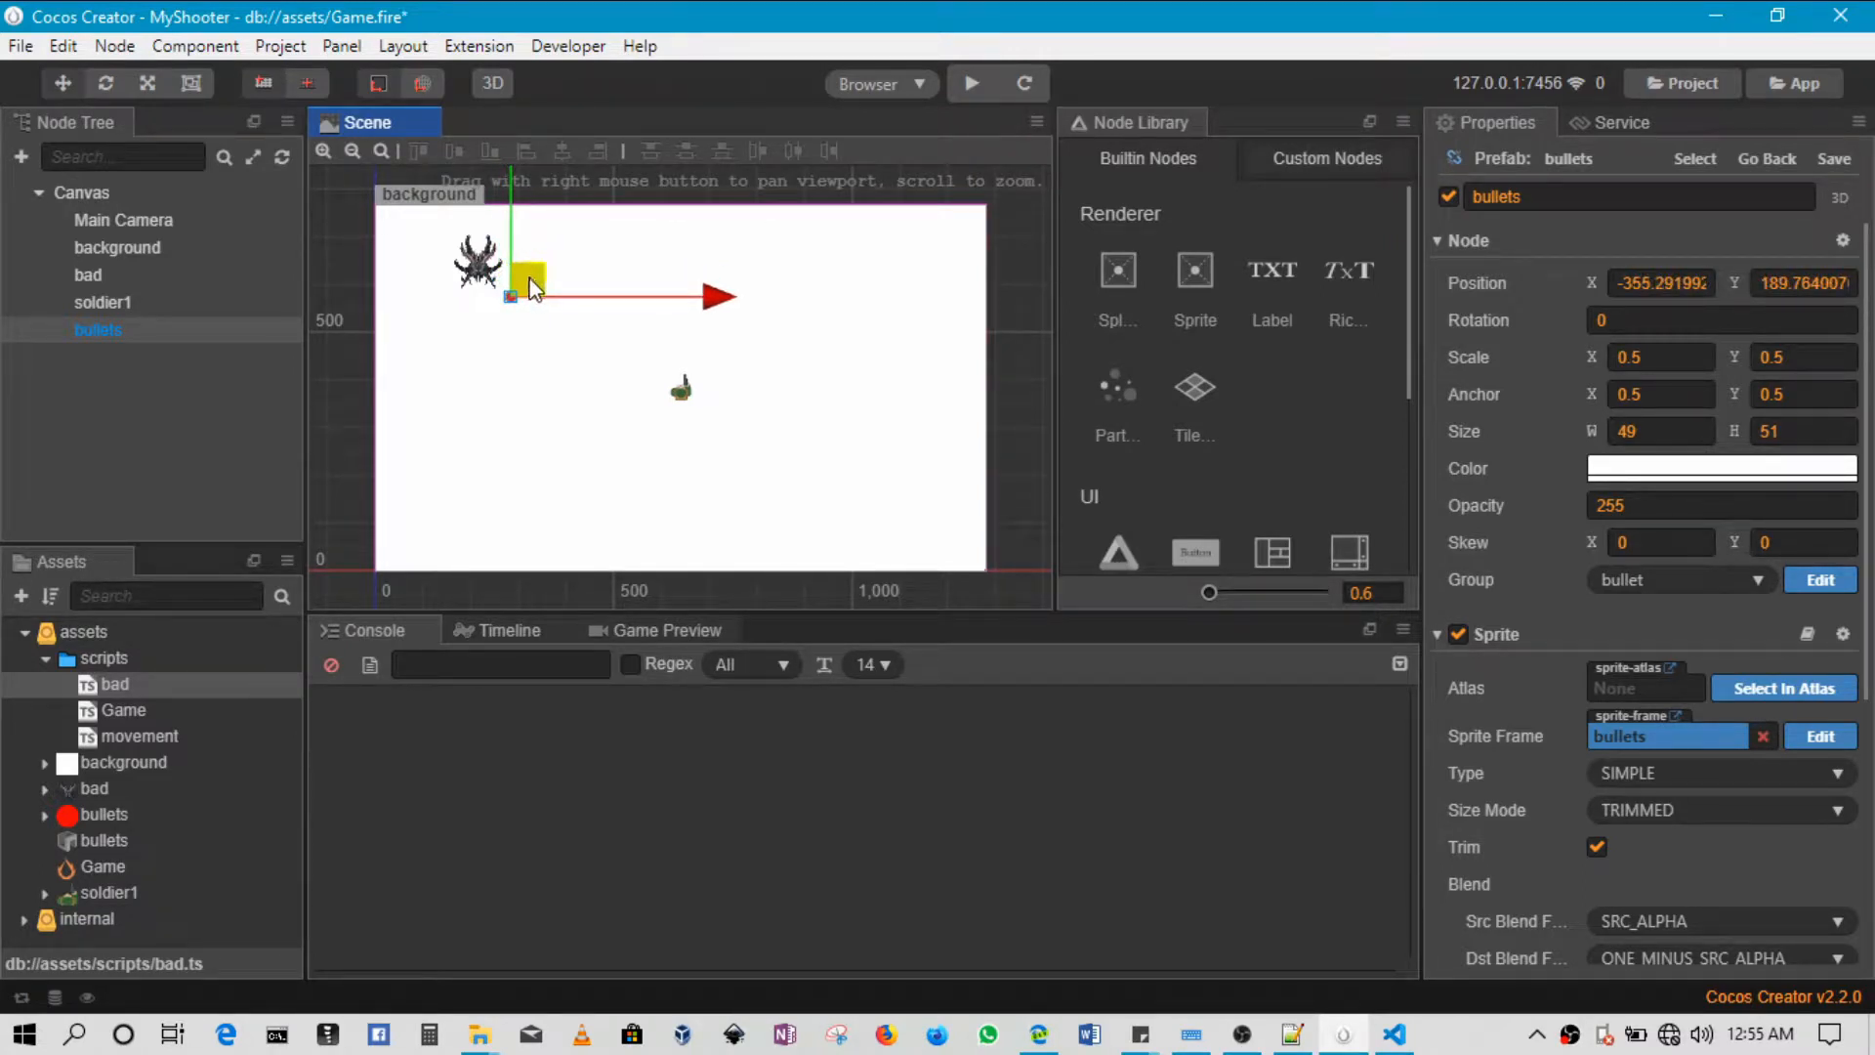
drag(529, 293, 514, 260)
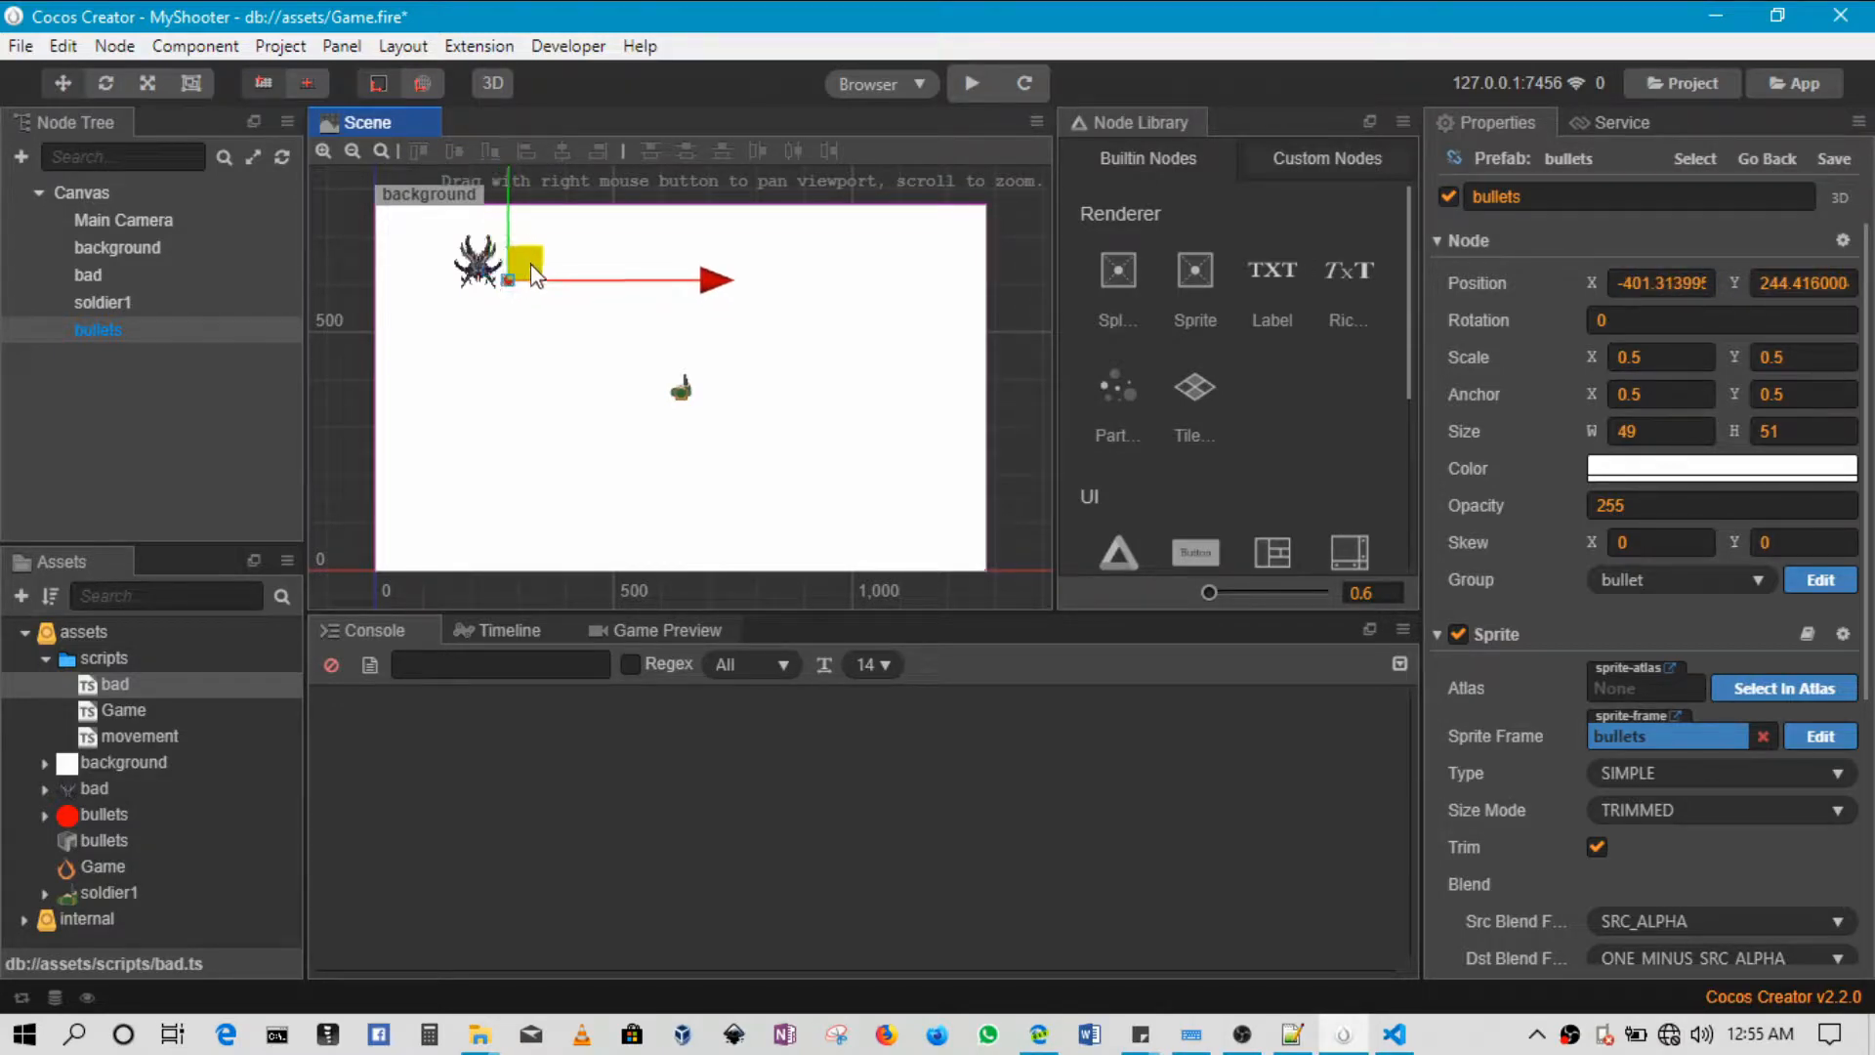
drag(526, 260, 539, 299)
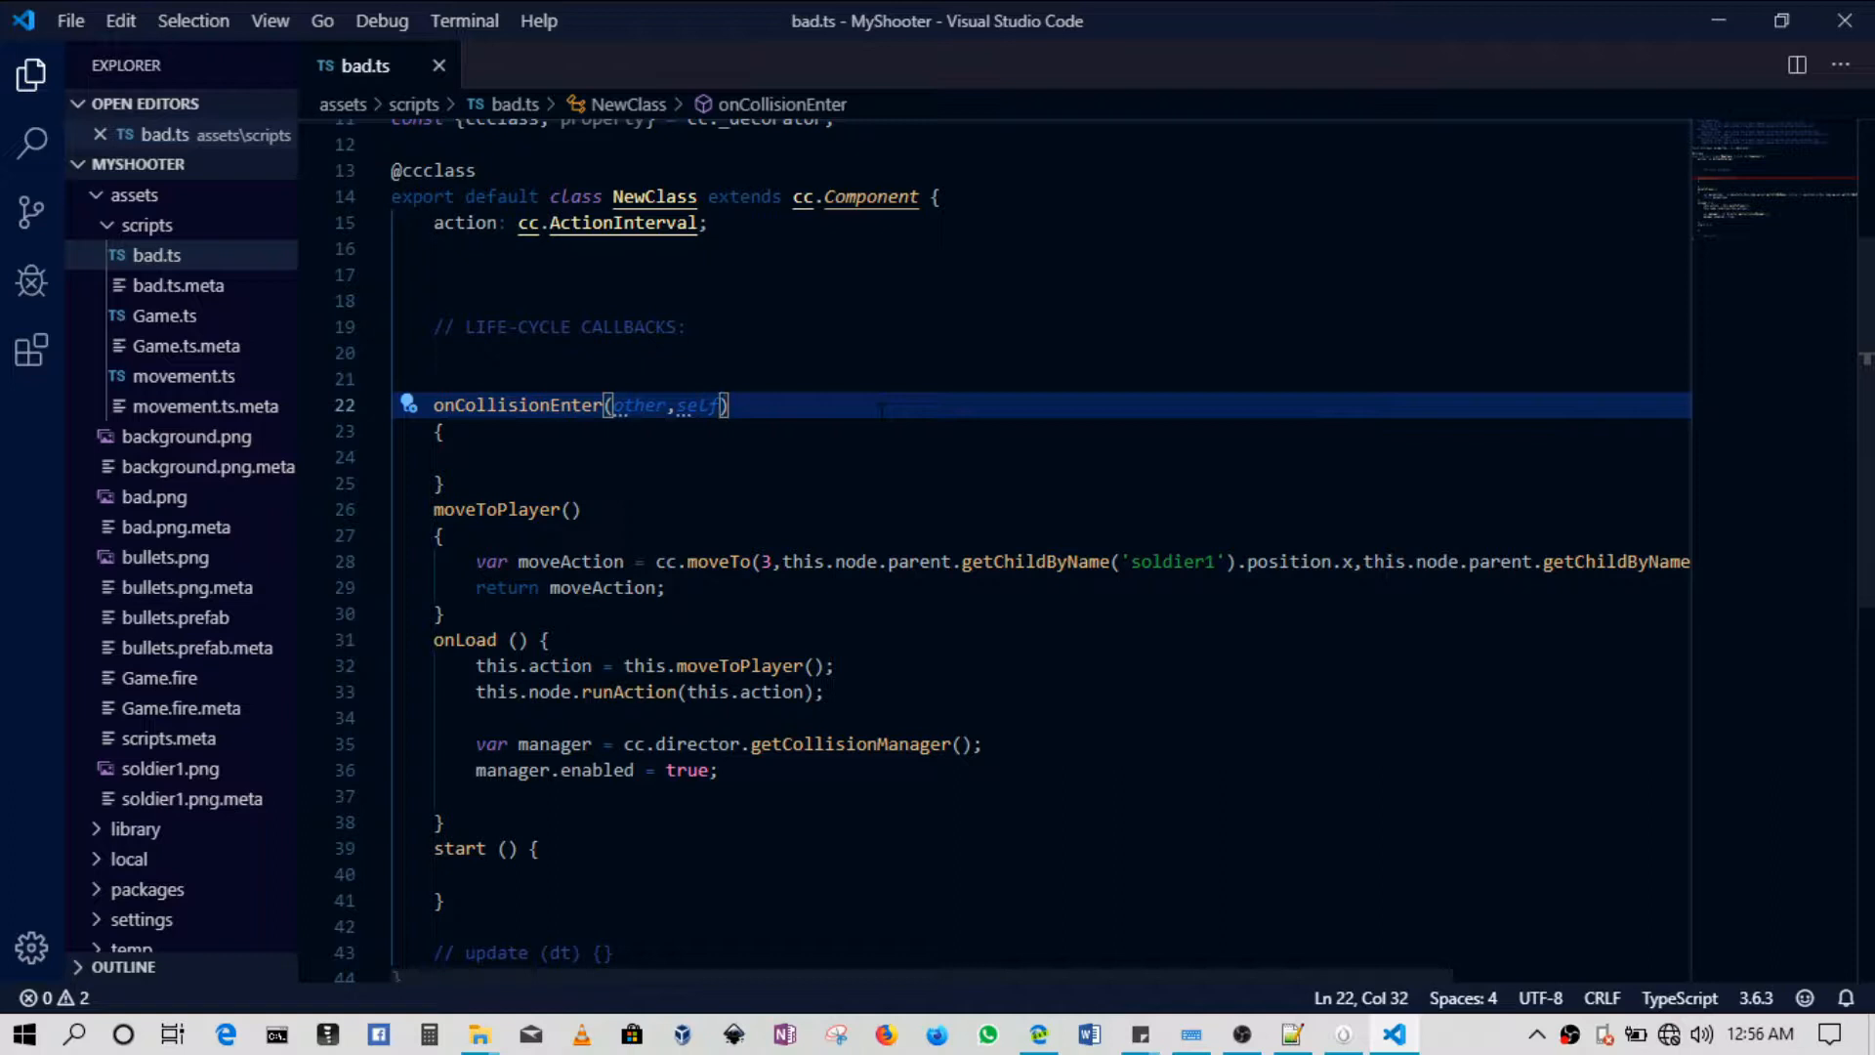
Inspect the other parameter, then start an indented blank line inside onCollisionEnter's body.
double_click(697, 404)
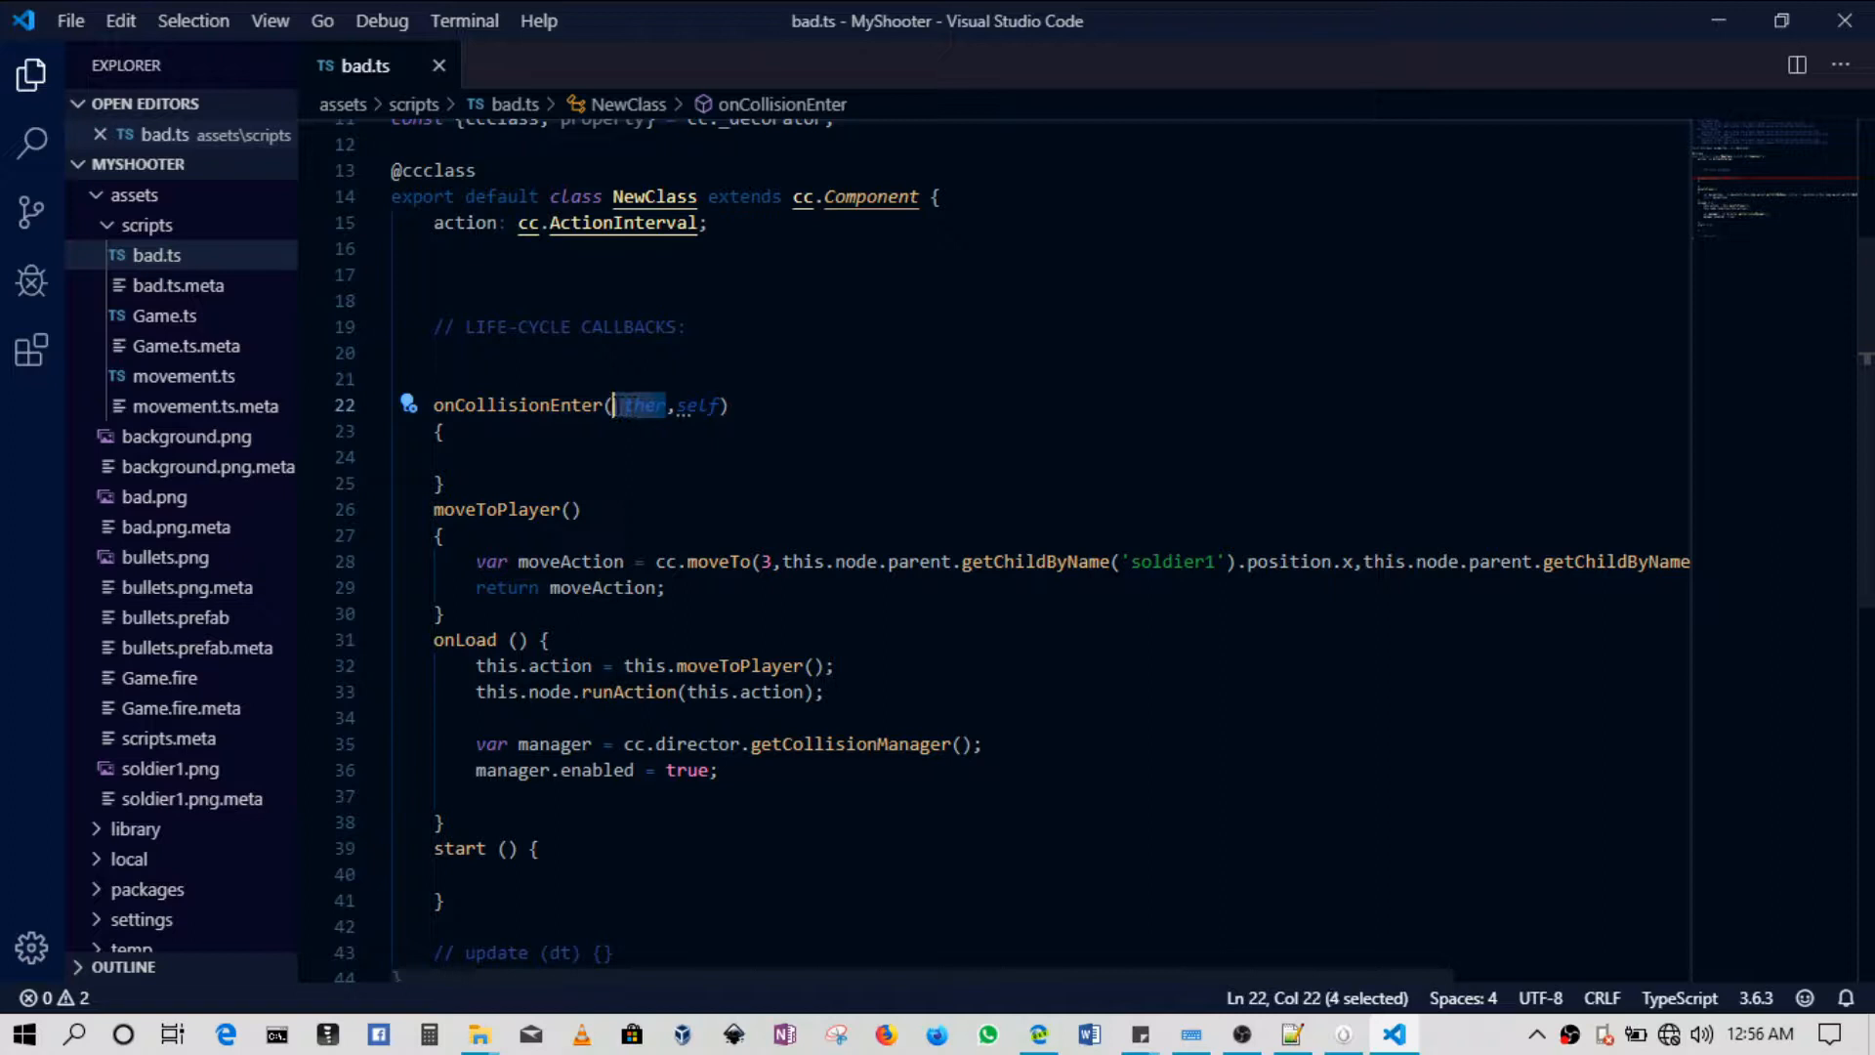
mouse_move(641, 404)
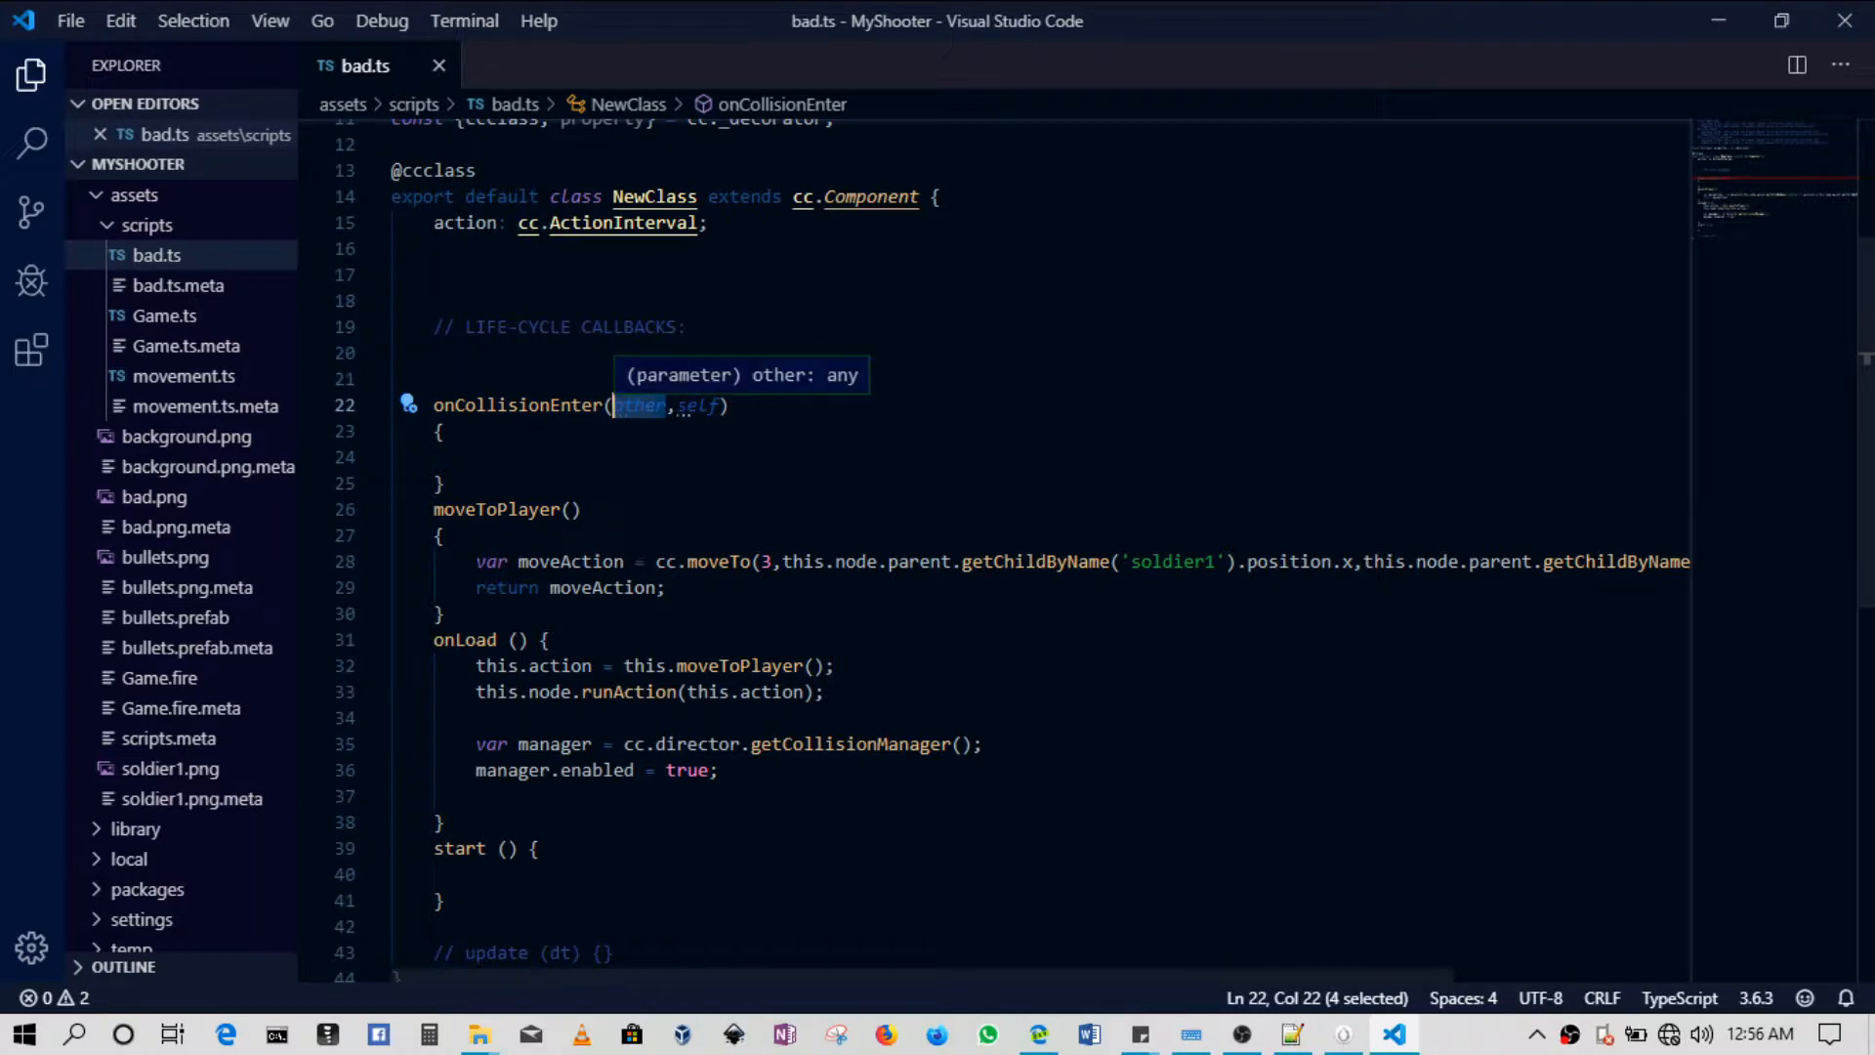
key(shift+right)
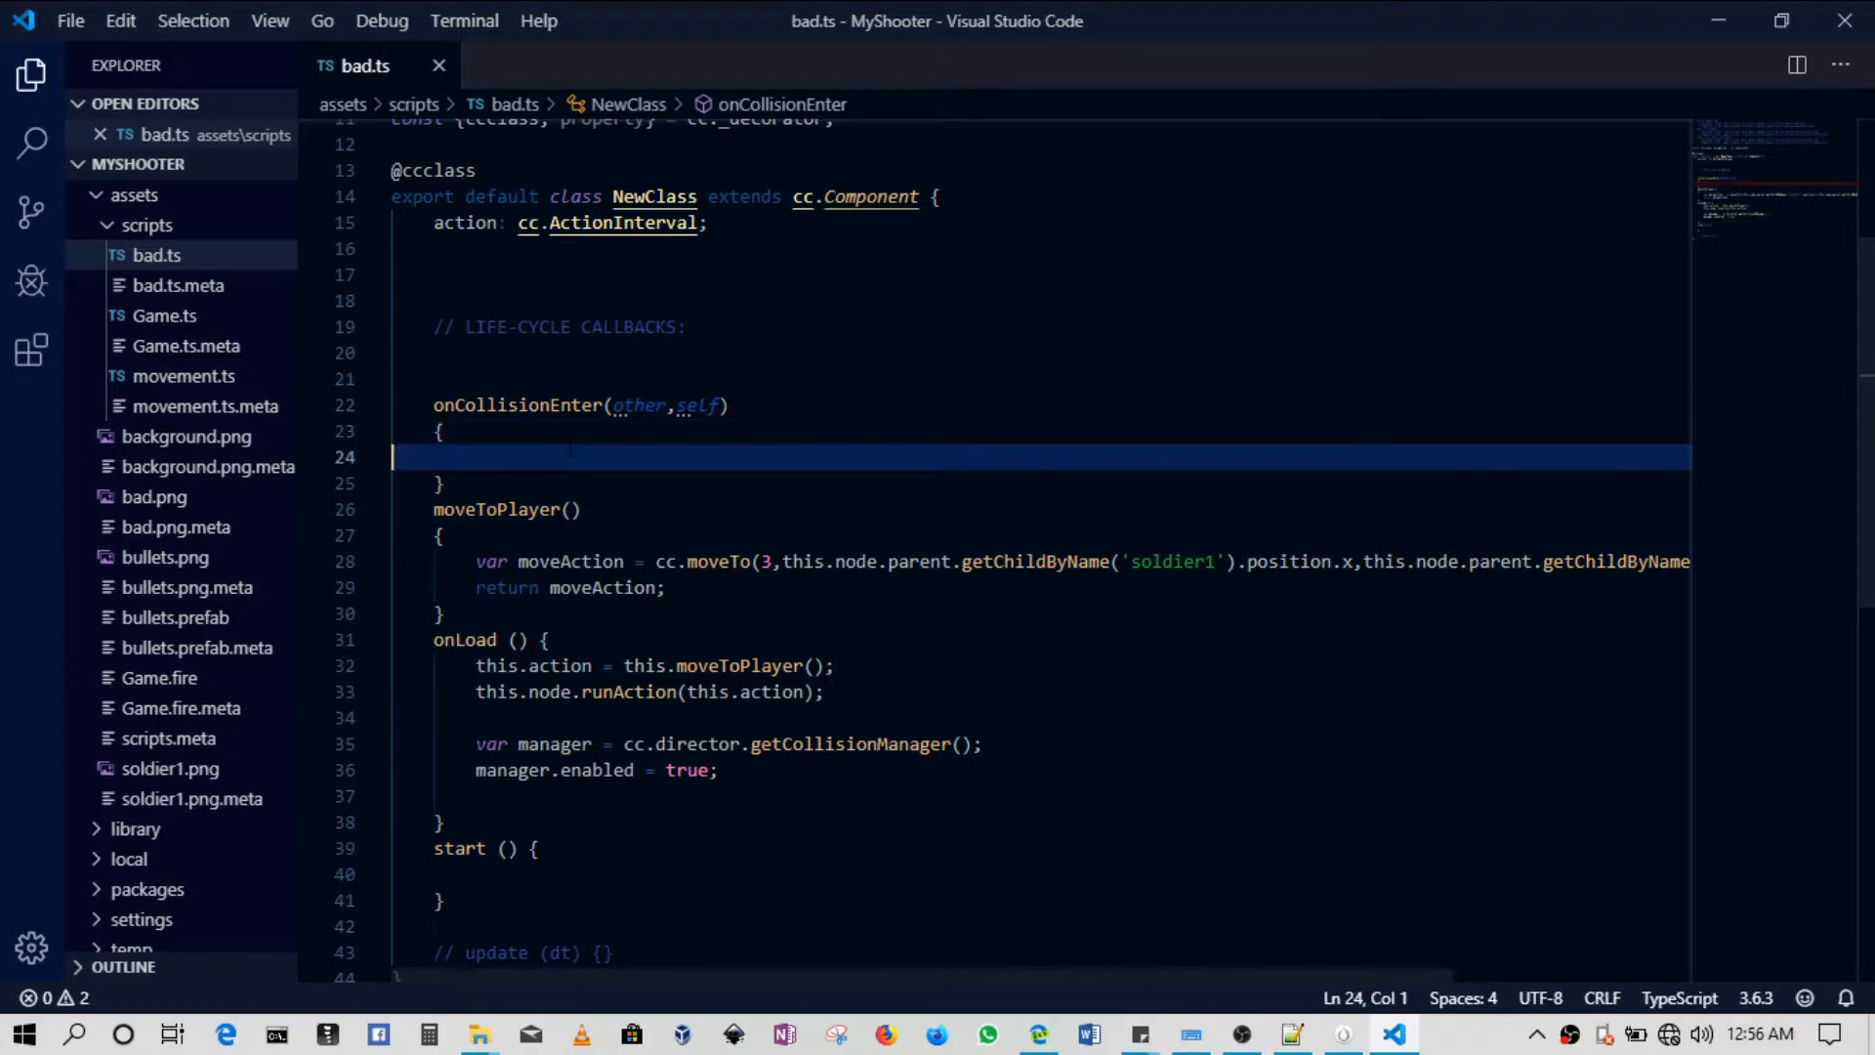
key(Tab)
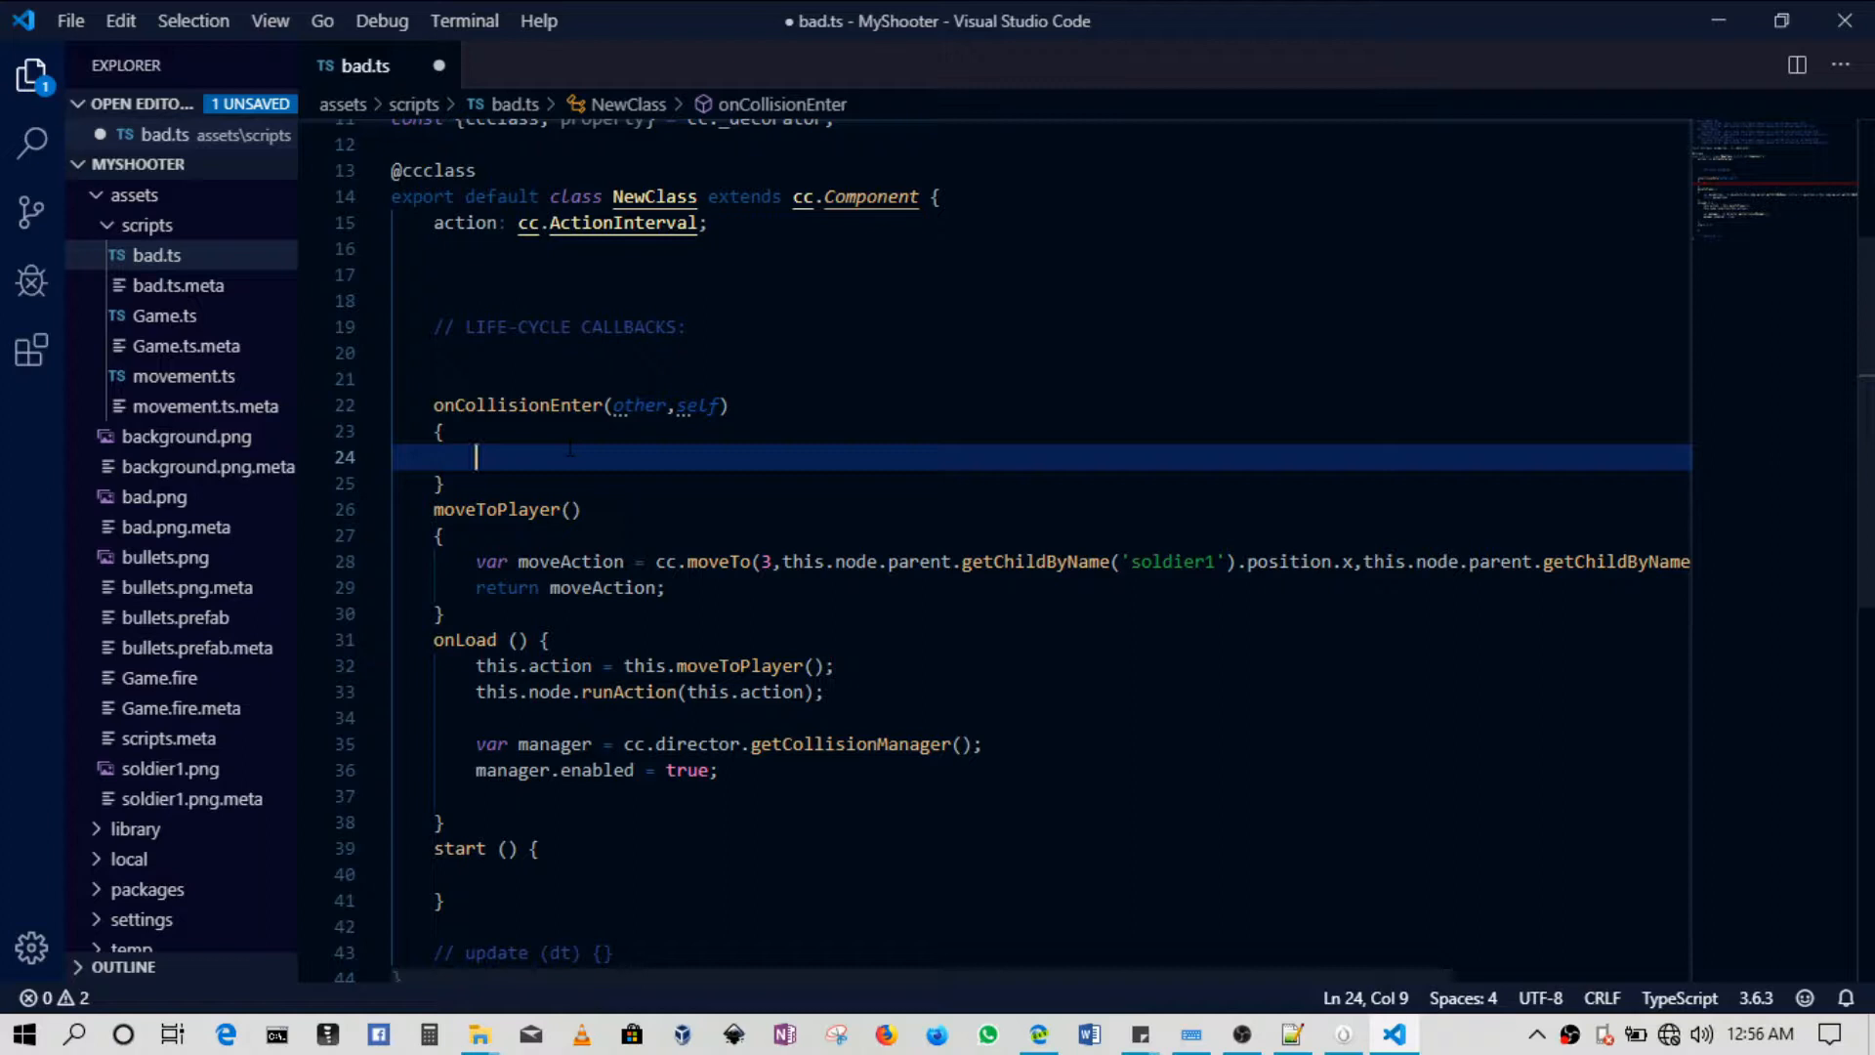
Add an if(other.tag == 2) block, entering '=' via the on-screen keyboard.
text(if()
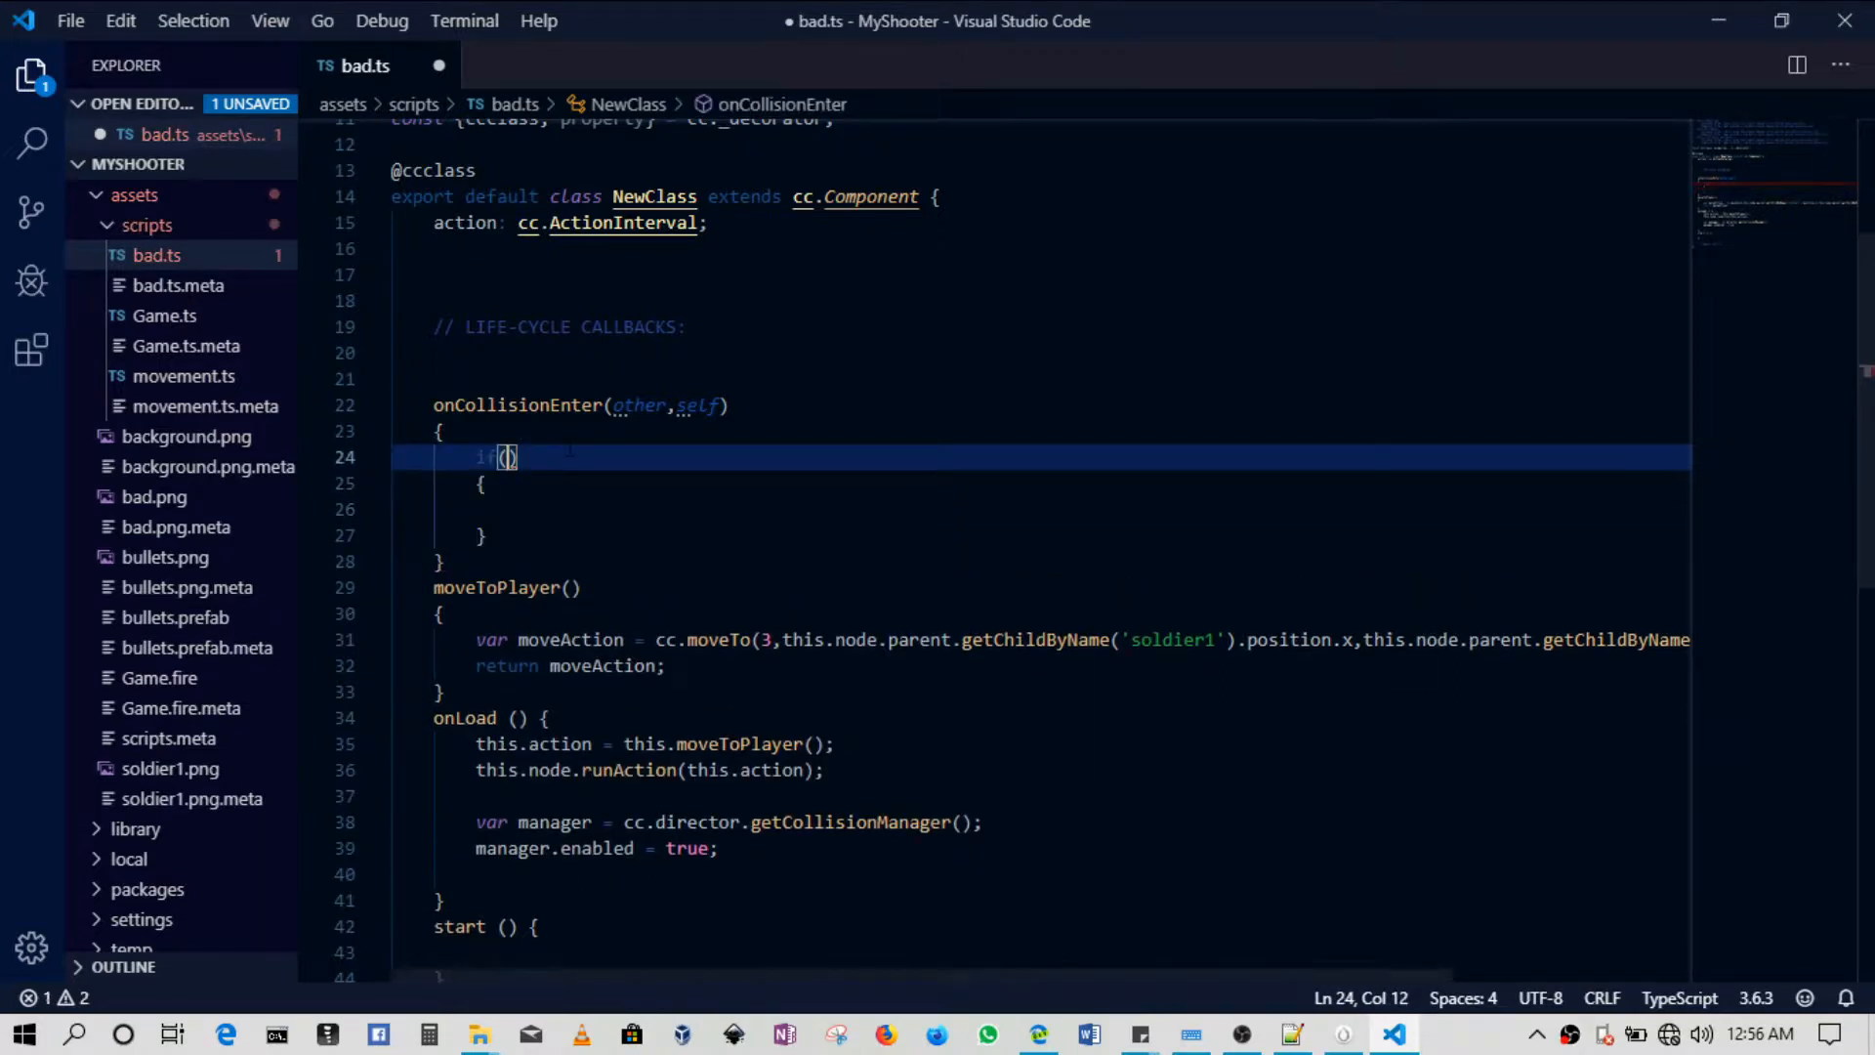
text(other.tag)
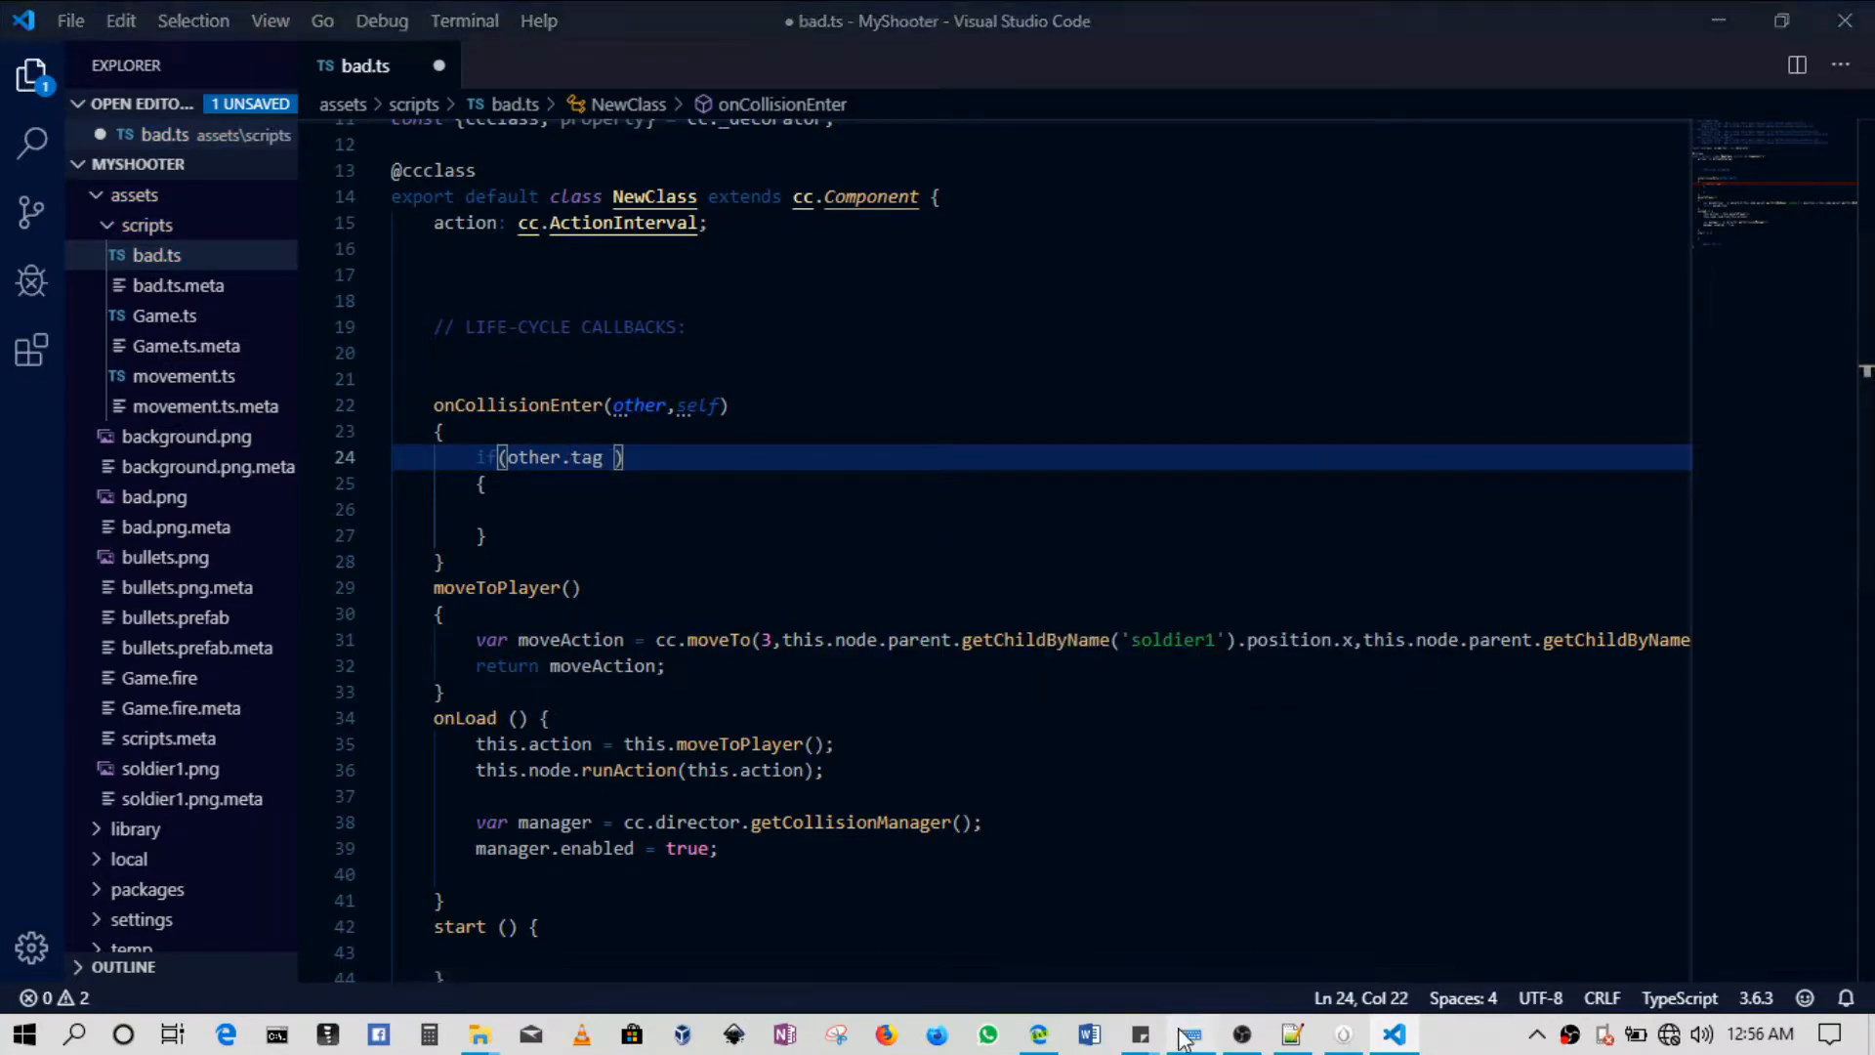
click(1188, 1034)
text(== )
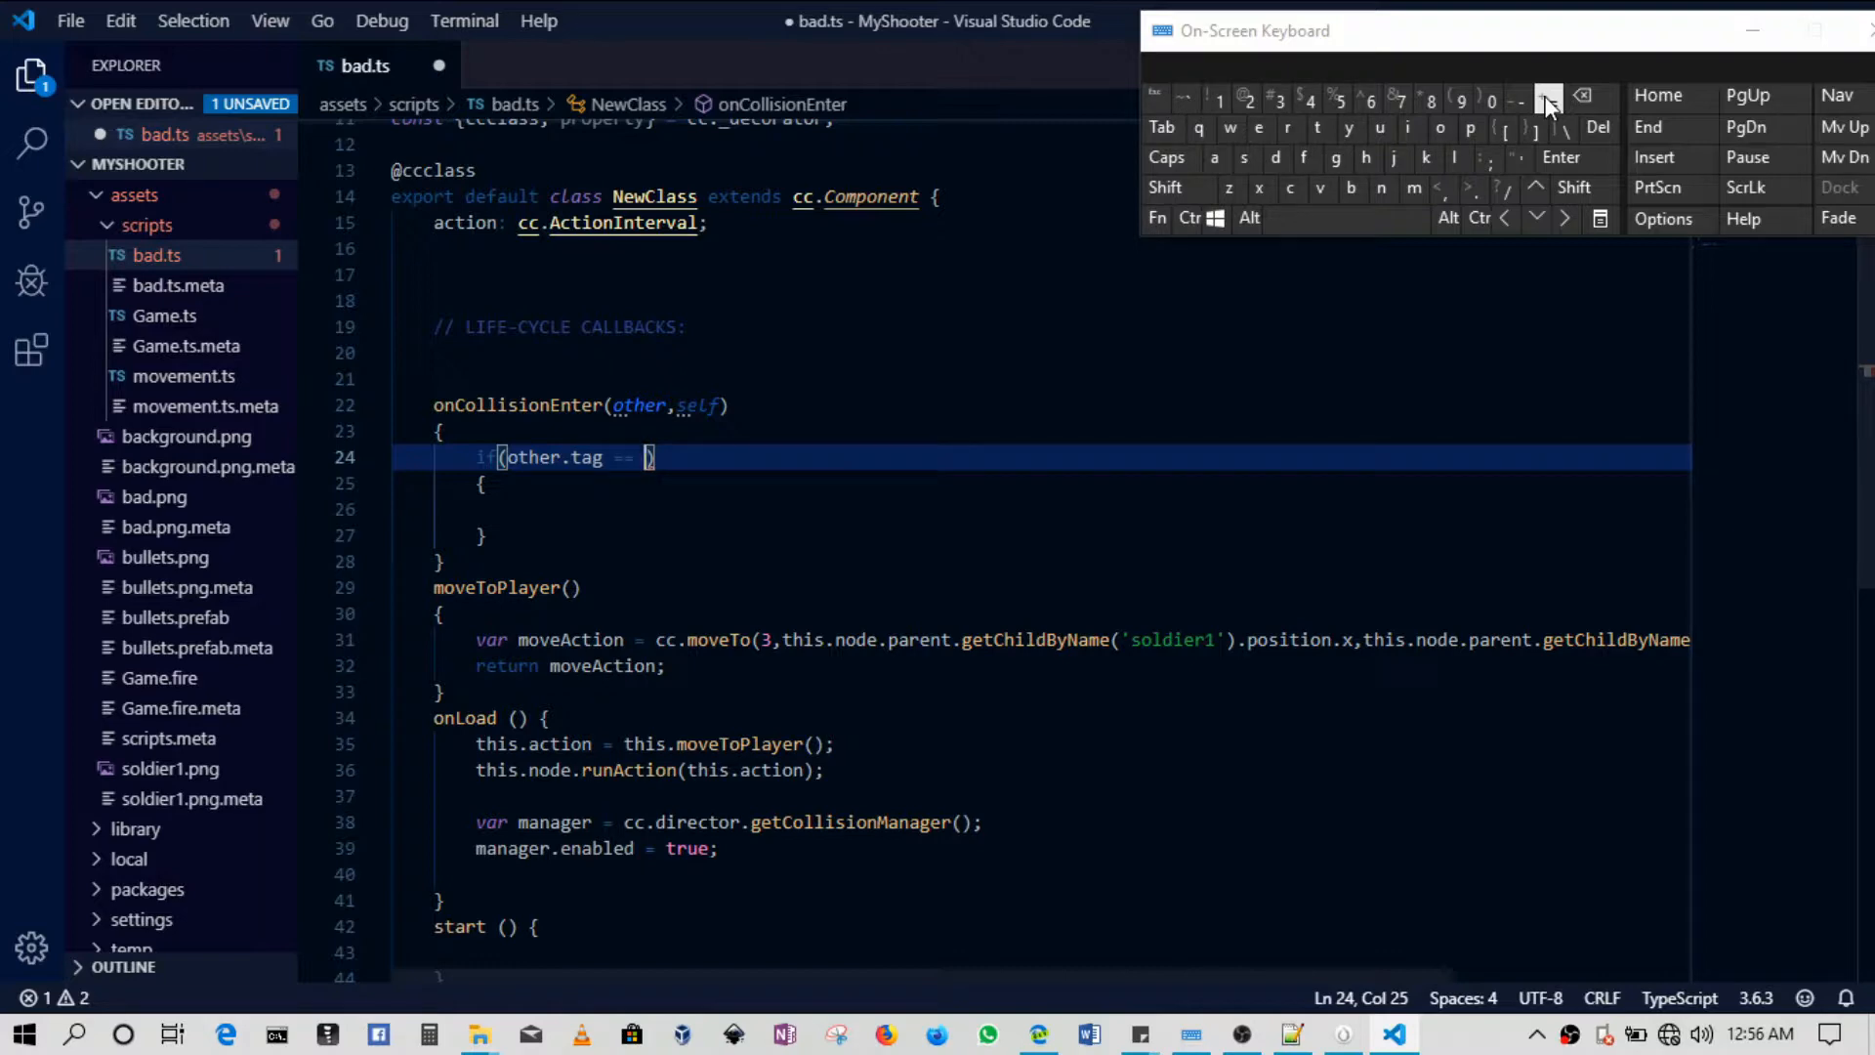
click(1340, 1033)
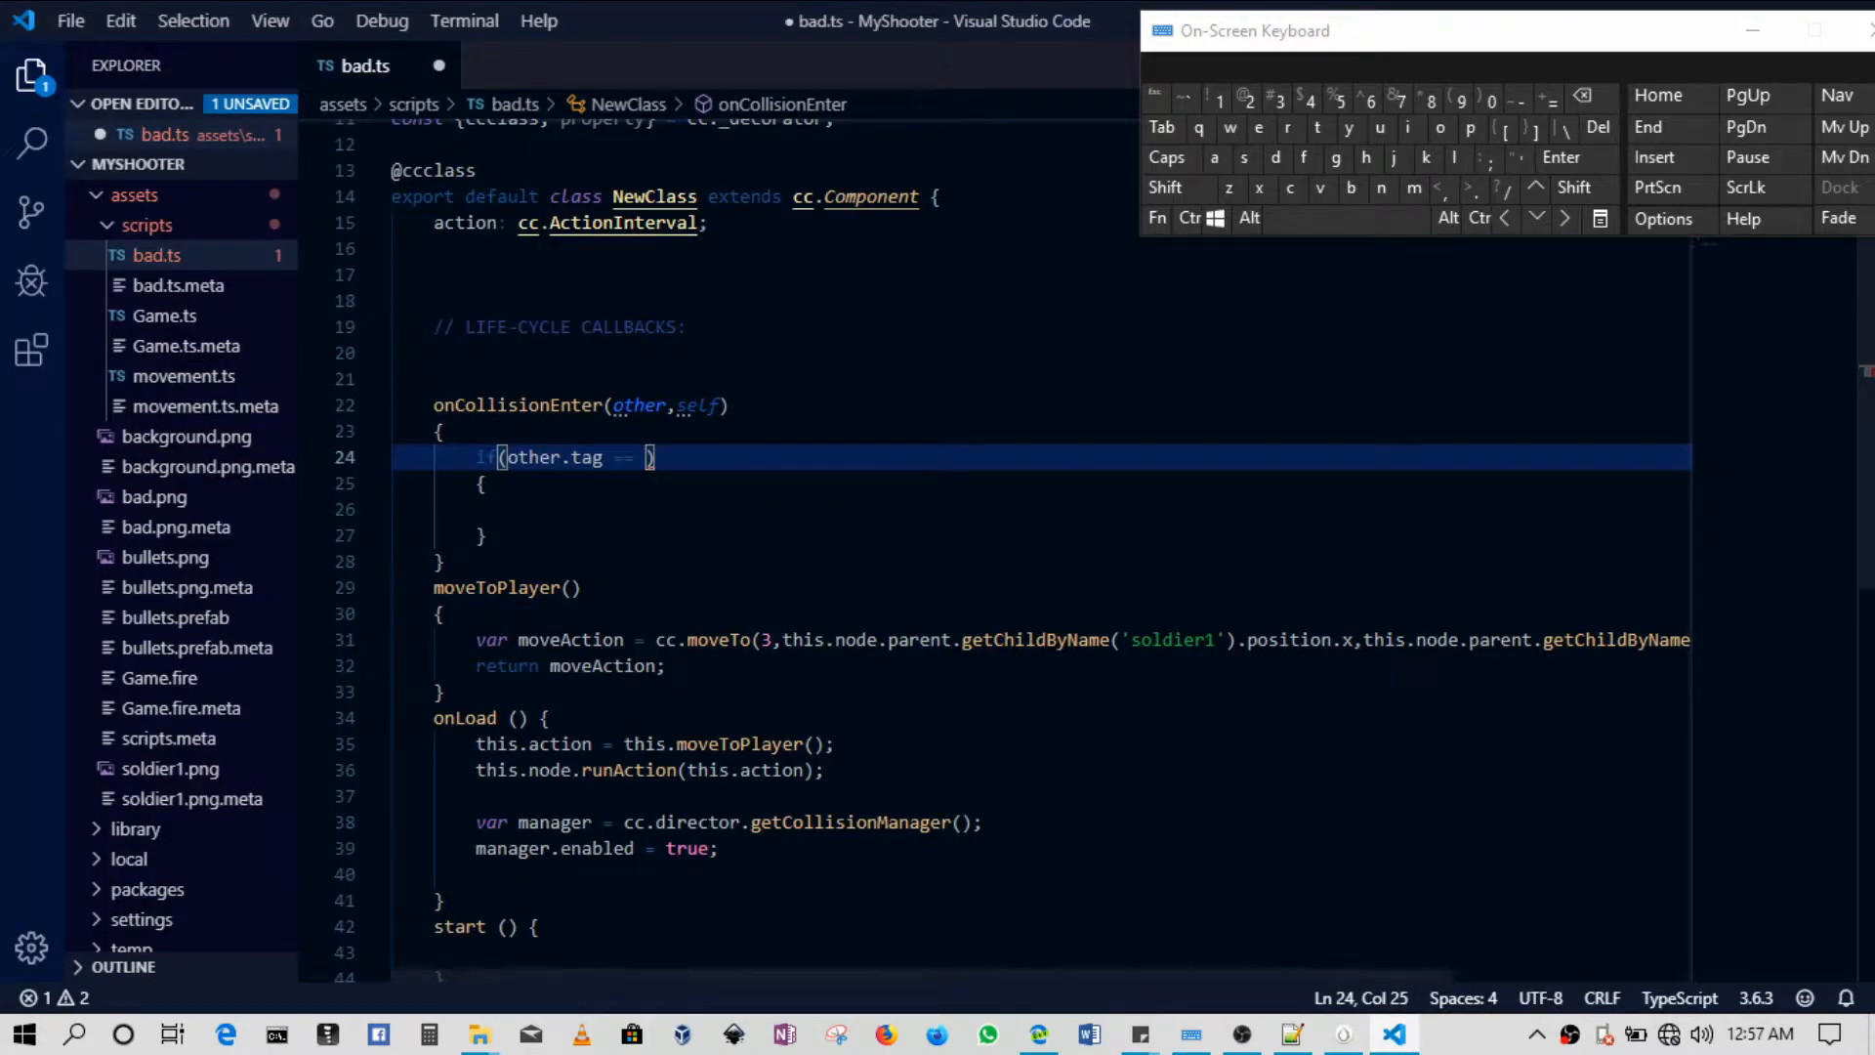
text(2)
text(if()
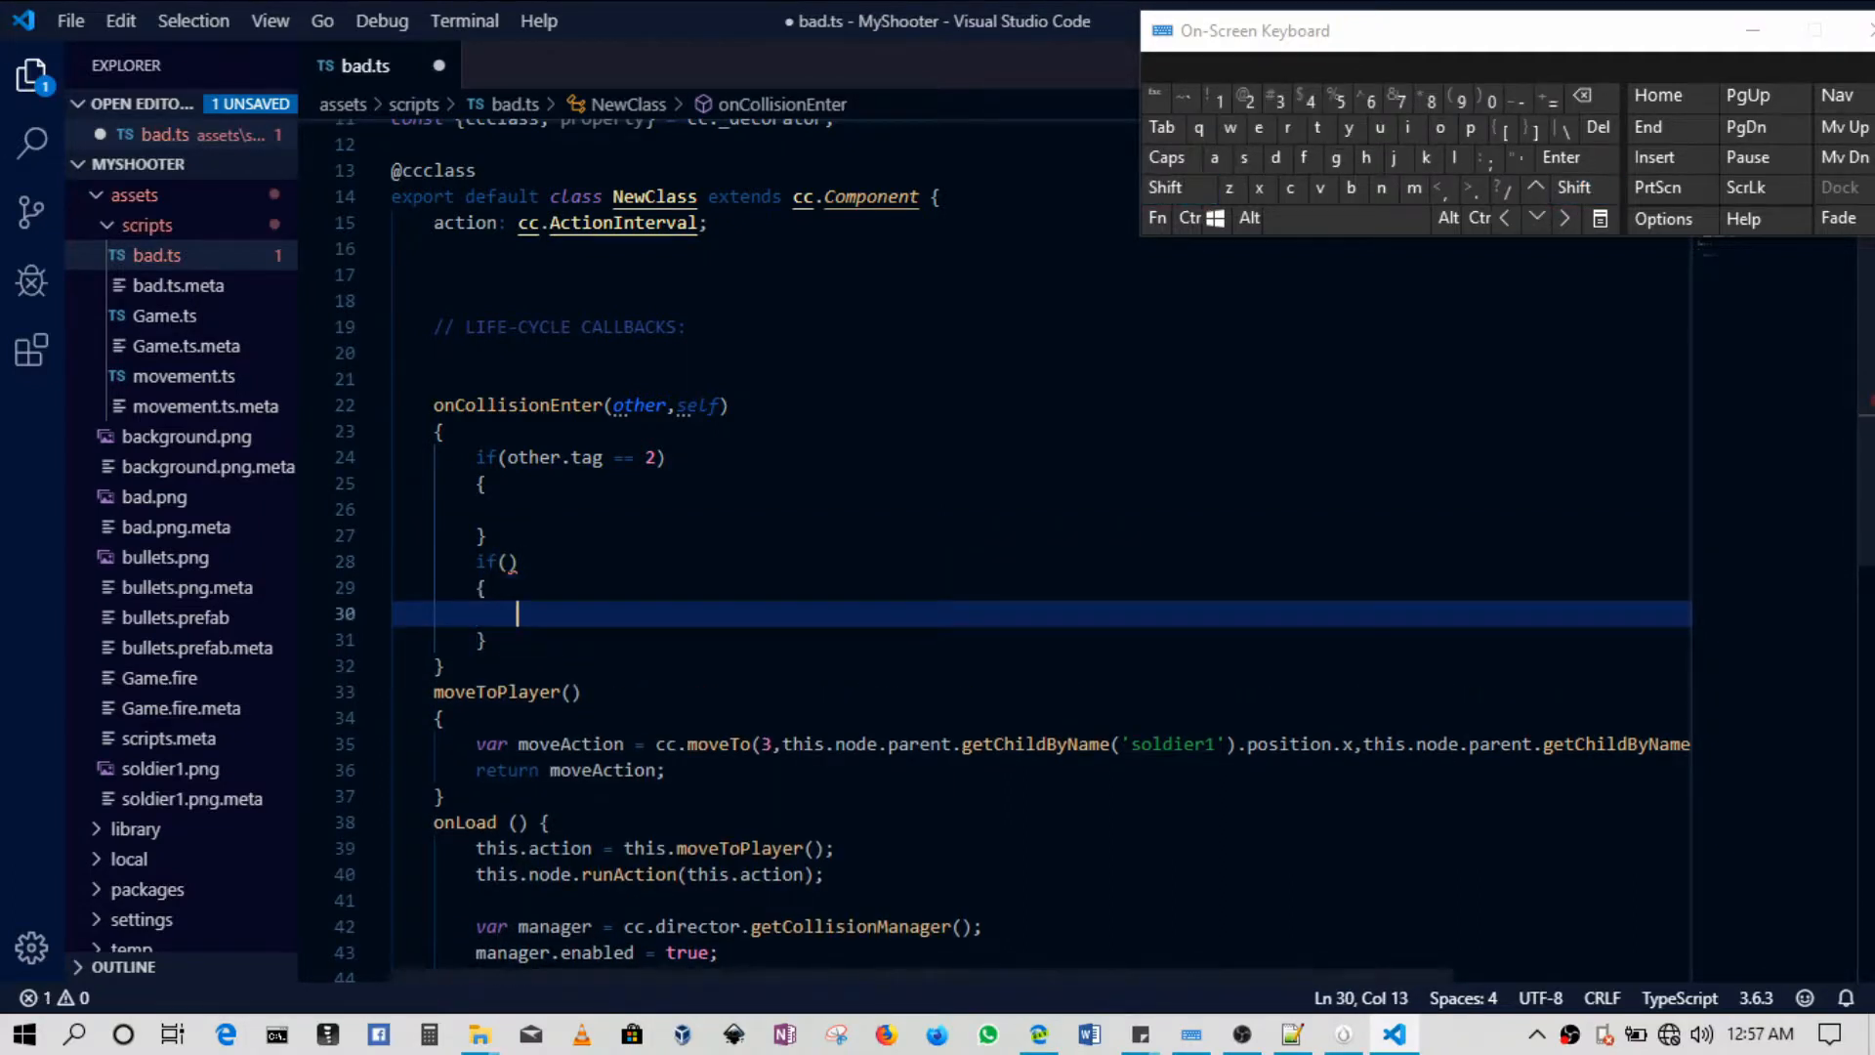
Begin a second if(other.tag == ) check and return to the game editor.
text(other)
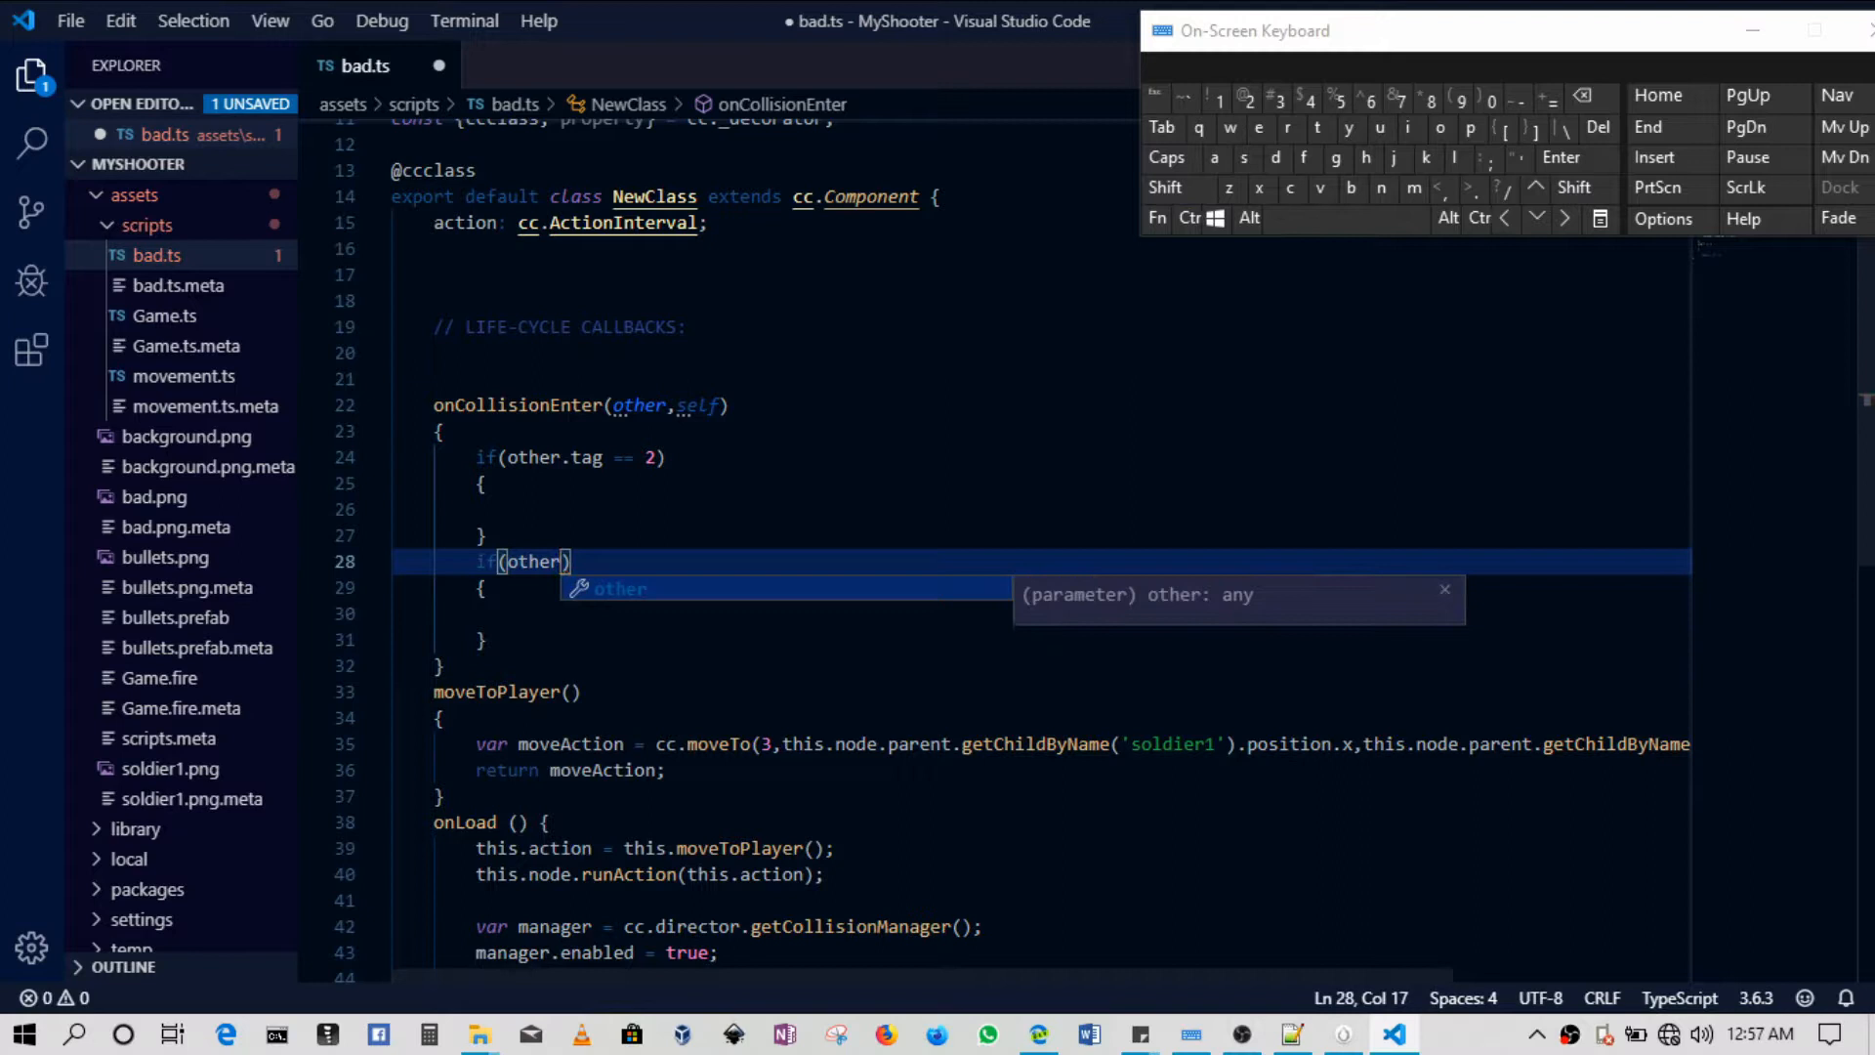
text(.tag ==)
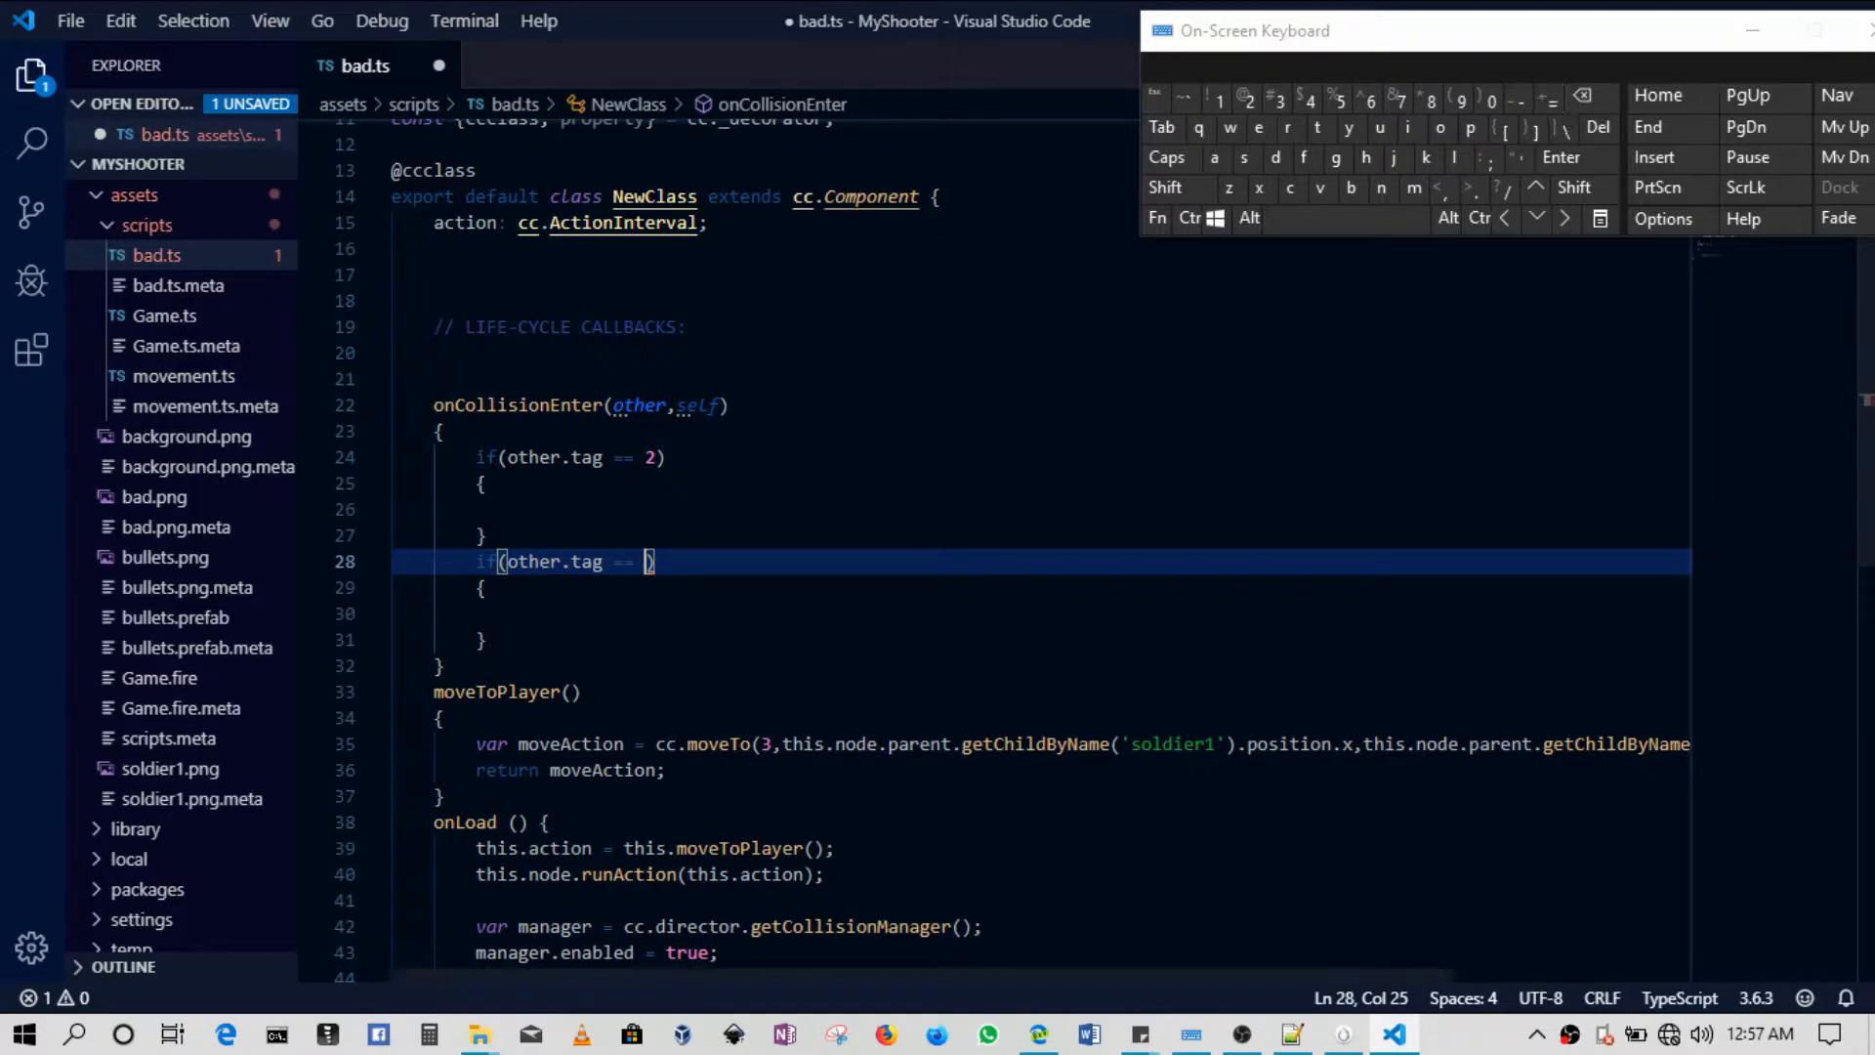
click(1342, 1035)
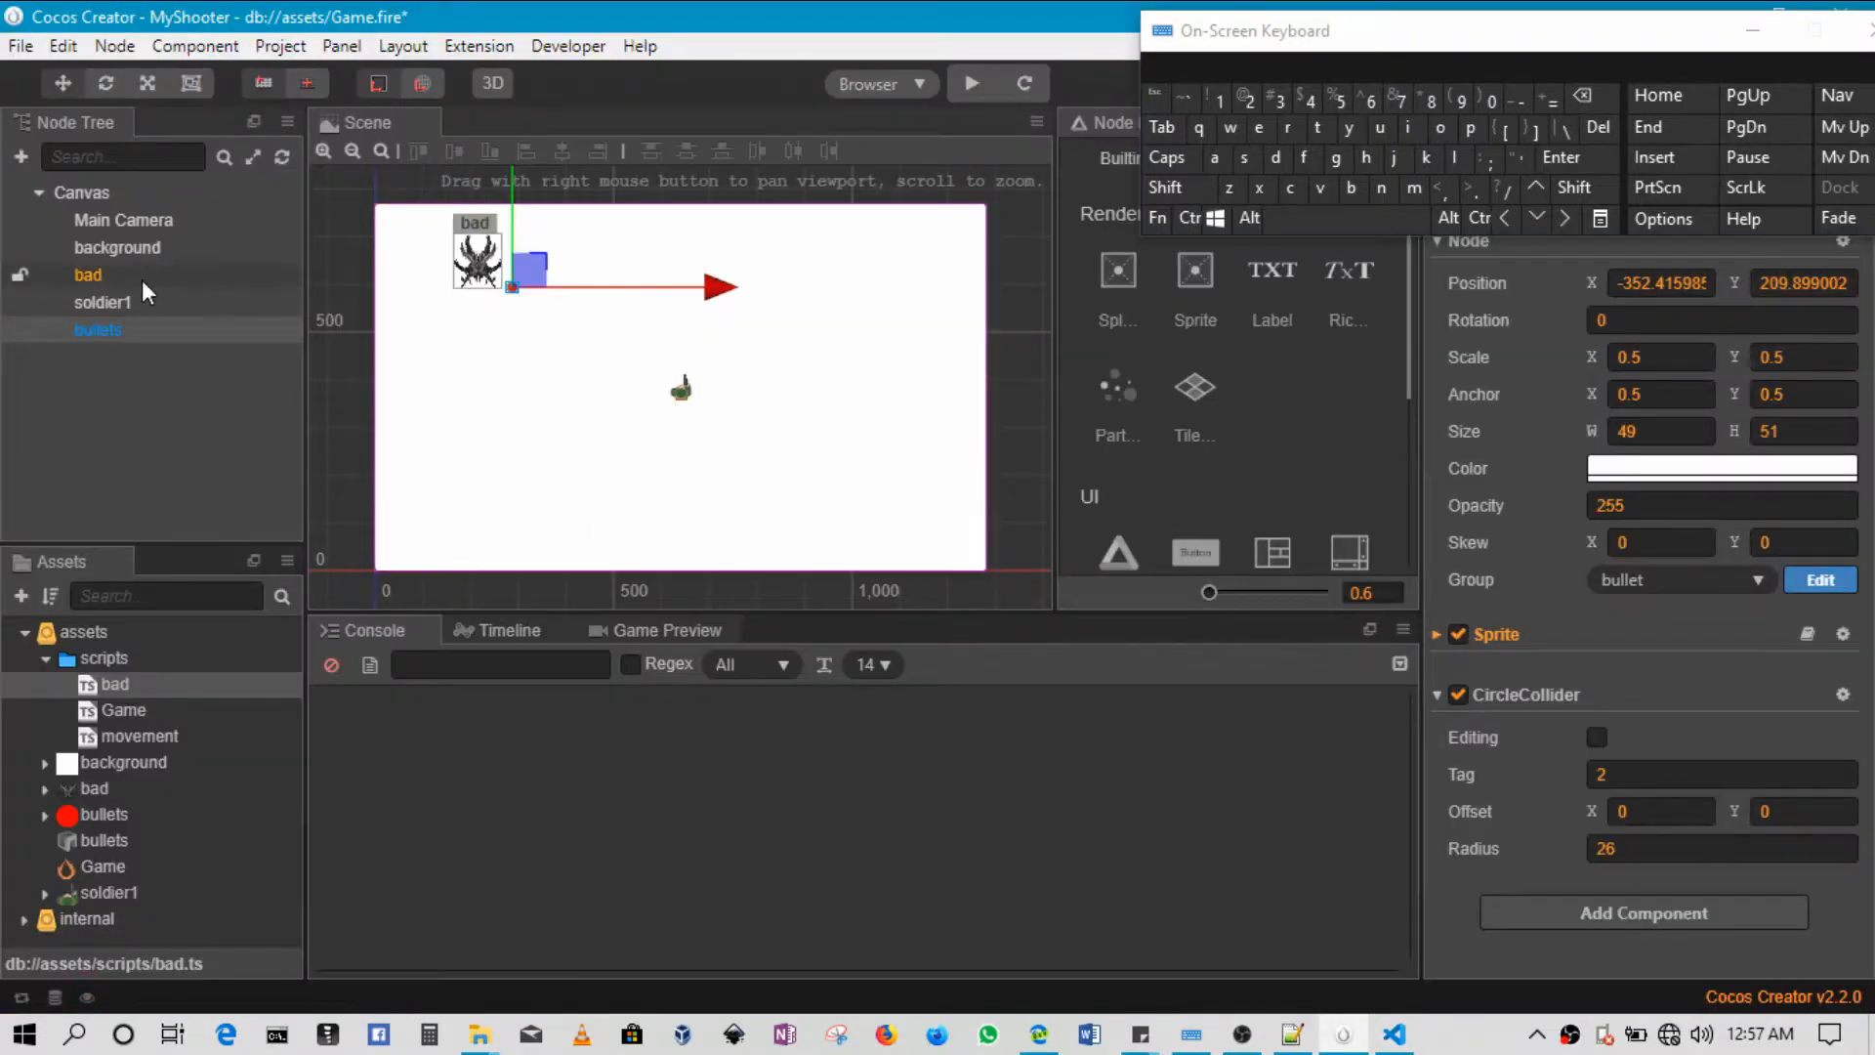
Read soldier1's collider tag 1 in Properties and switch back to bad.ts.
click(102, 301)
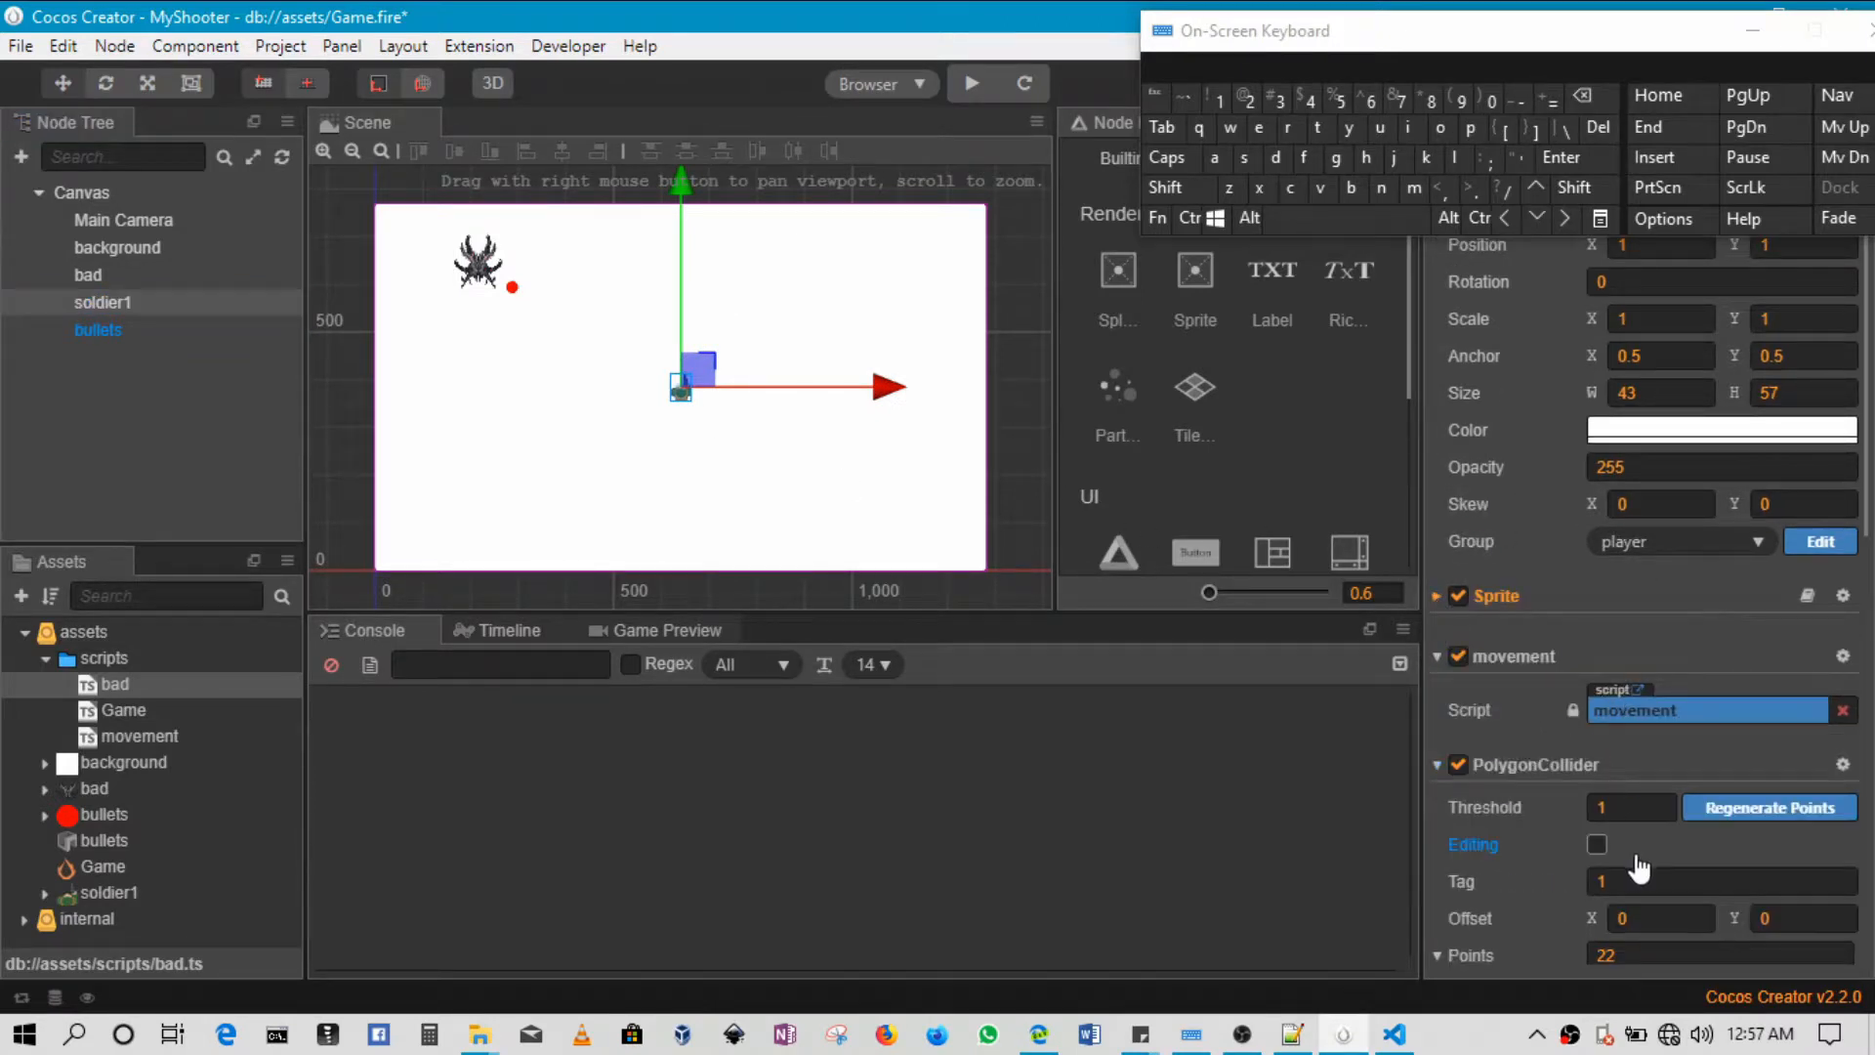
click(1722, 881)
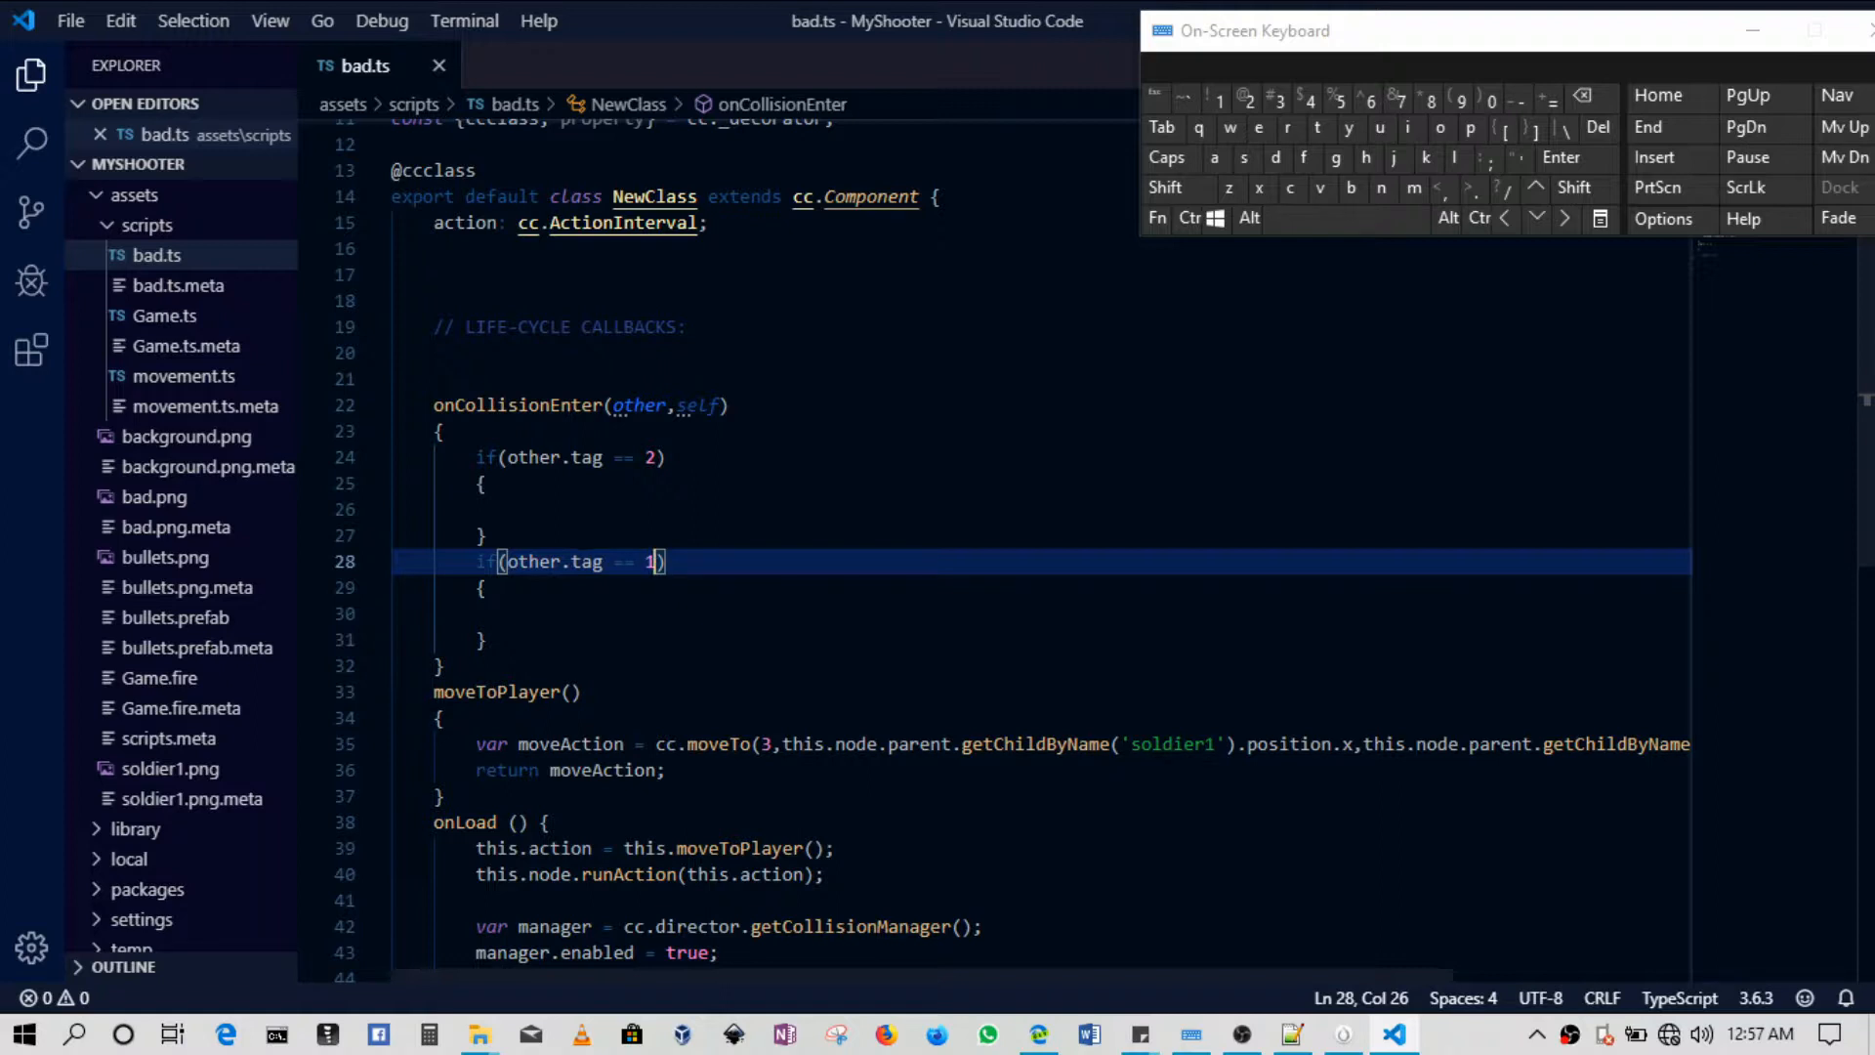
Call this.node.destroy(); inside the other.tag == 2 bullet-hit block.
click(514, 510)
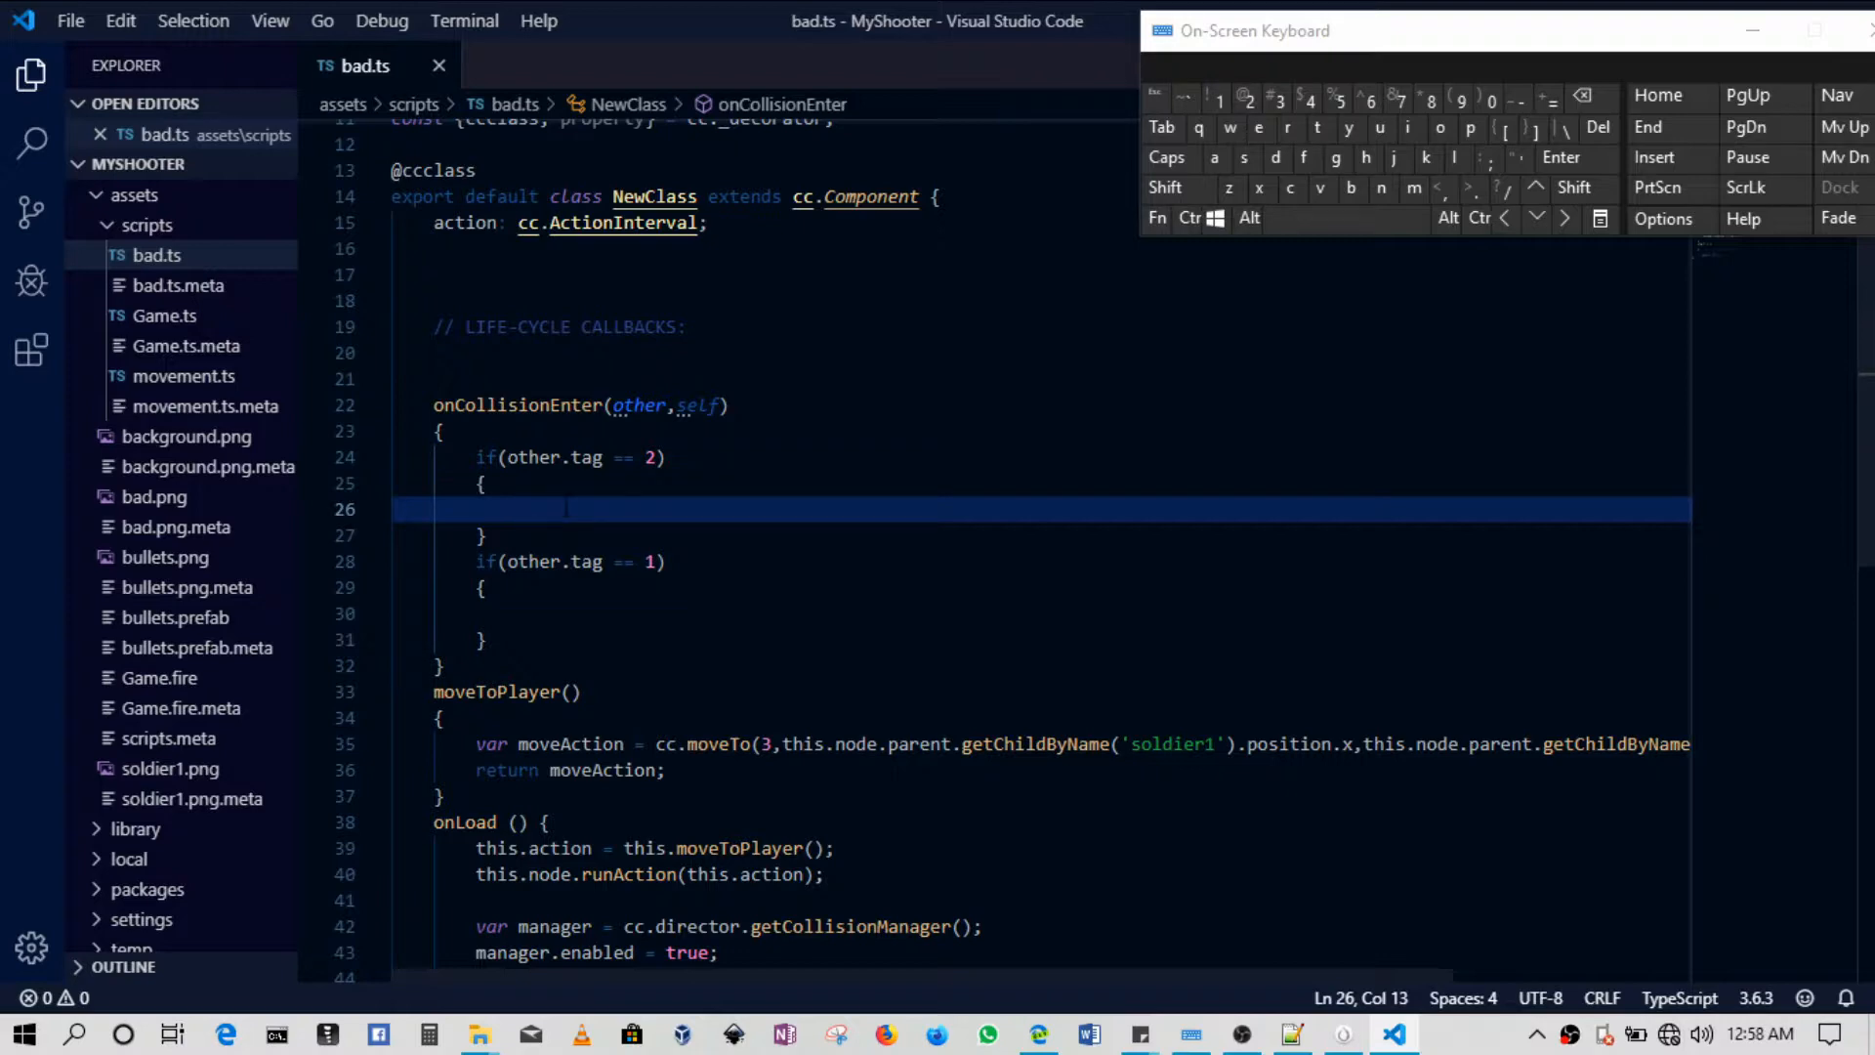
text(this.nod)
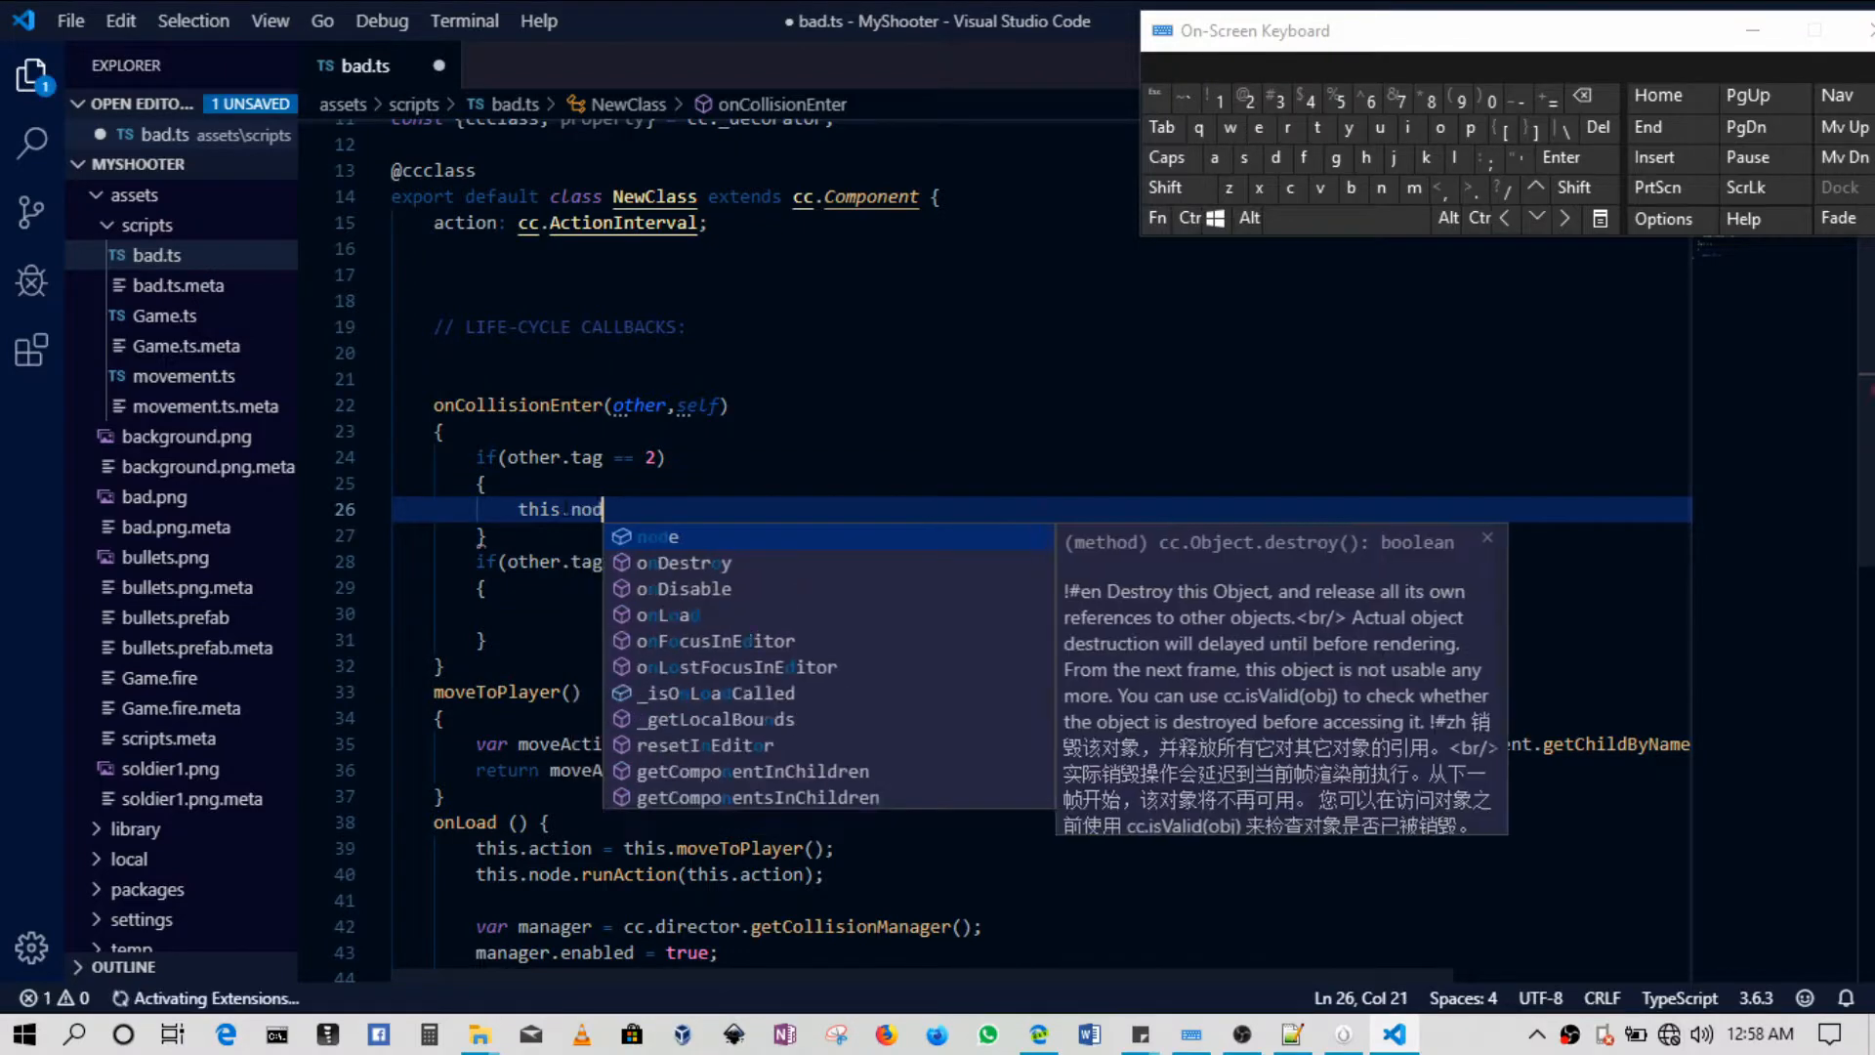
text(.)
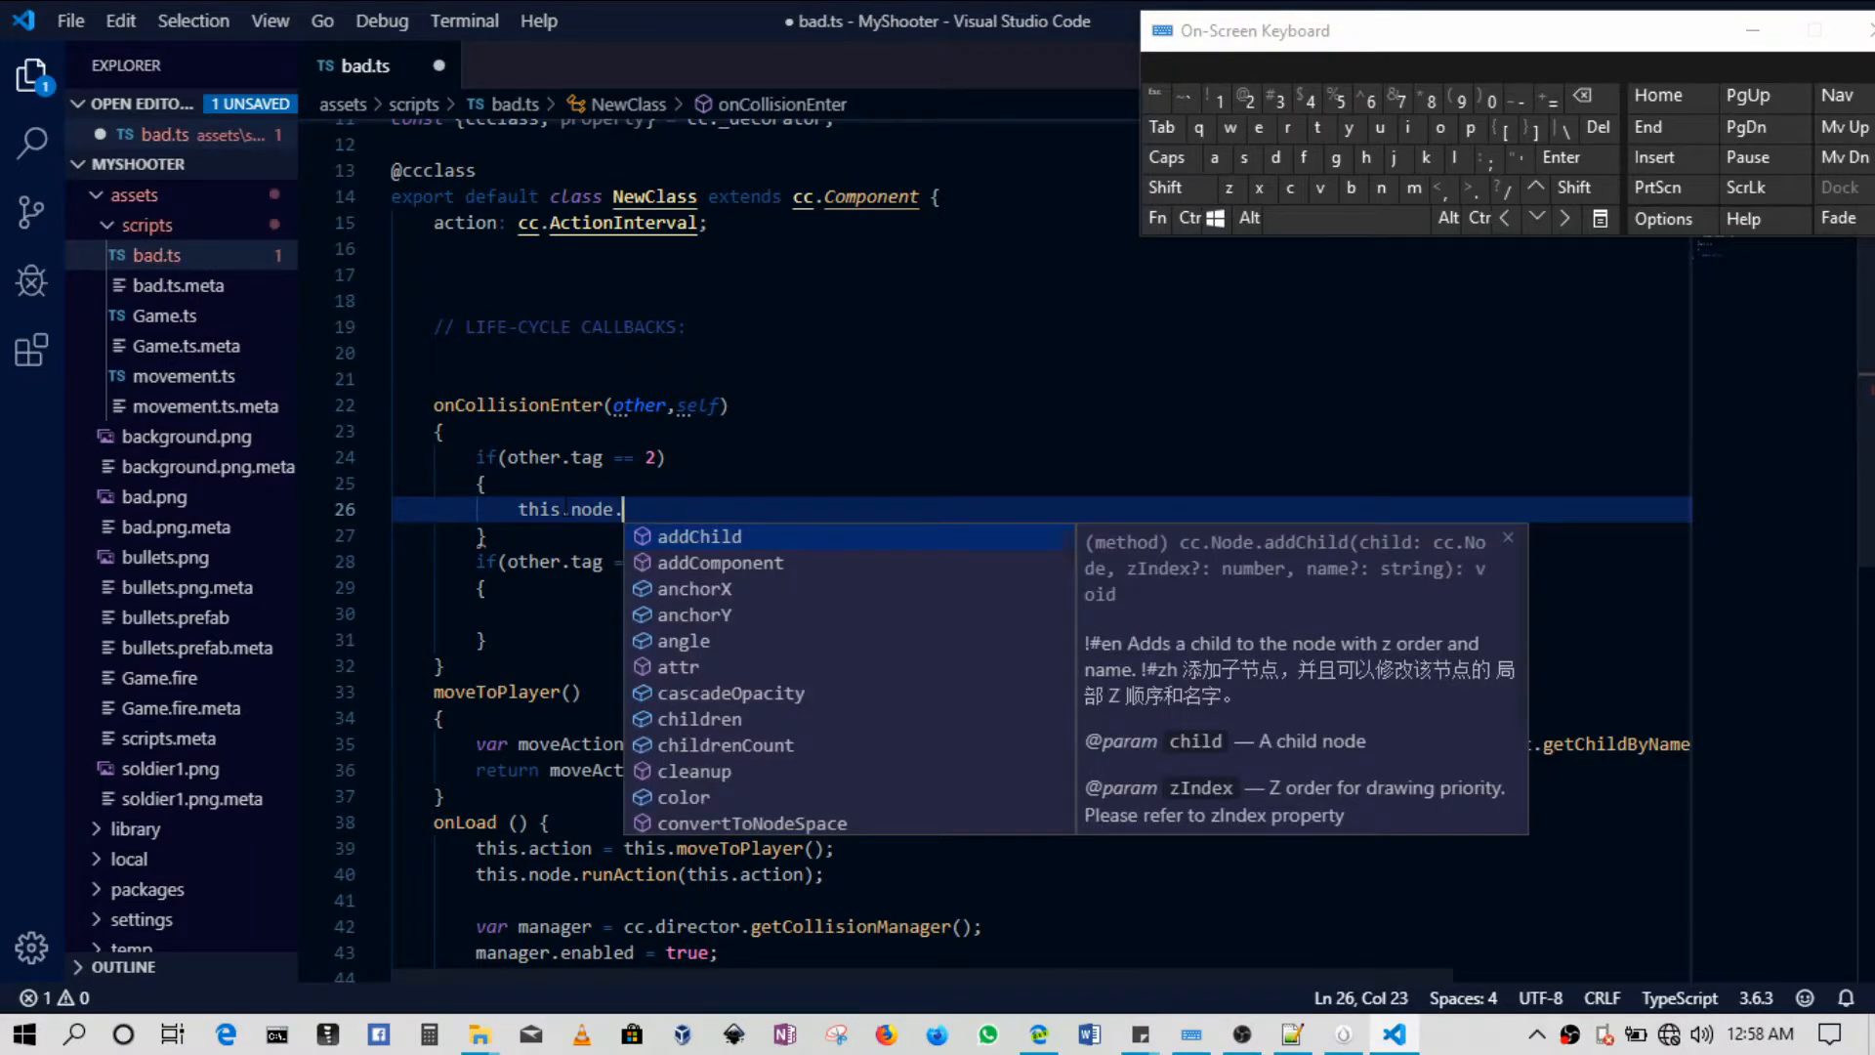
text(destroy)
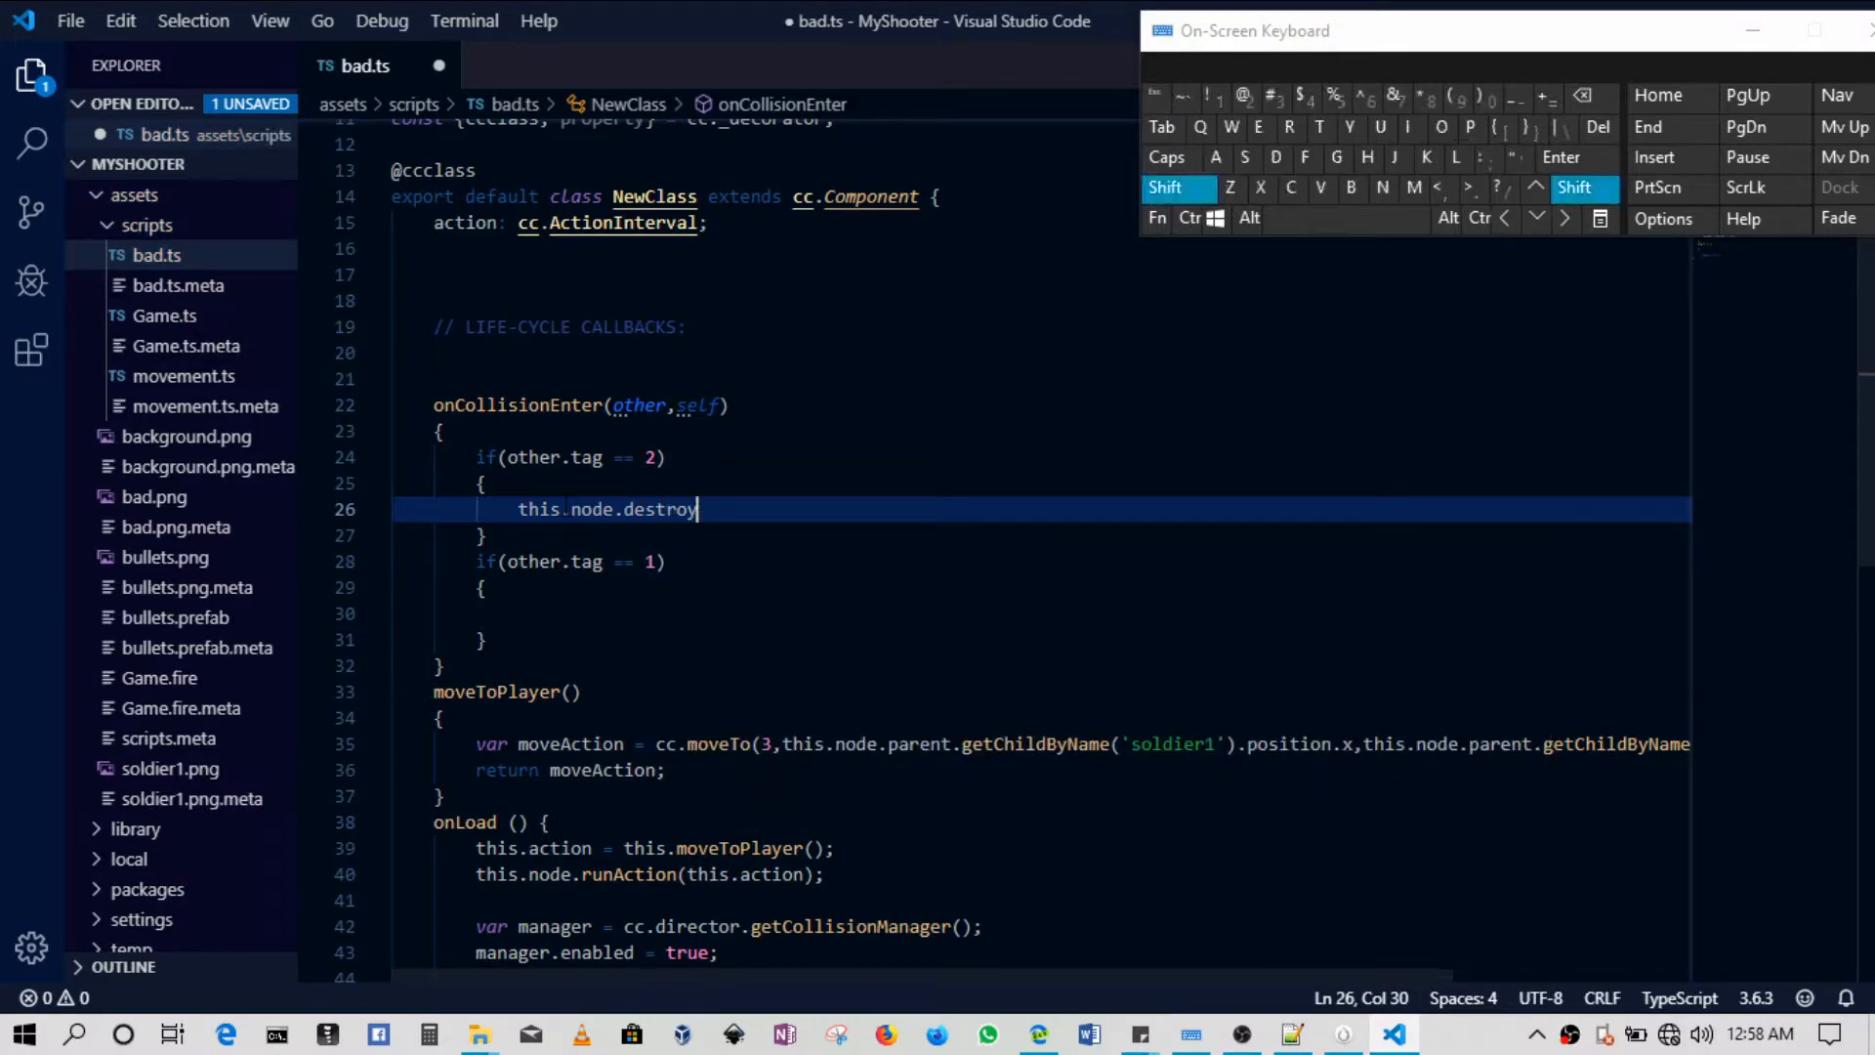
text(();)
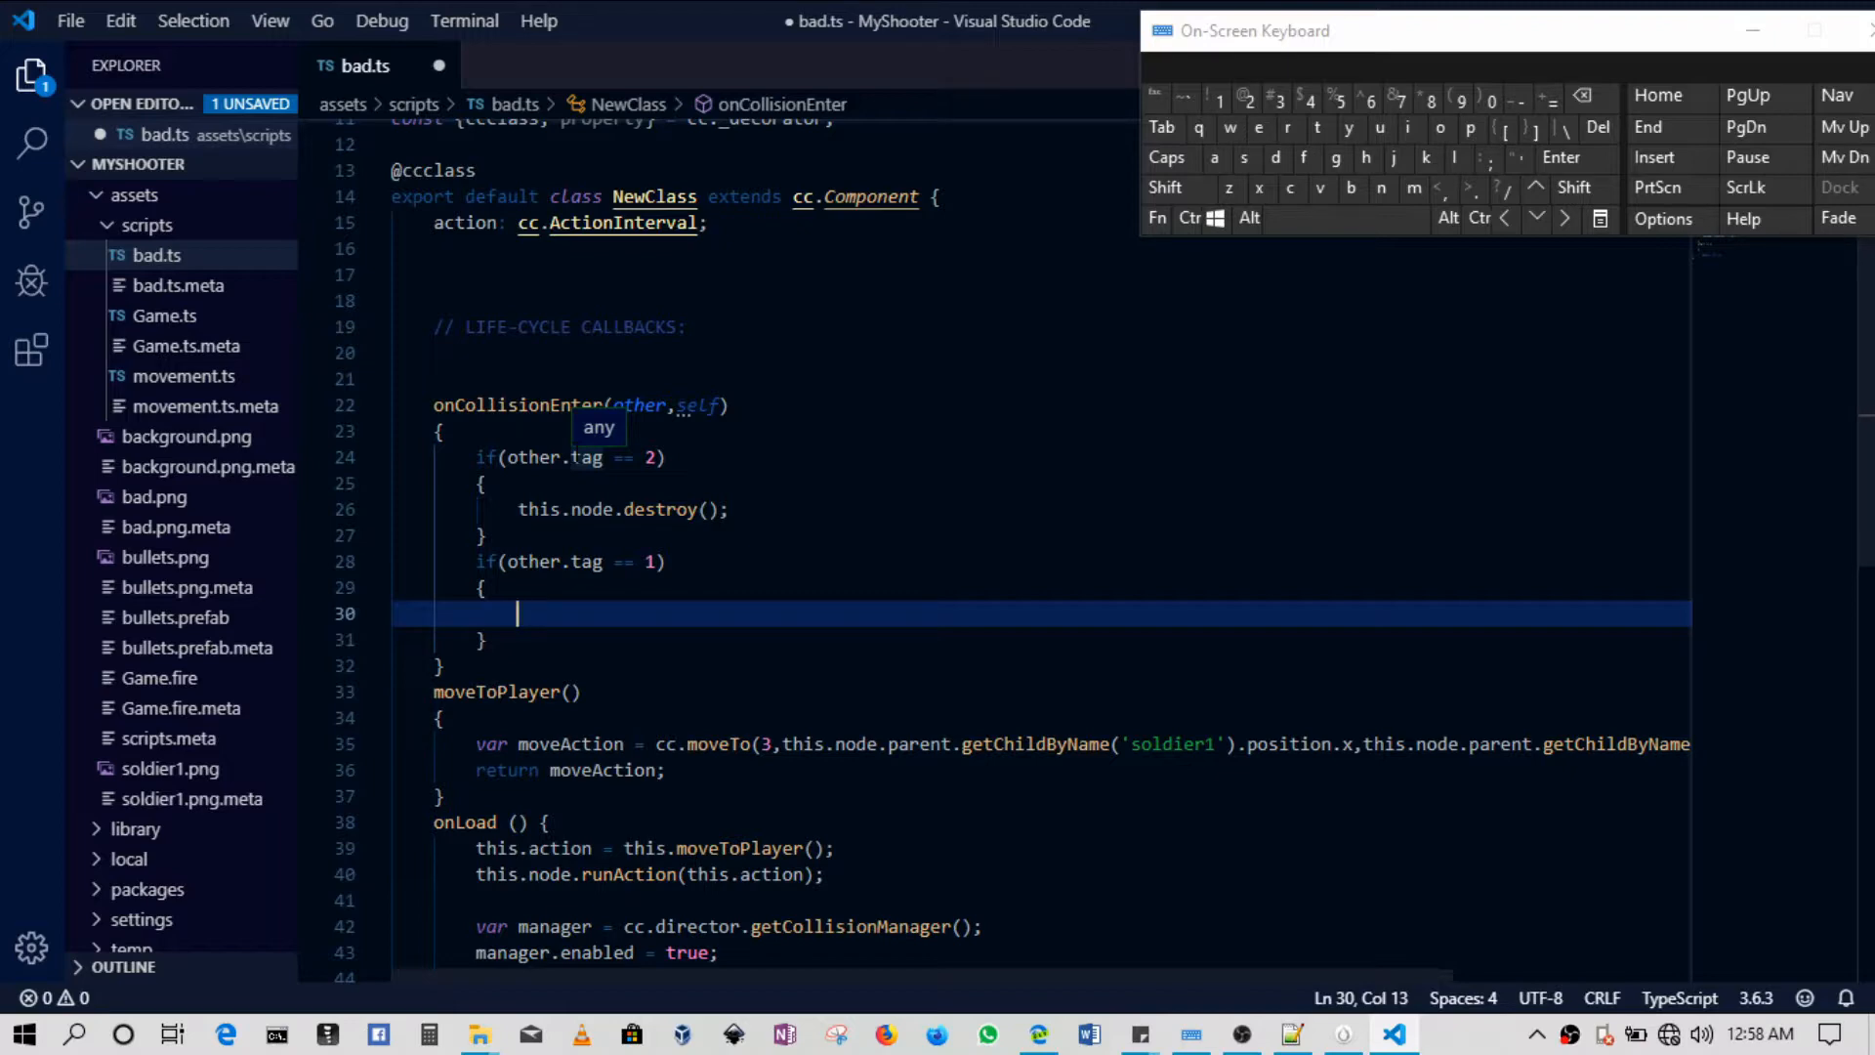
scroll(down, 3)
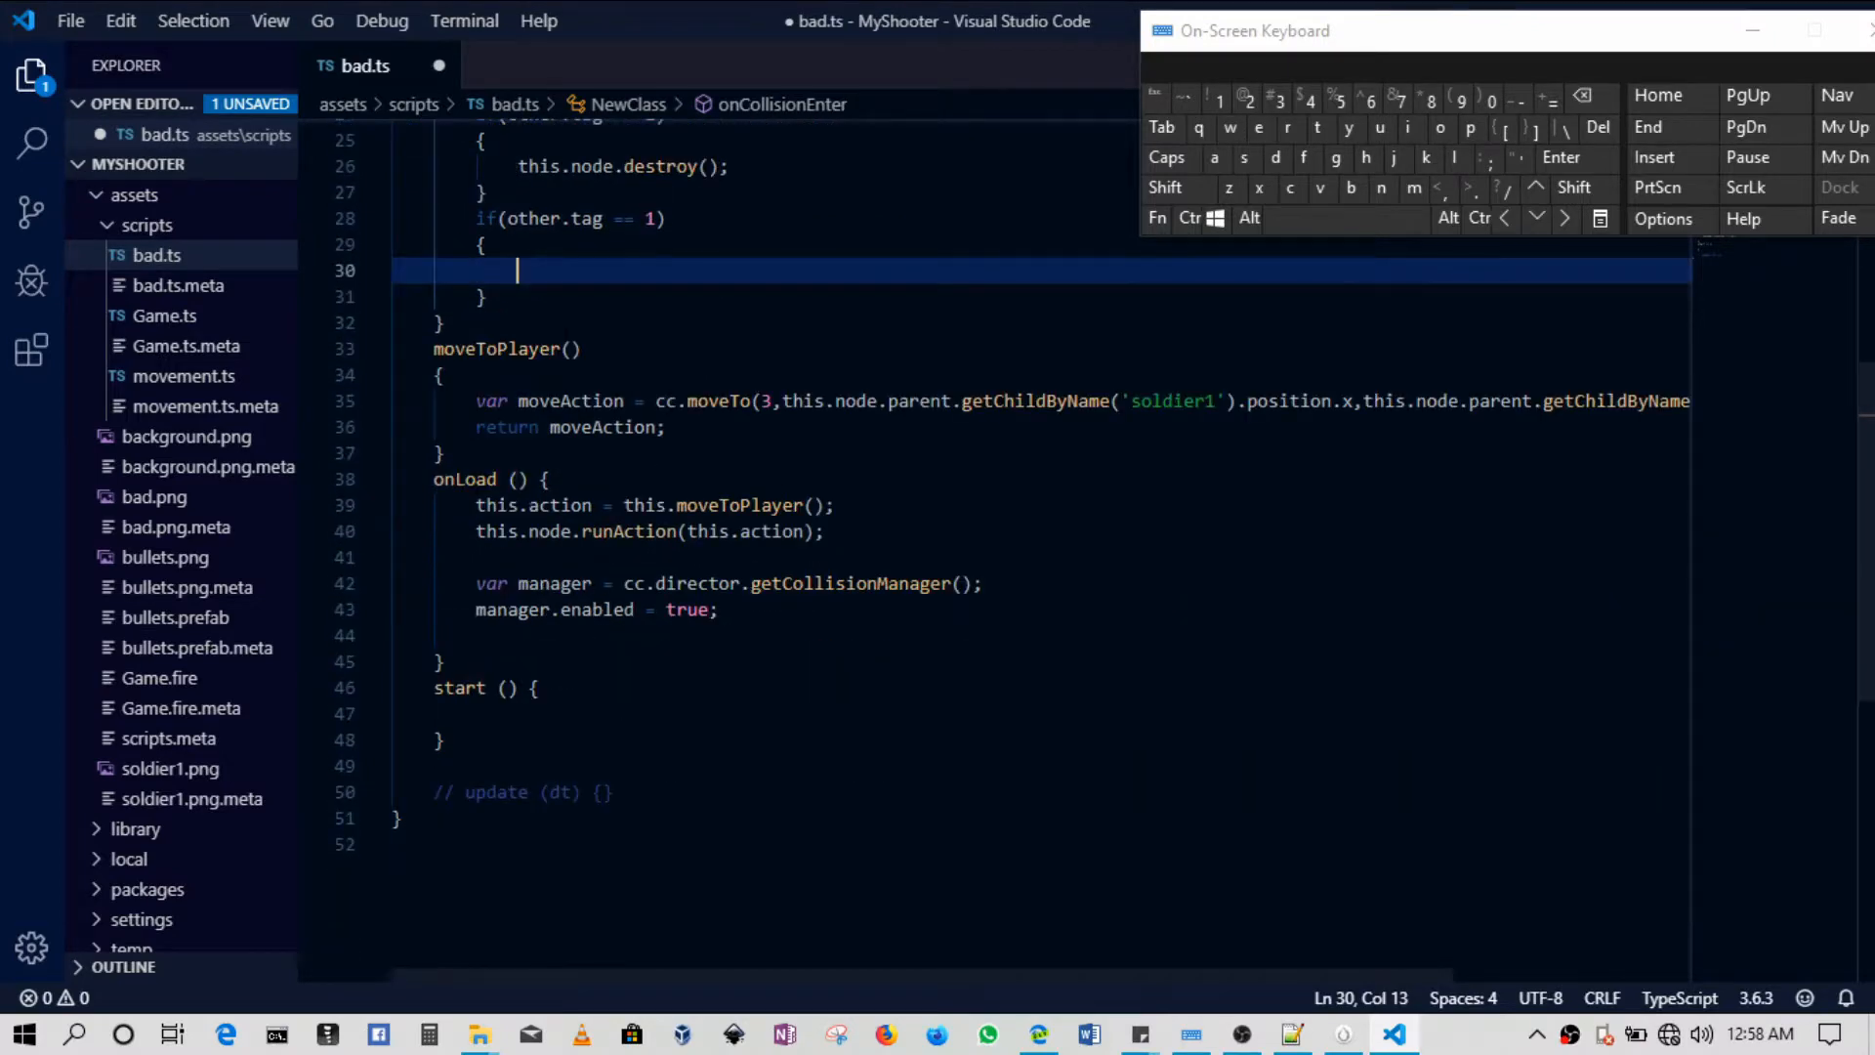
Add cc.director.preloadScene("Game"); at the end of onLoad.
click(742, 634)
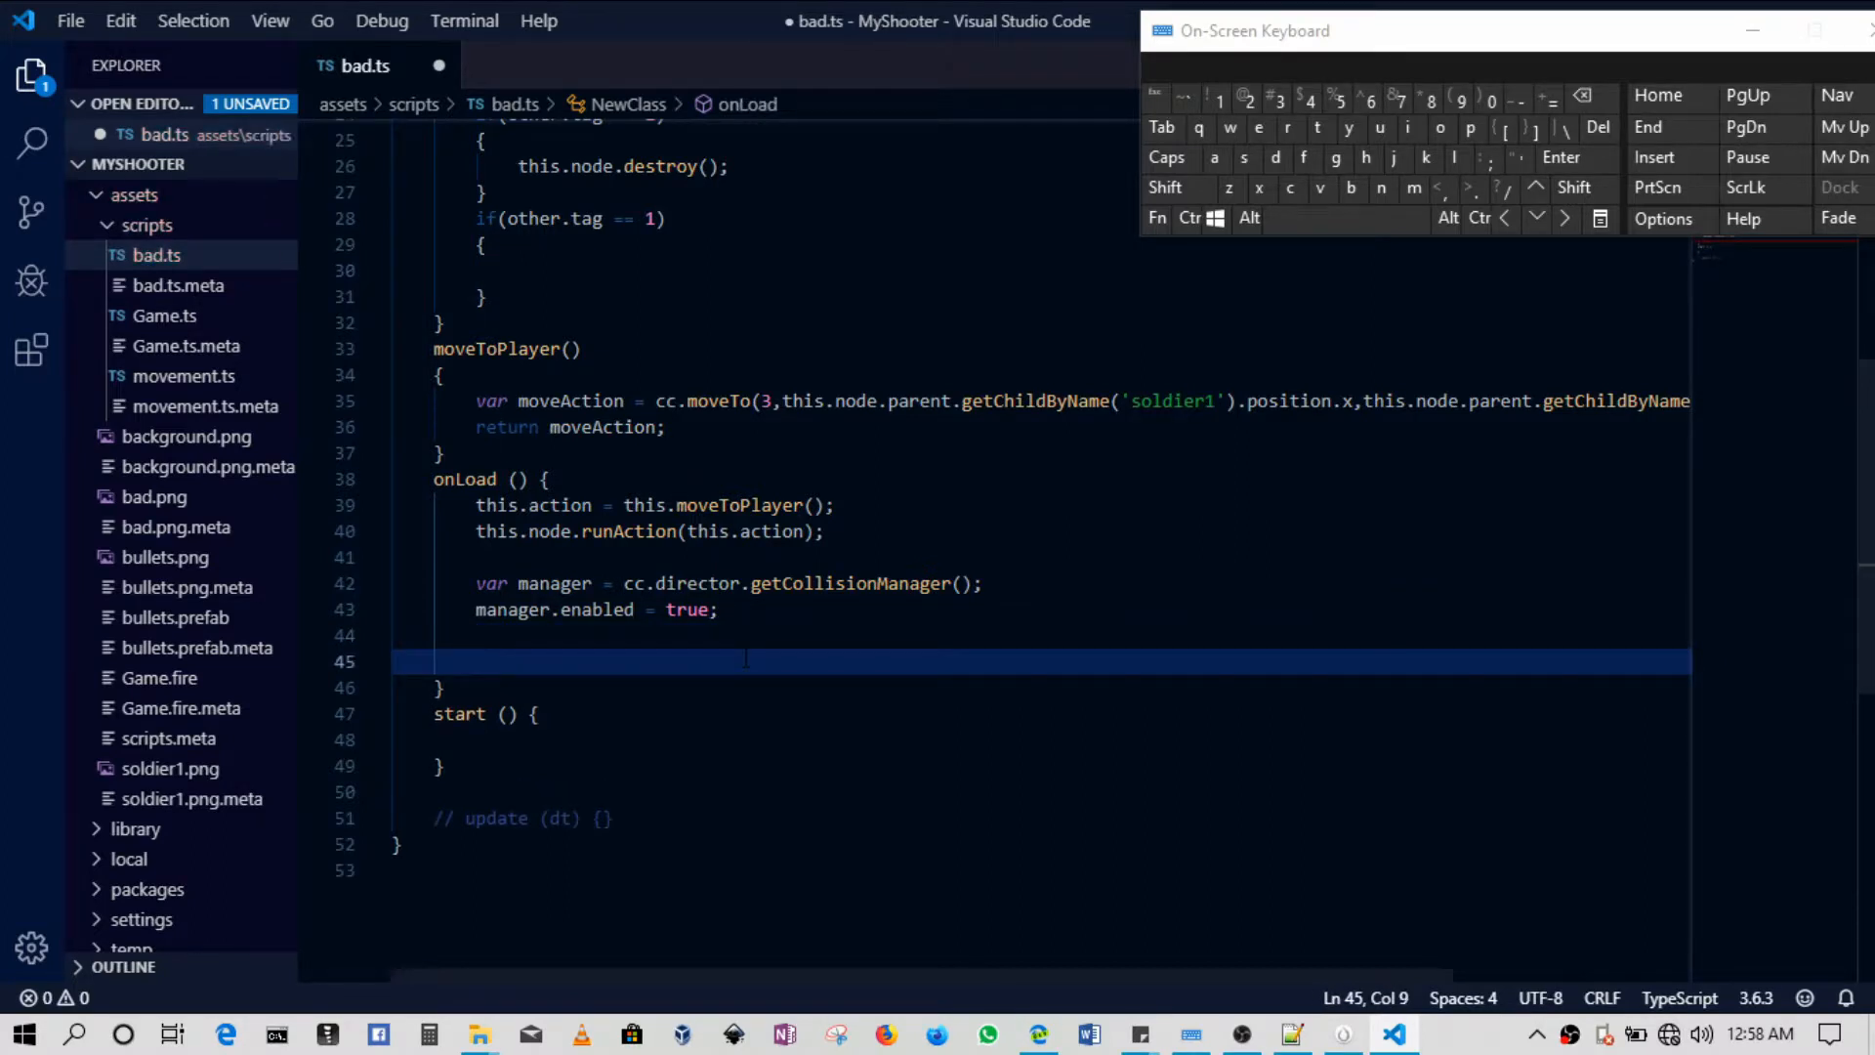
text(cc.d)
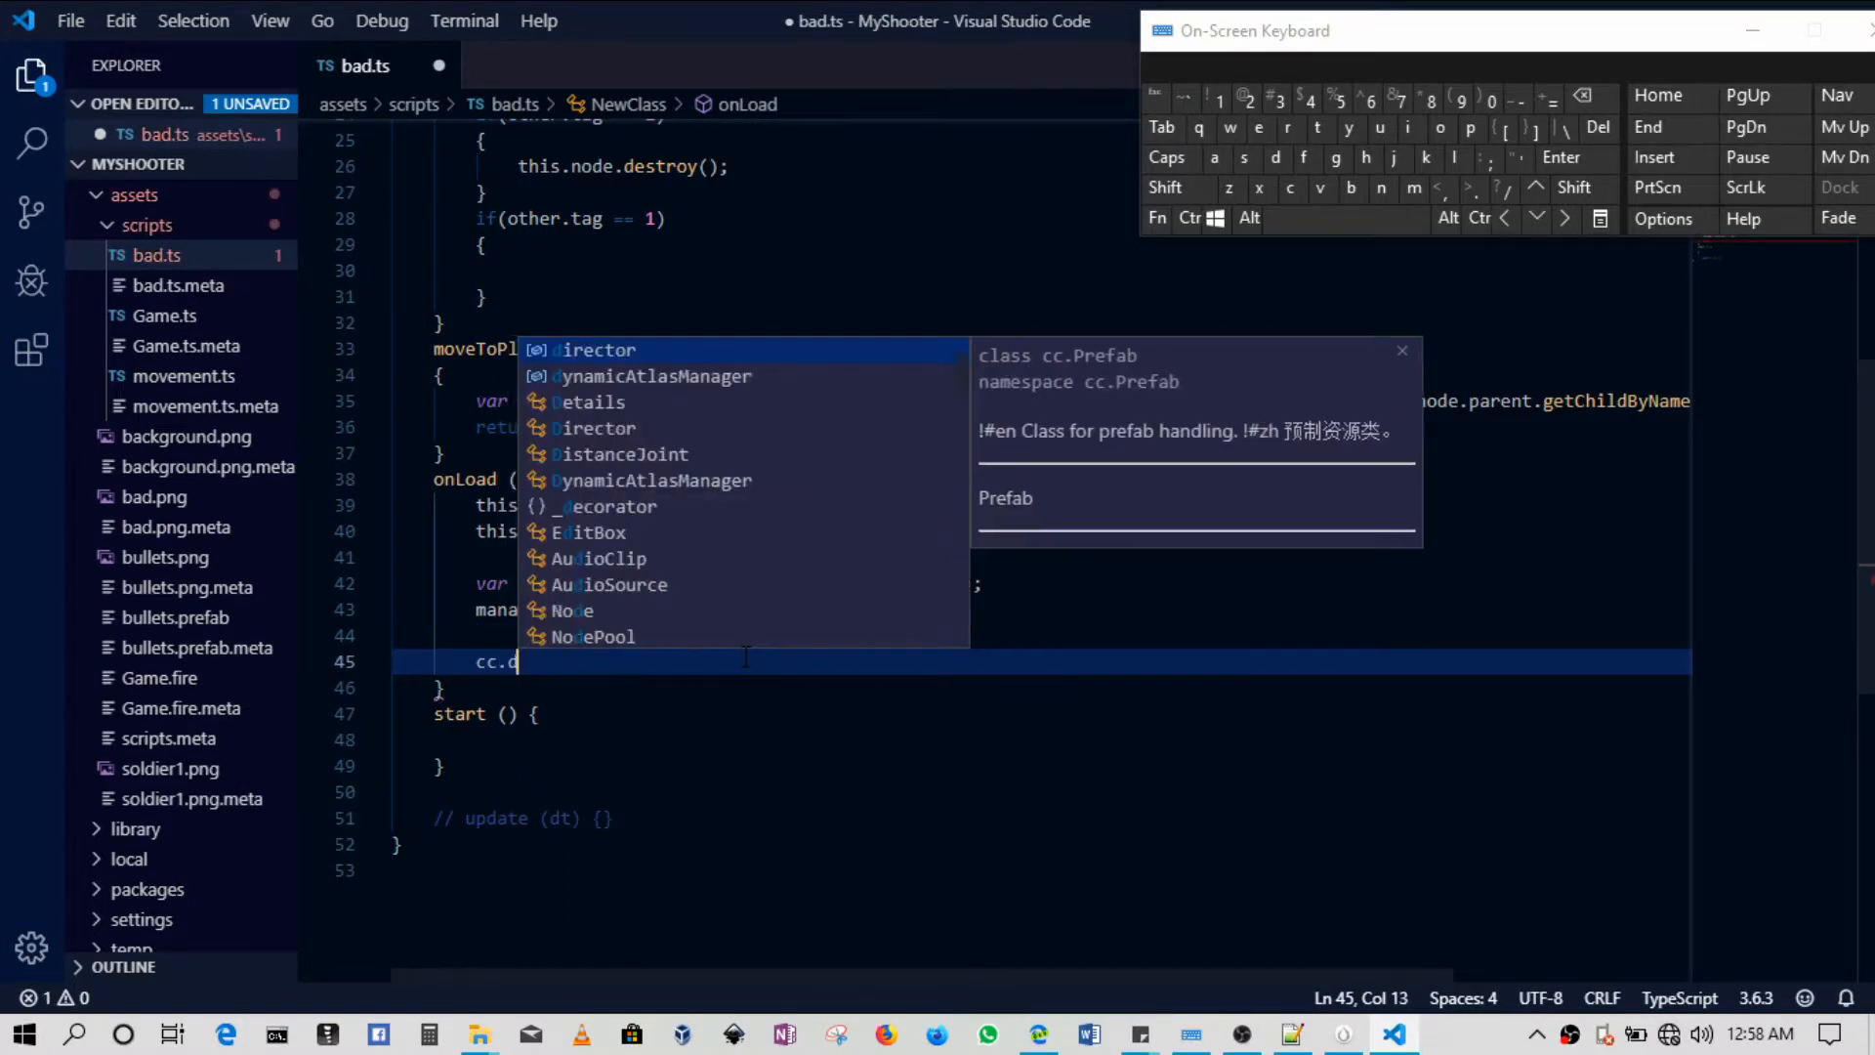
text(irector.preloadScene("");)
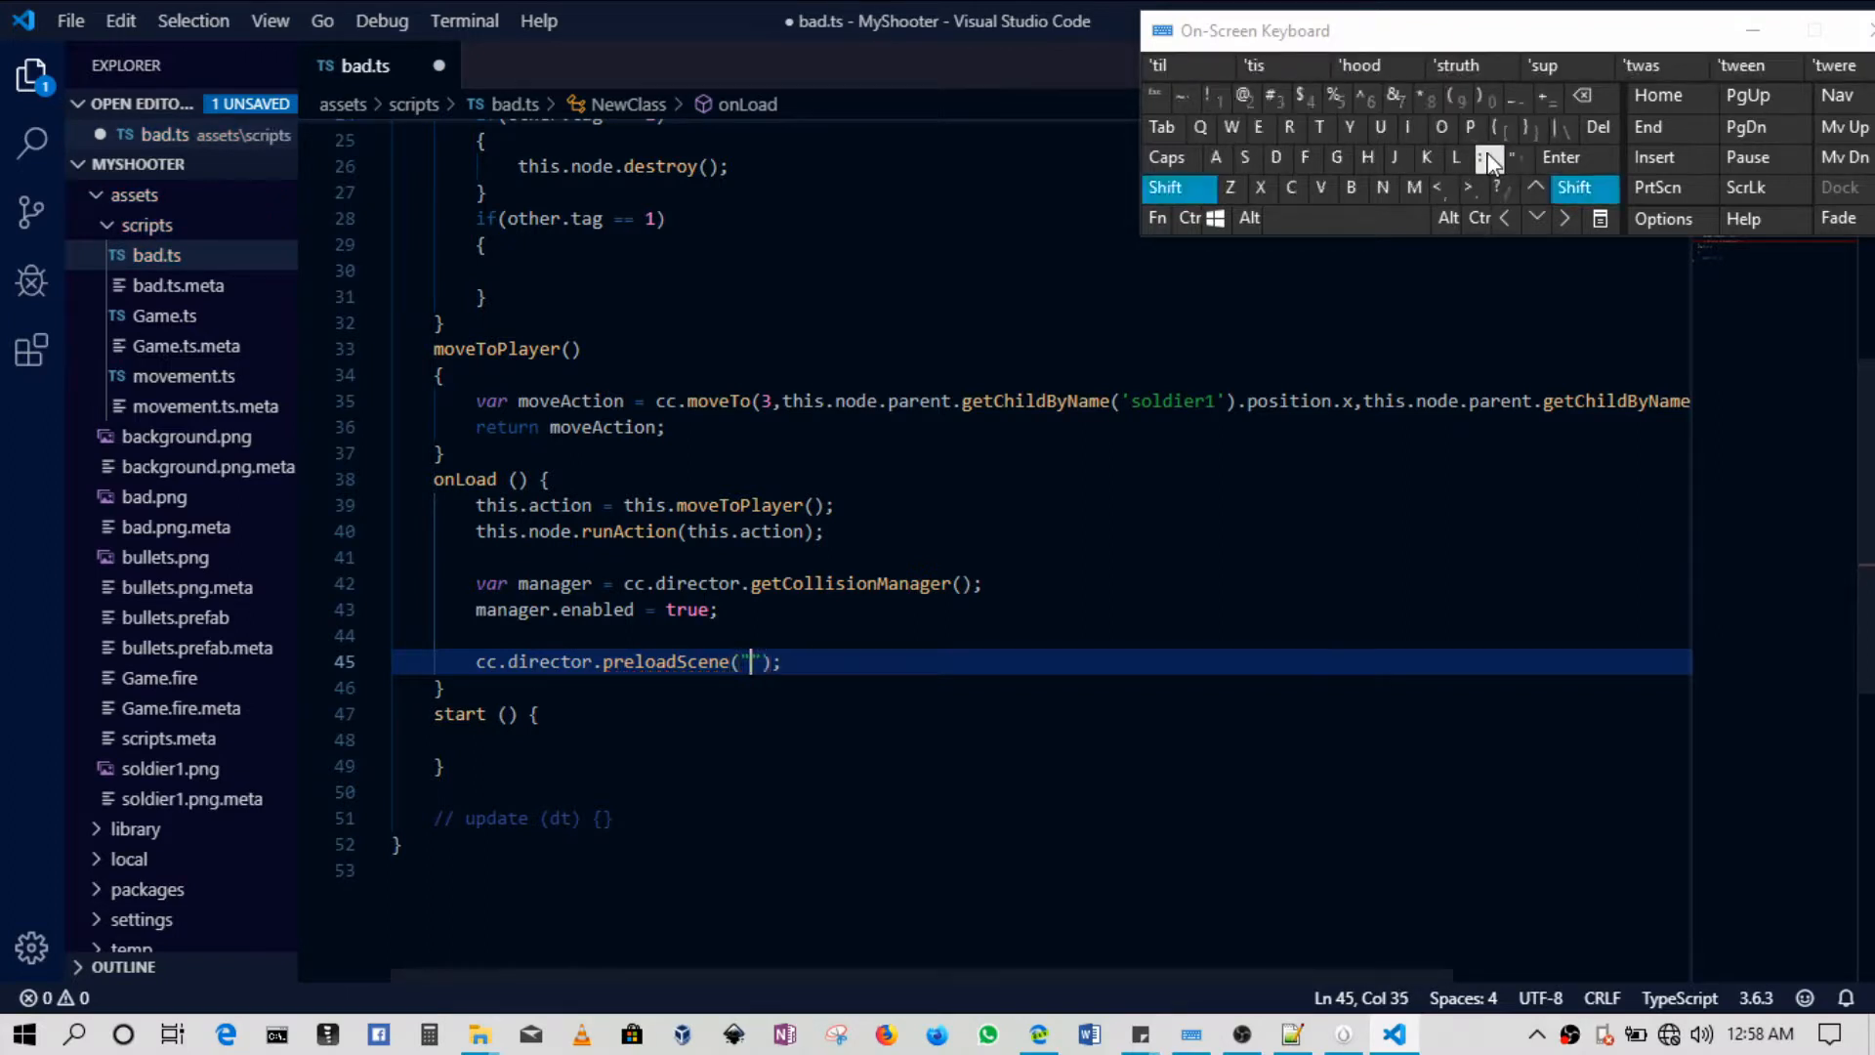
text(Game)
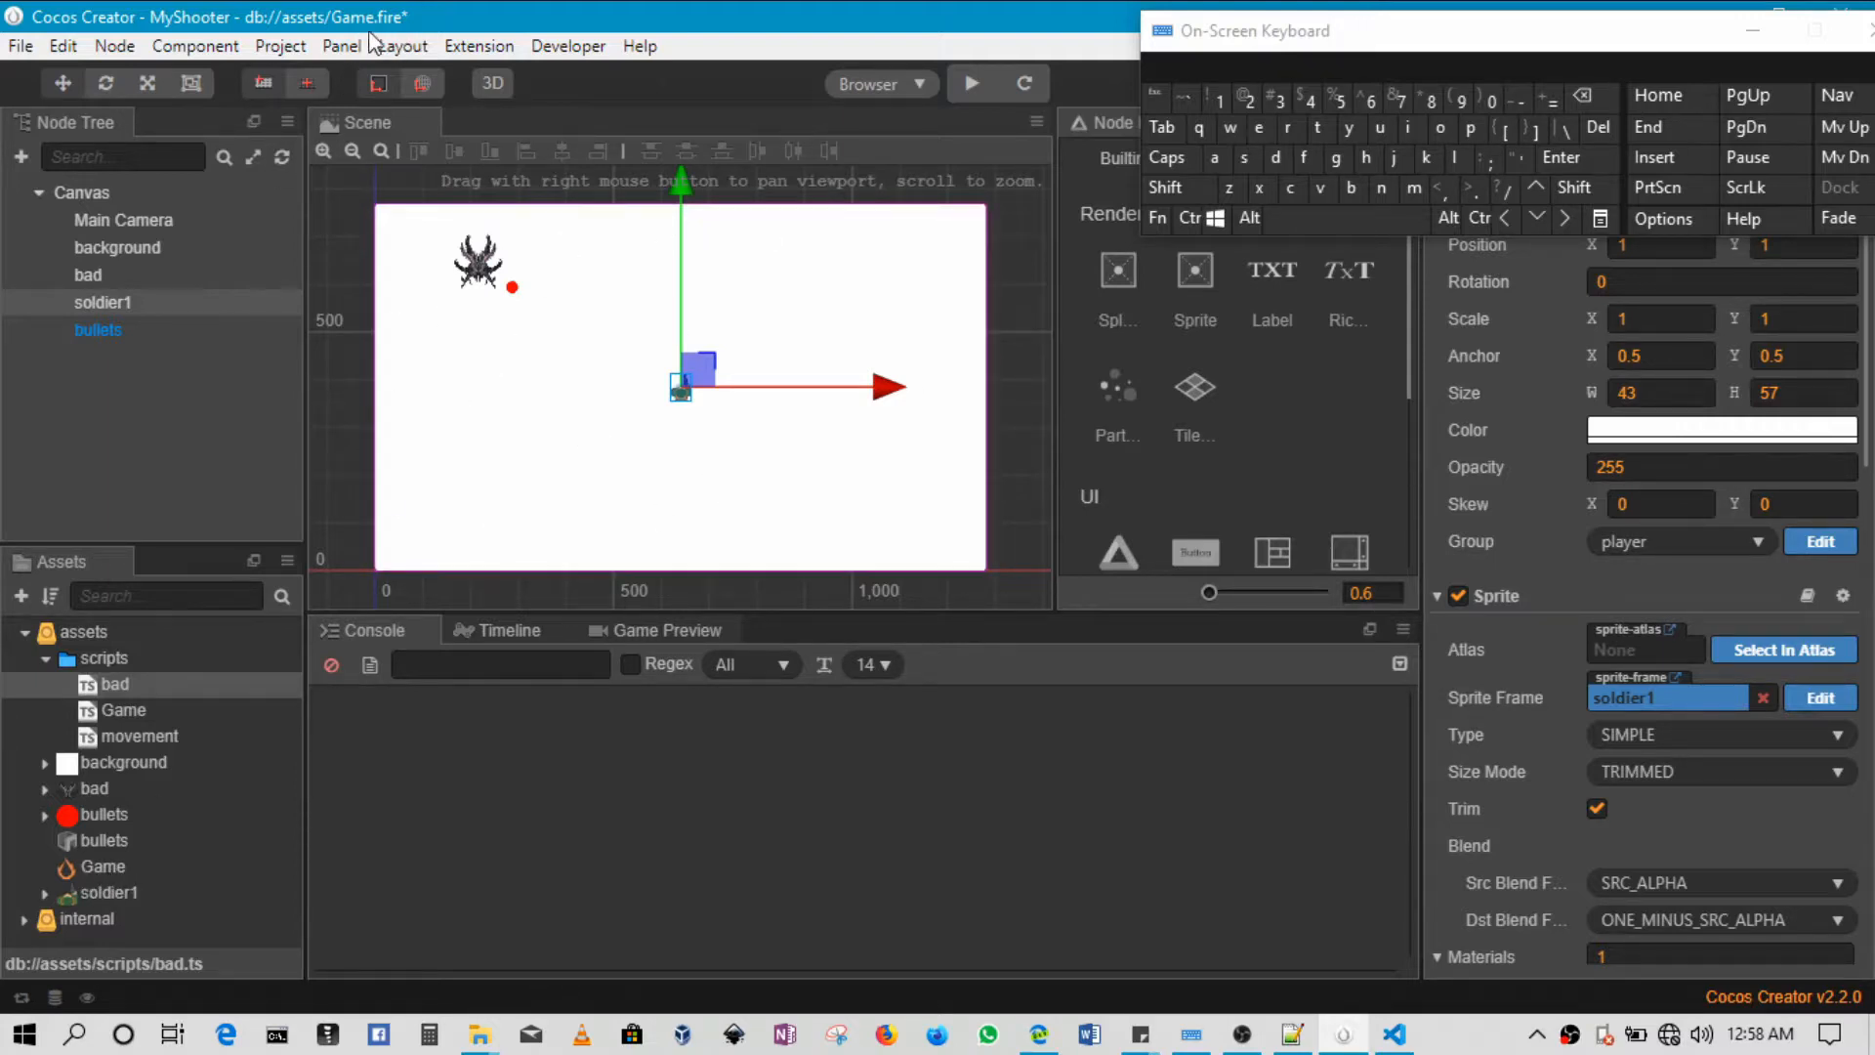
mouse_move(1188, 964)
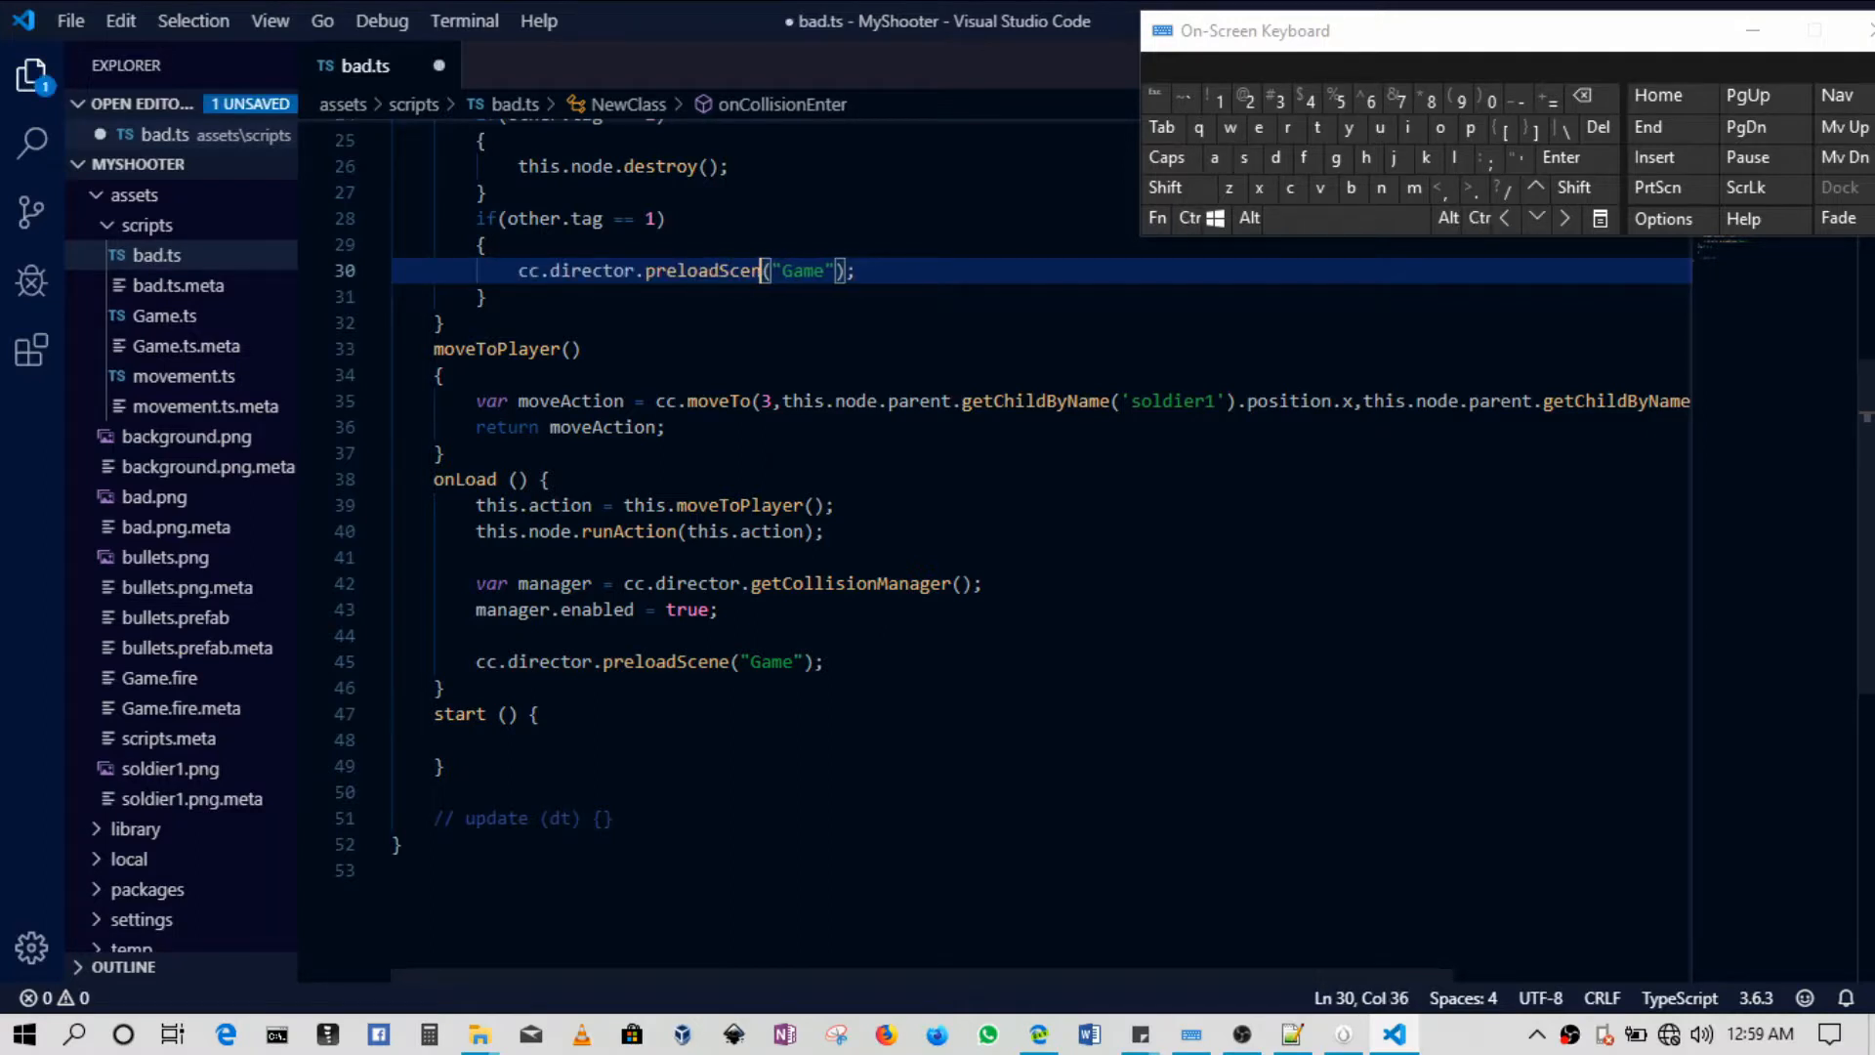
Make the tag 1 block call cc.director.loadScene("Game"); and save bad.ts.
key(BackSpace)
text(e)
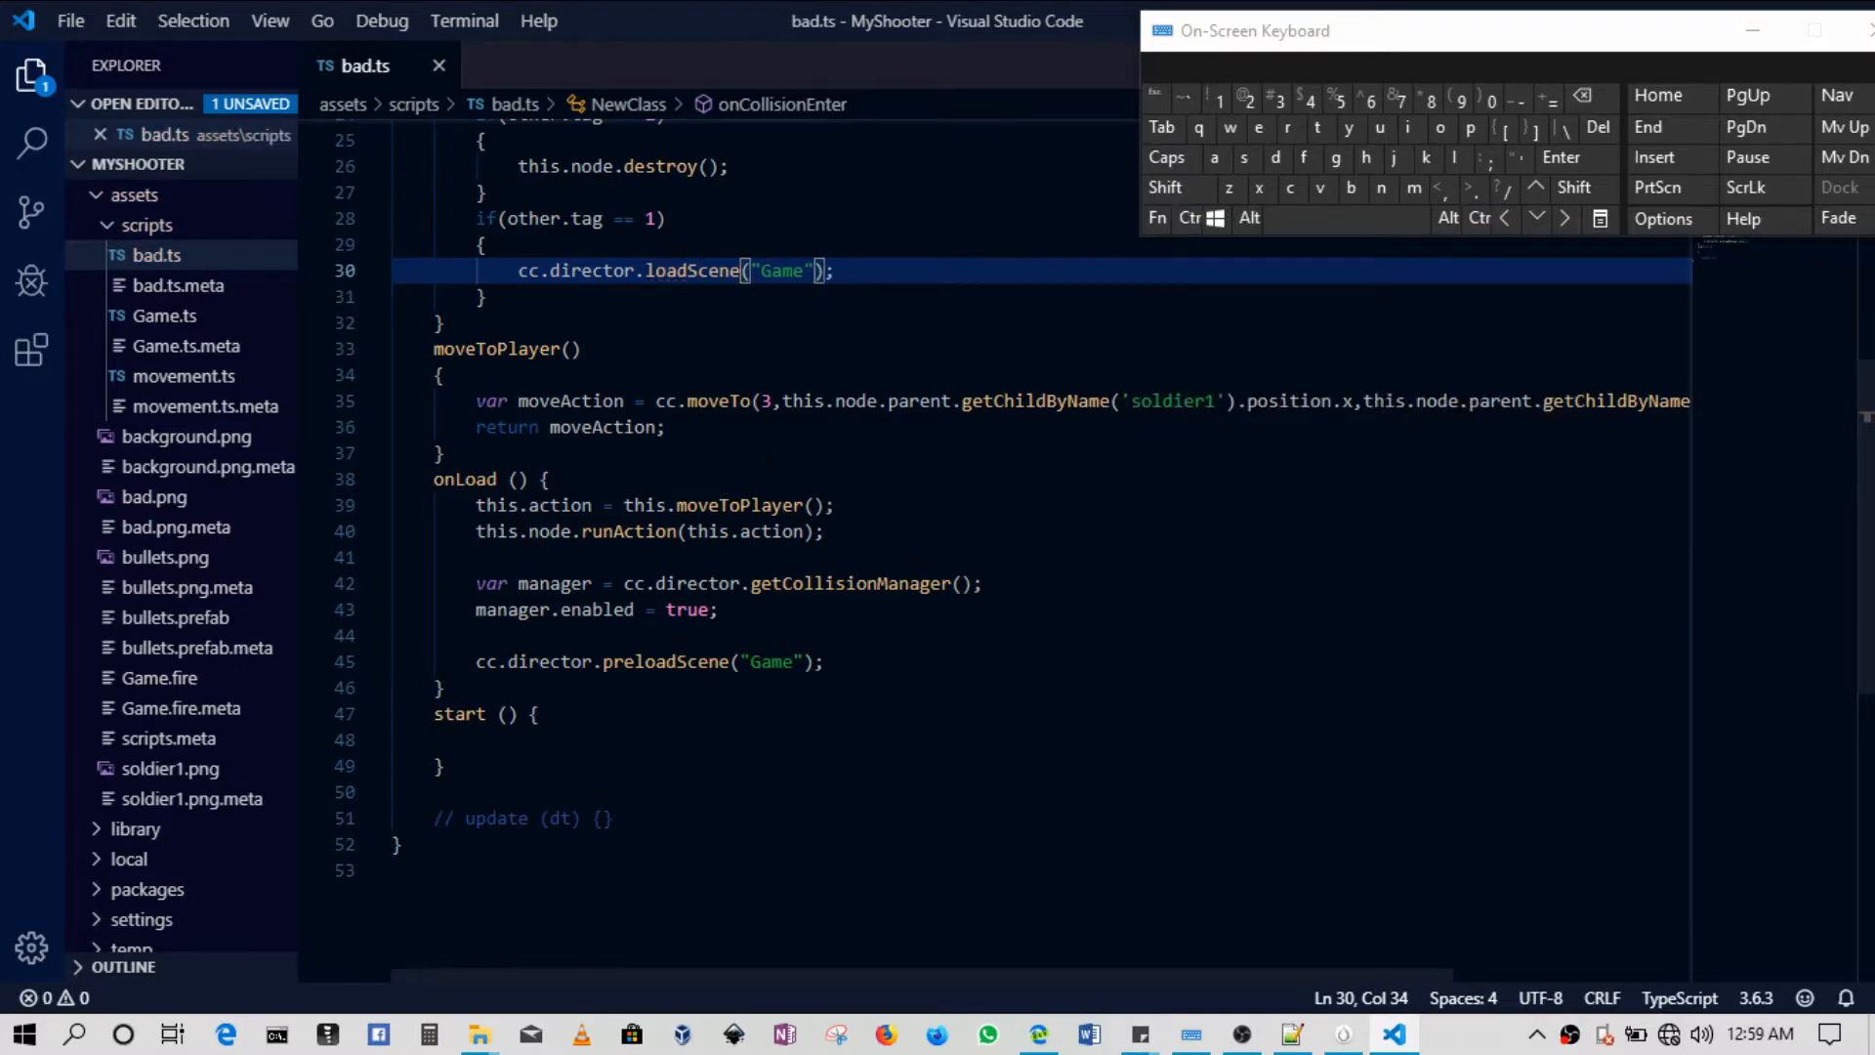
scroll(up, 3)
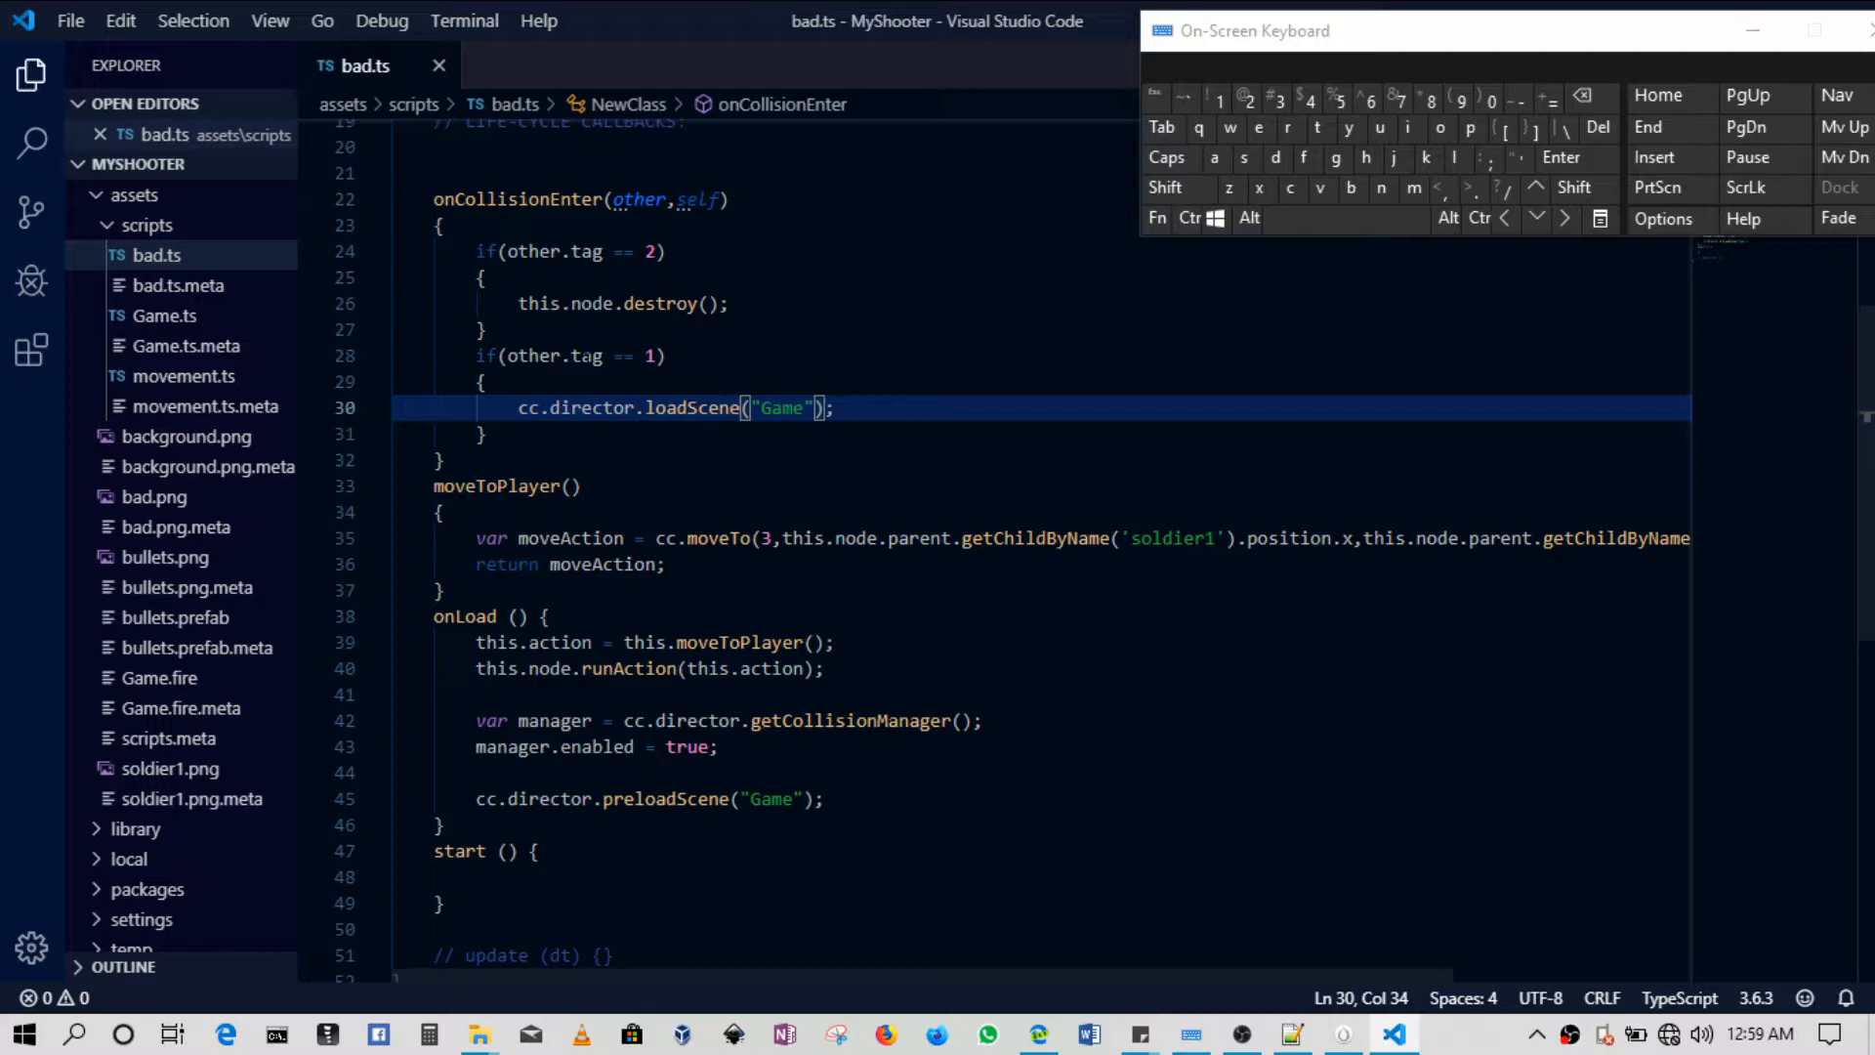
mouse_move(1342, 1030)
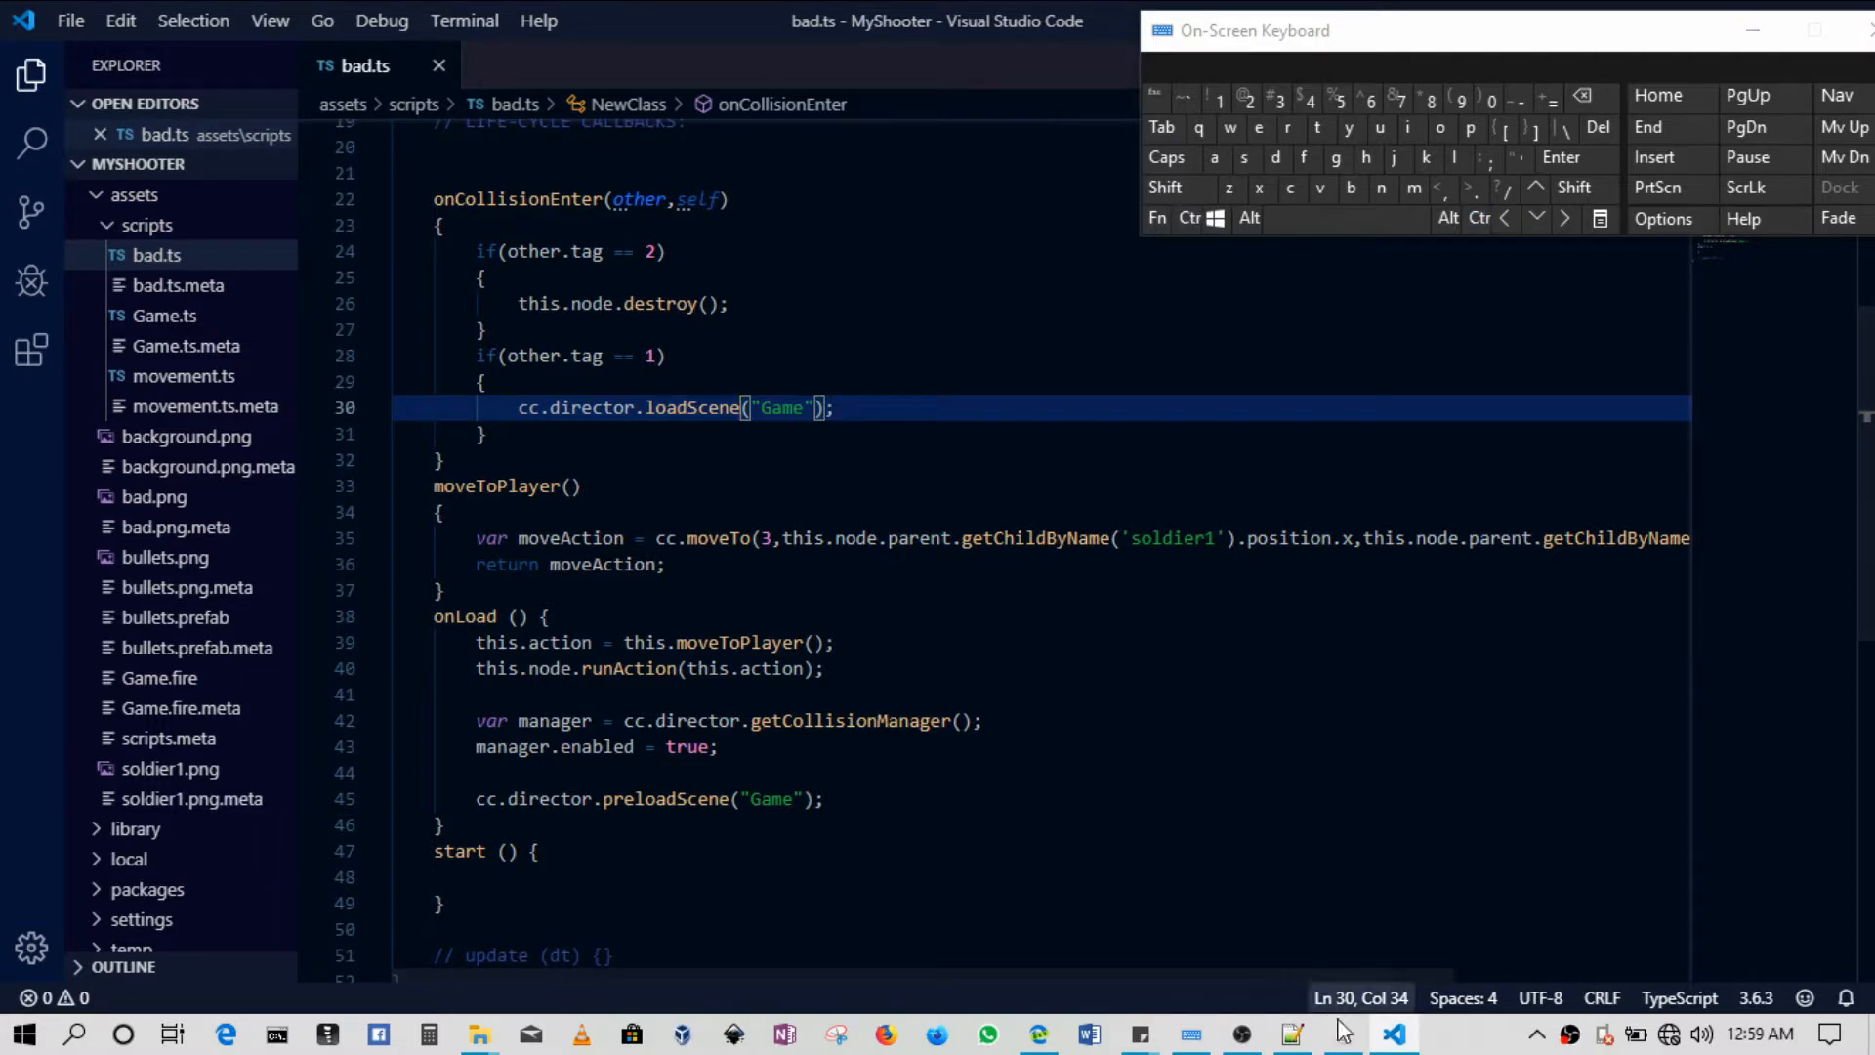
click(1343, 1033)
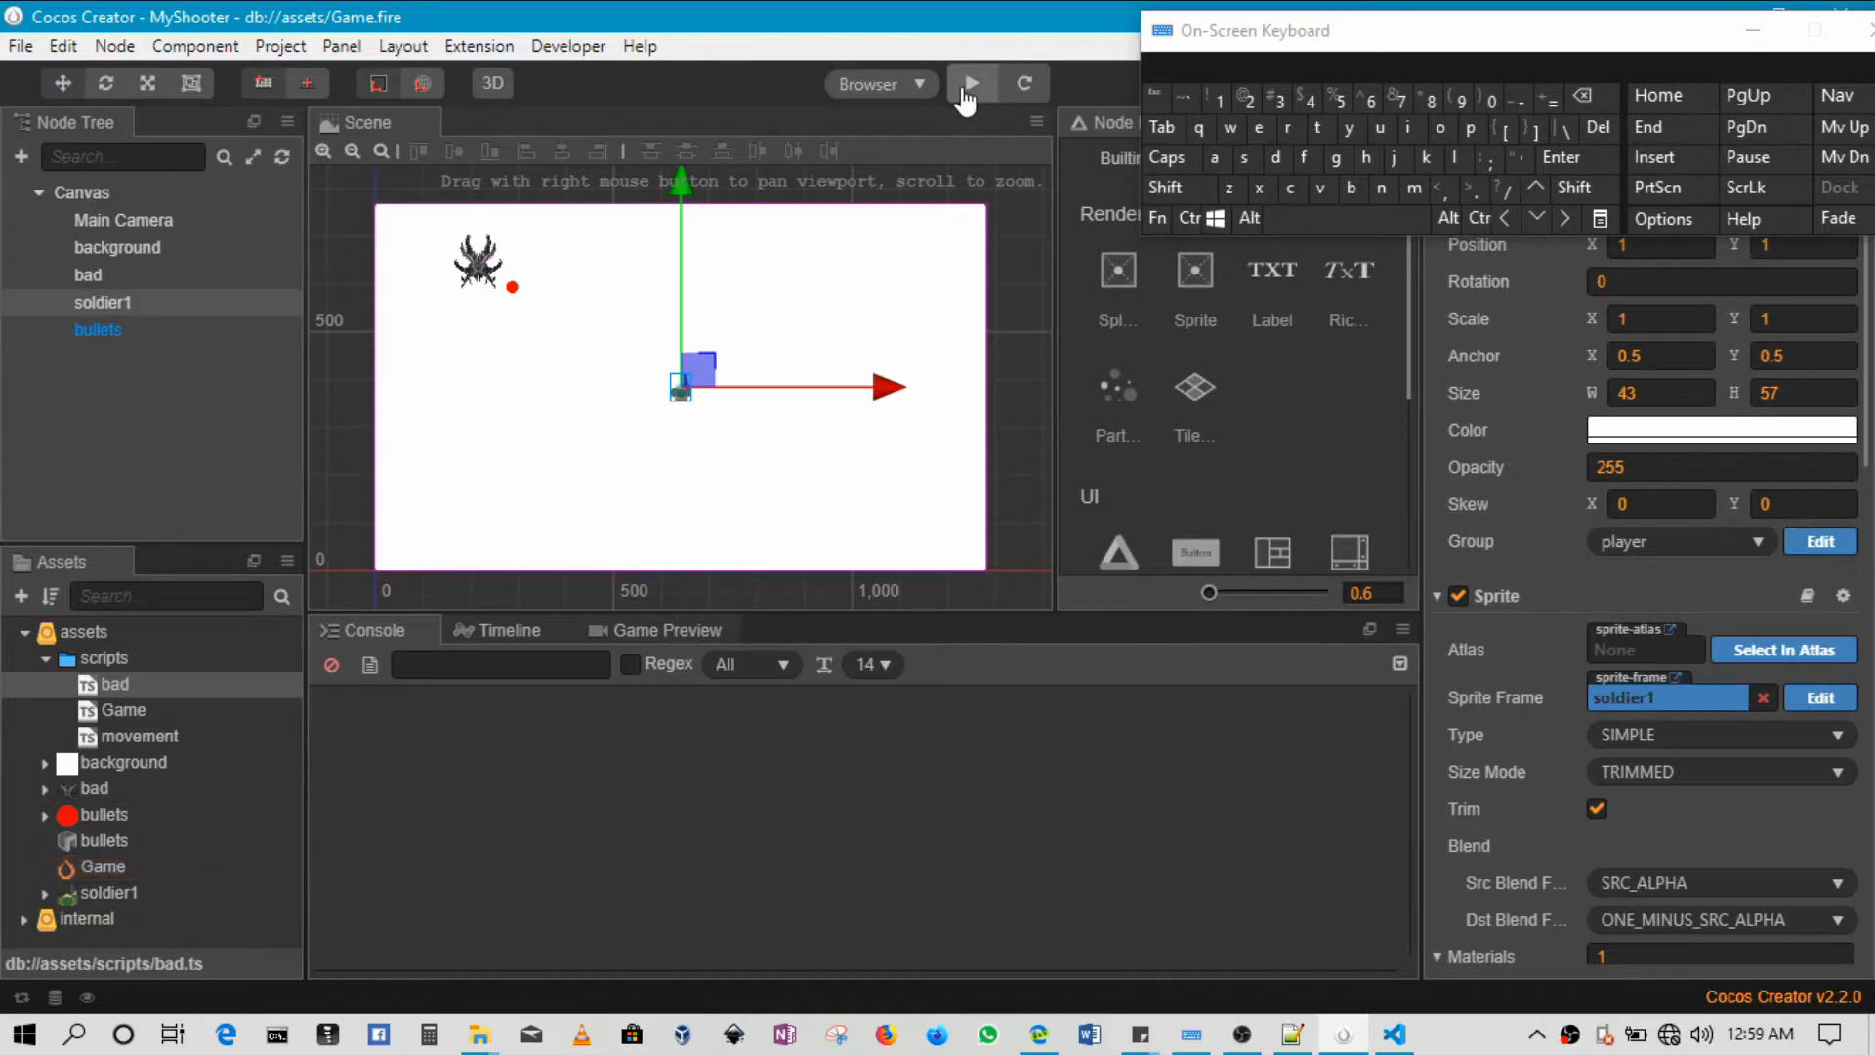
Start the MyShooter browser preview from the Cocos Creator toolbar.
click(969, 82)
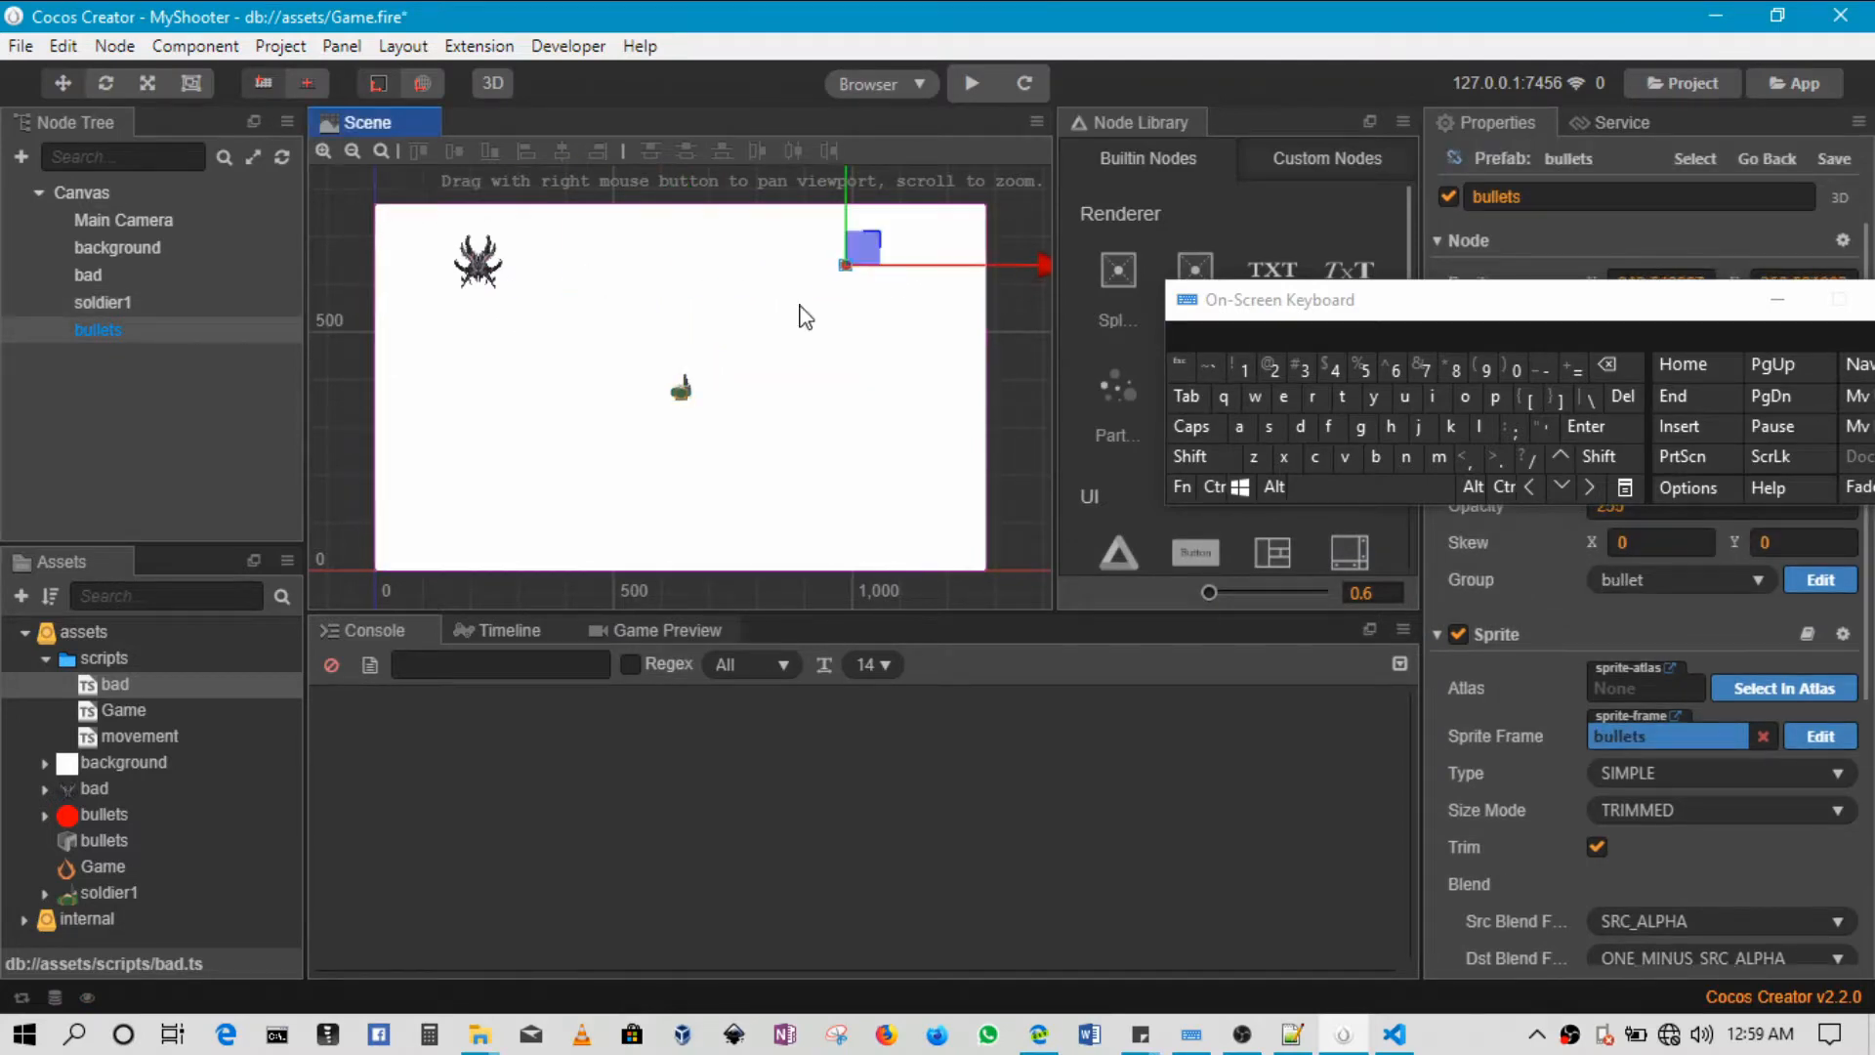
click(103, 865)
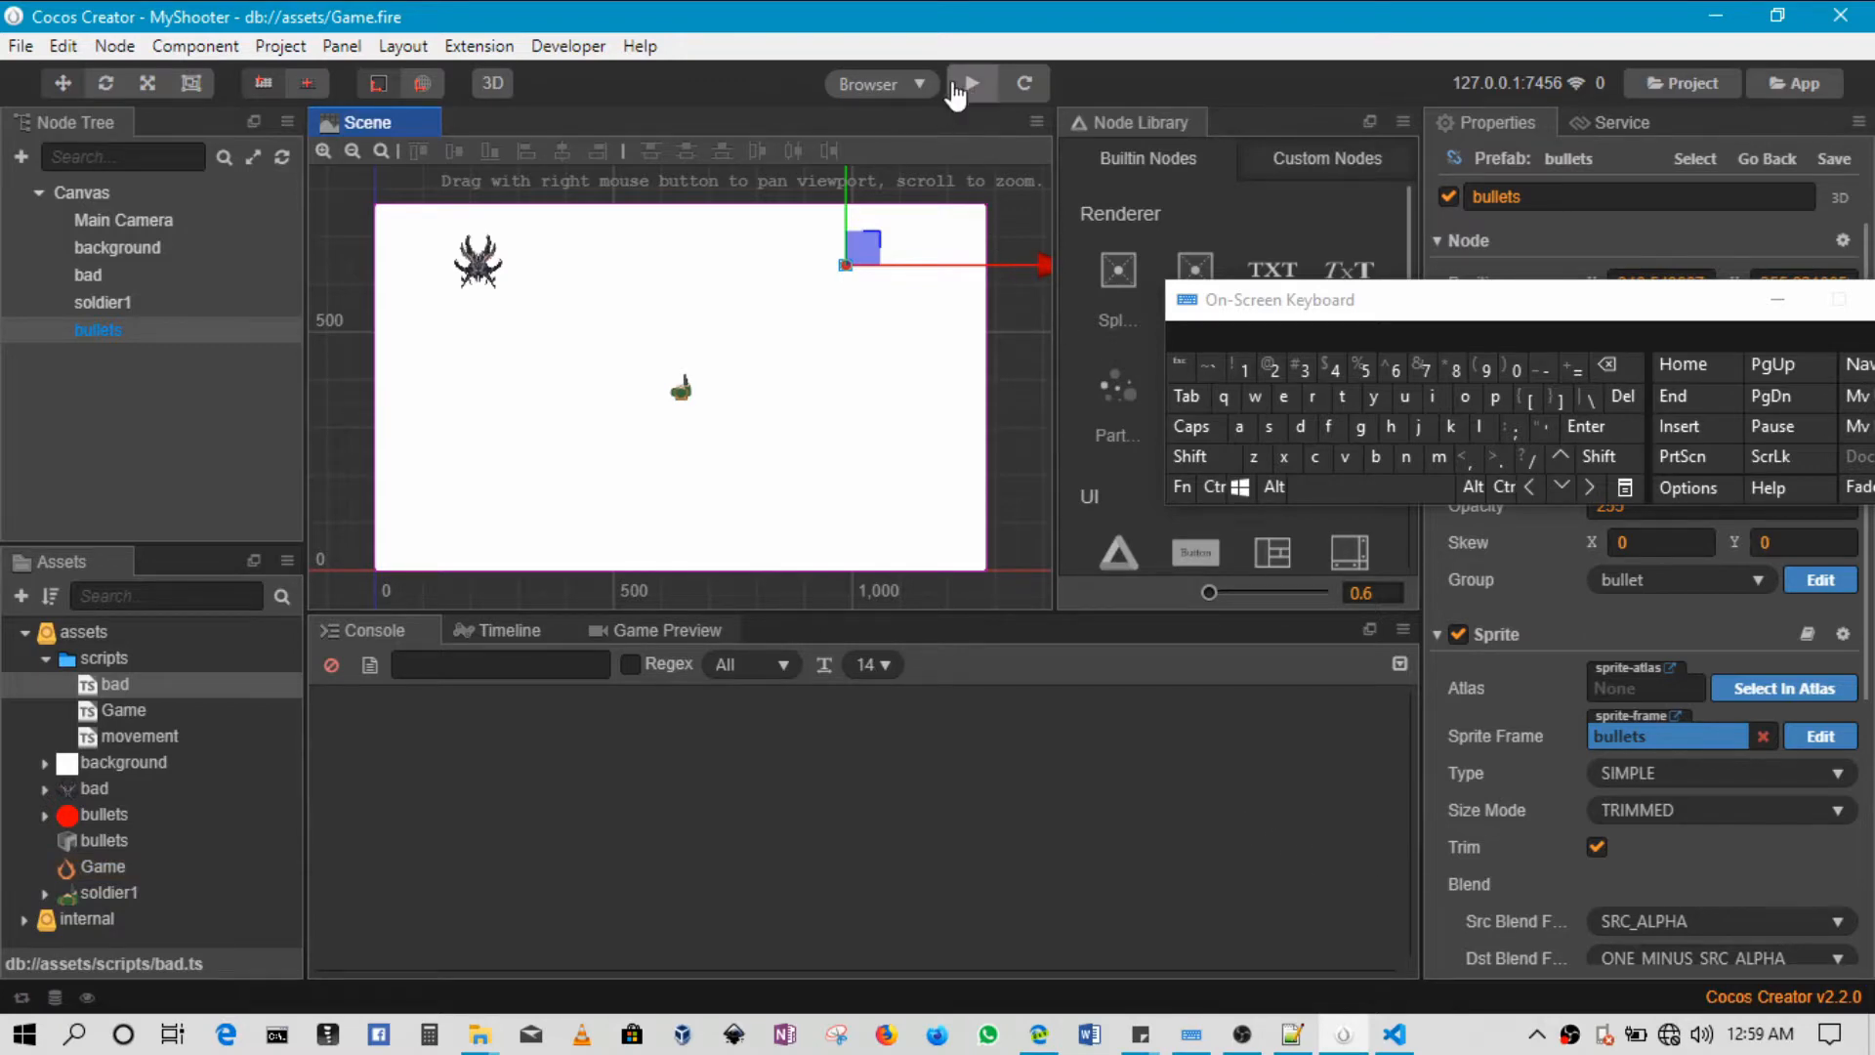
click(969, 84)
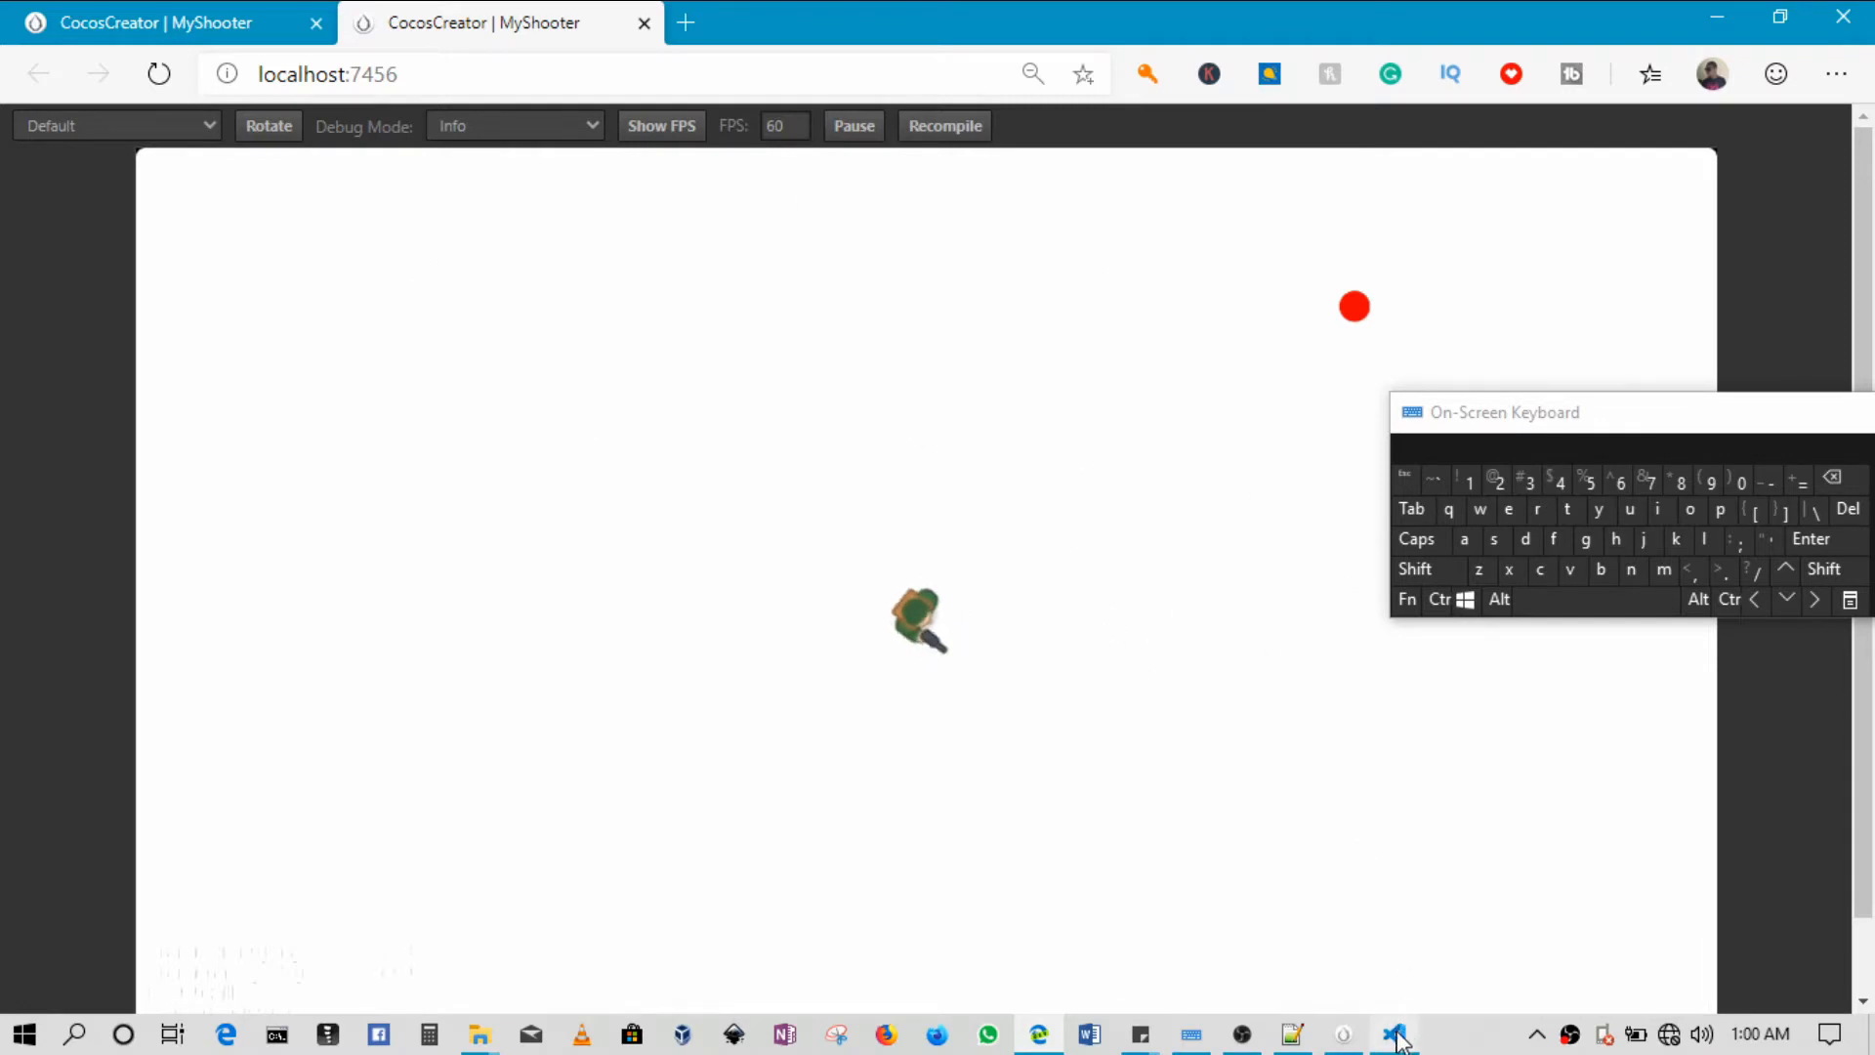
Review onCollisionEnter in bad.ts, highlighting the Game scene name in loadScene.
click(1390, 1033)
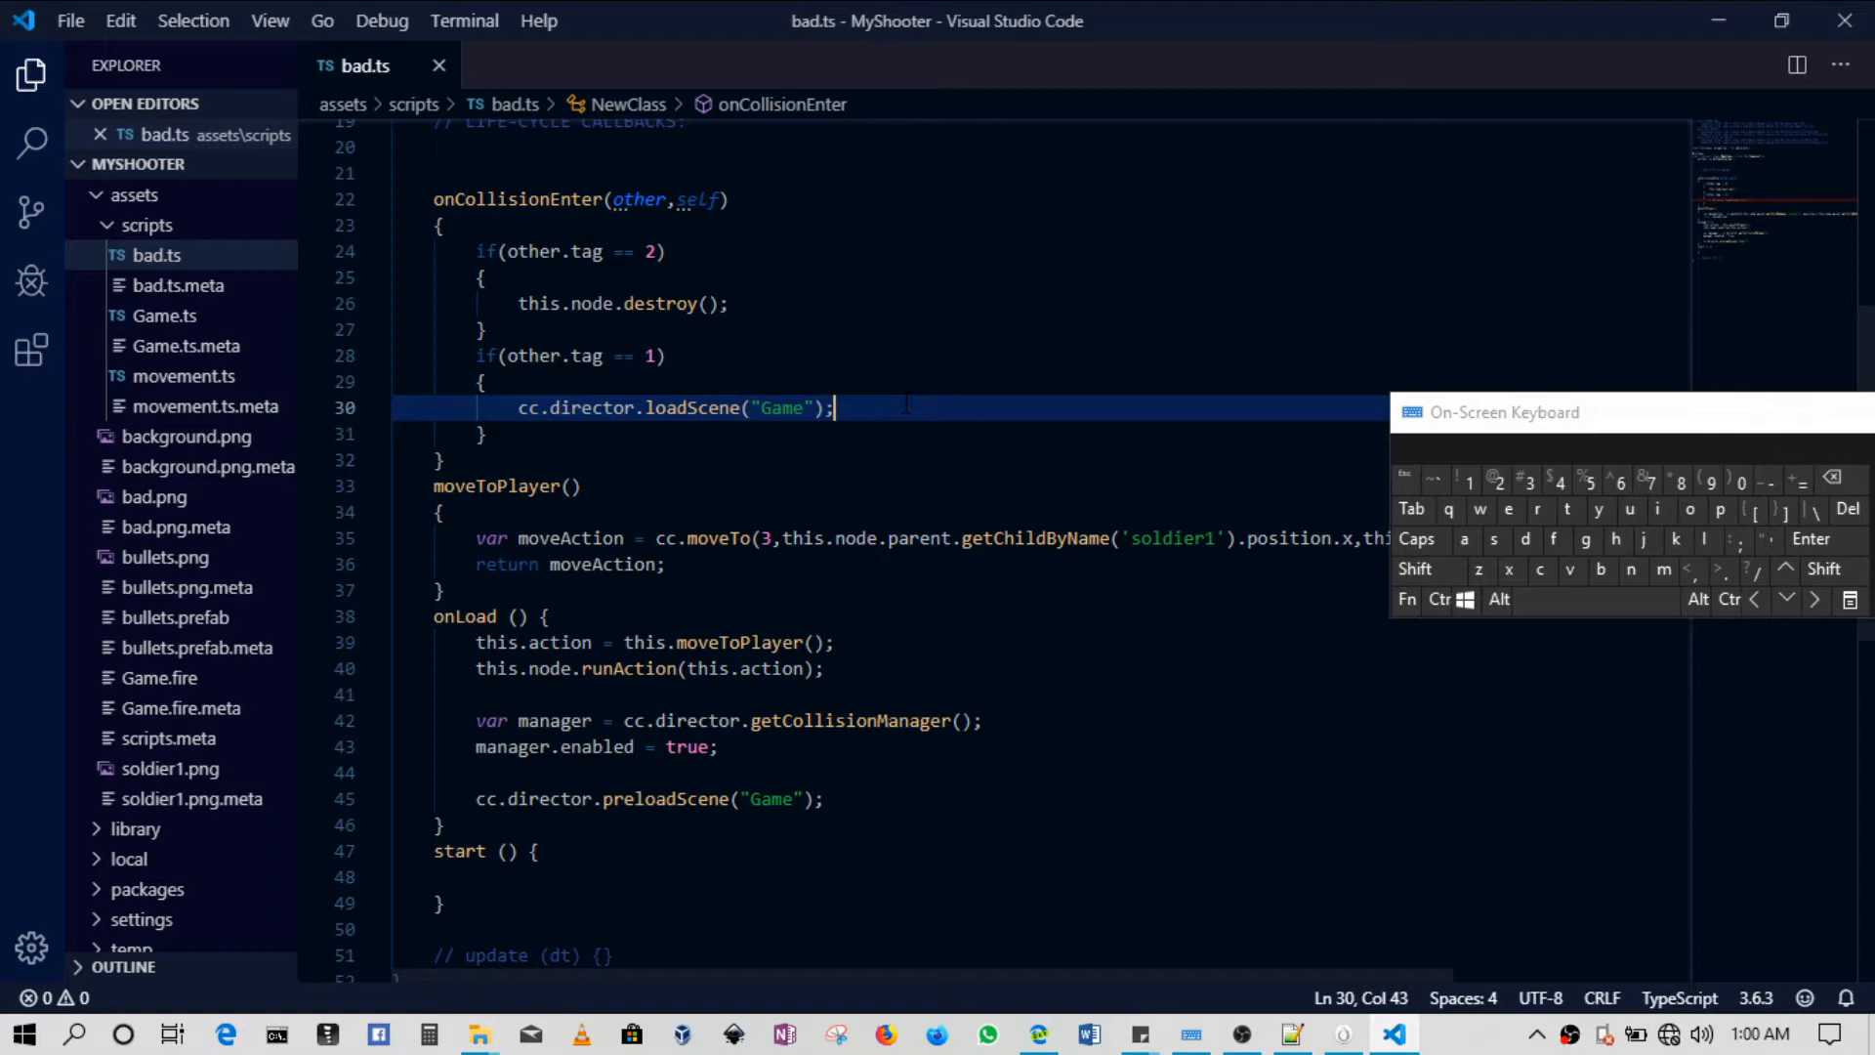
scroll(up, 3)
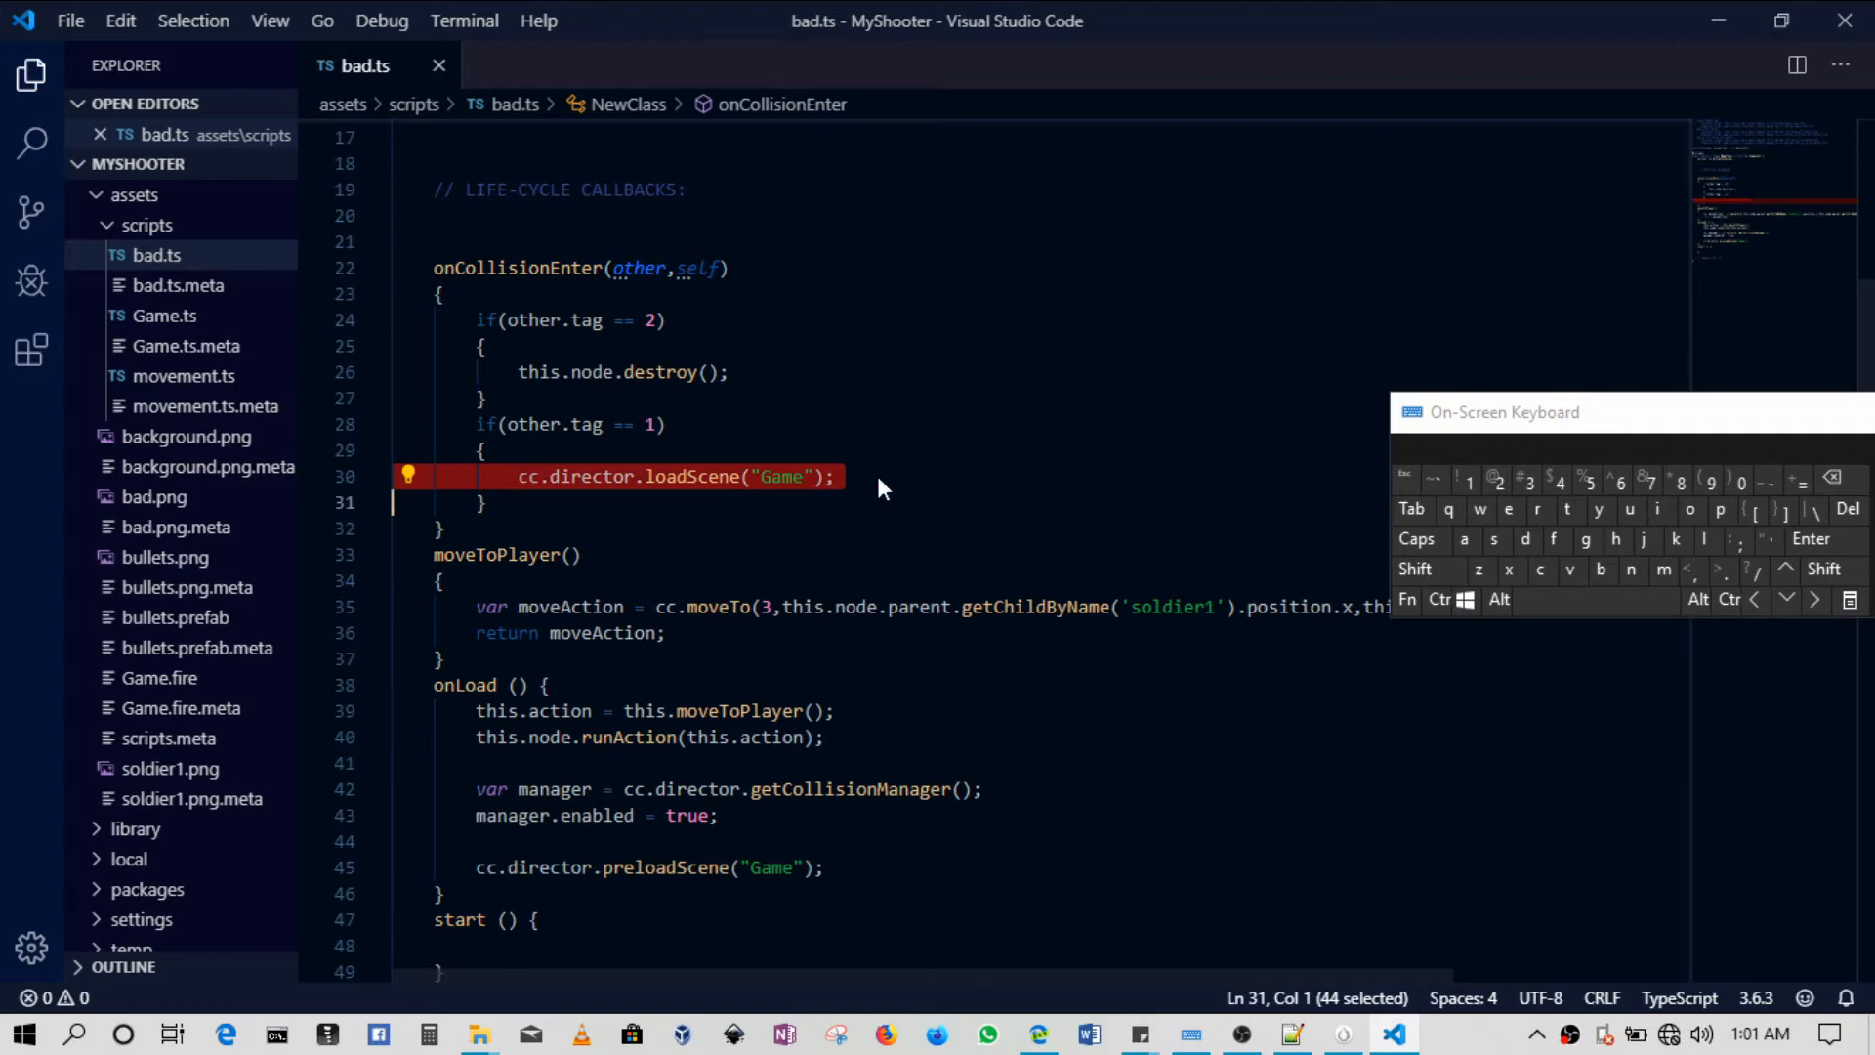
click(782, 476)
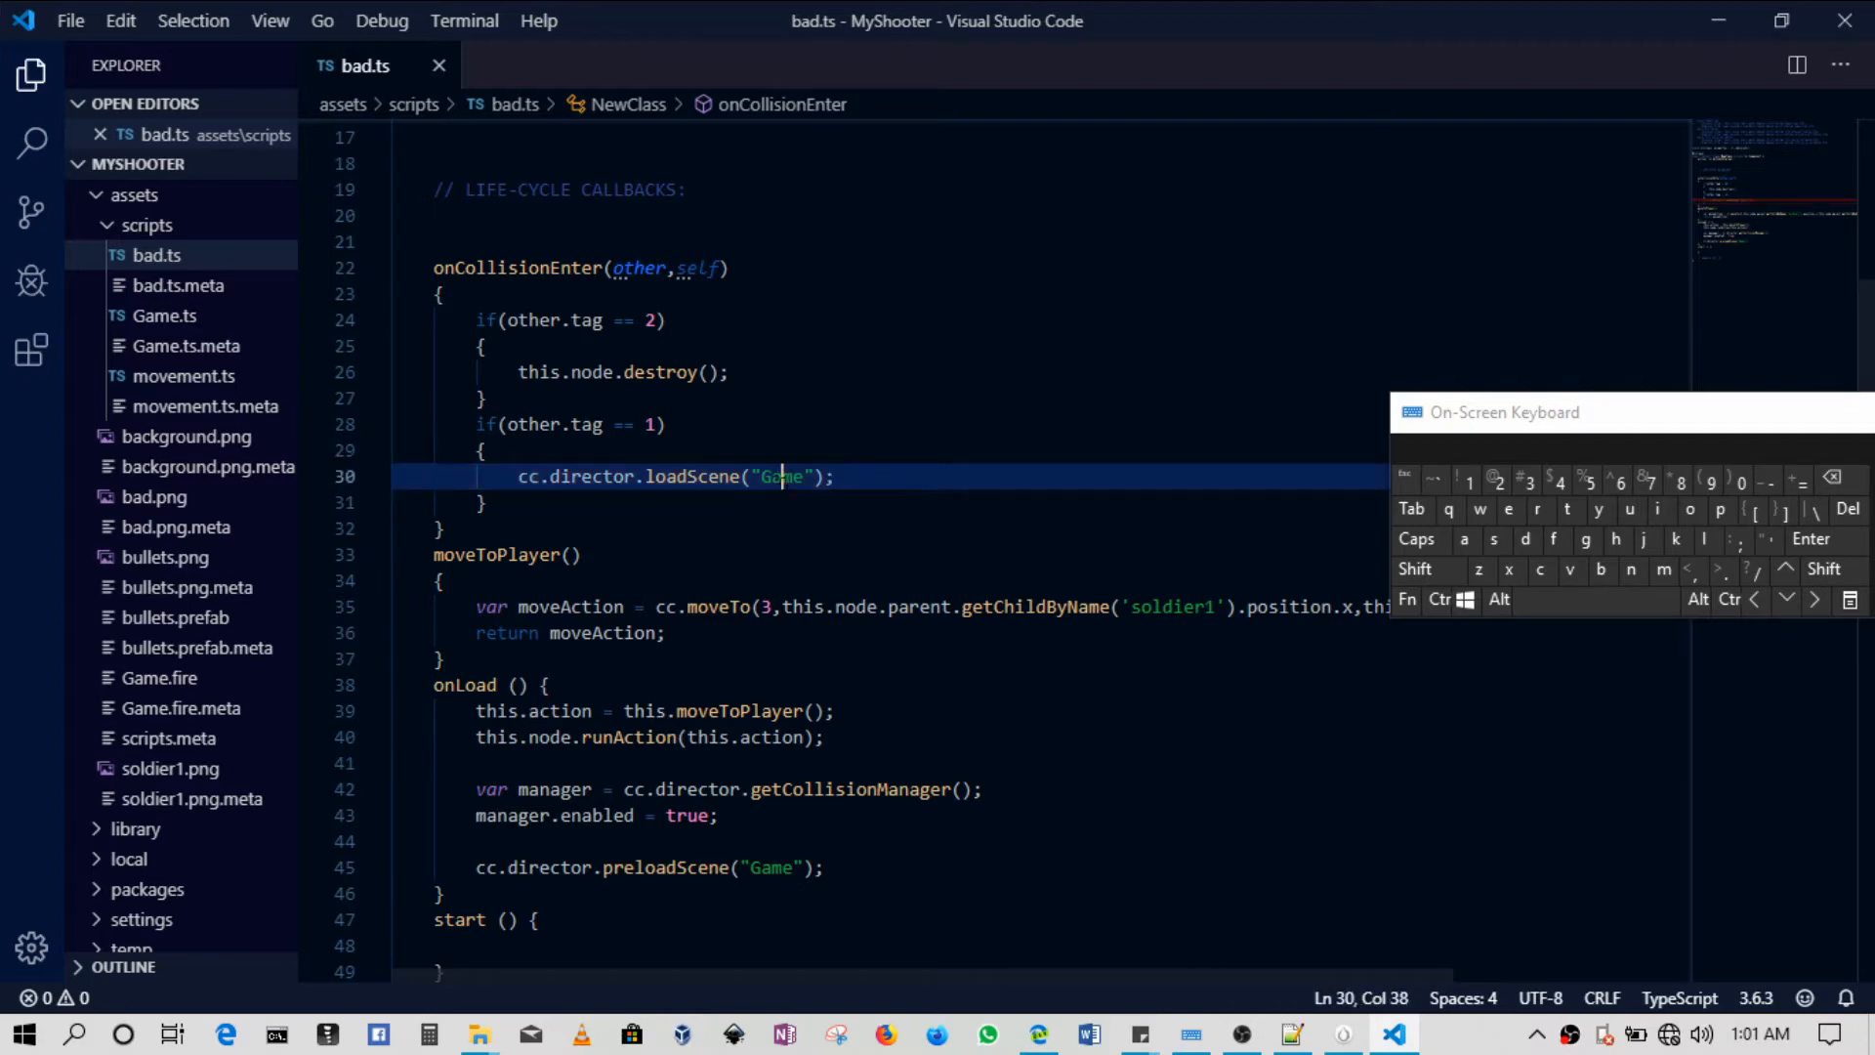
double_click(780, 477)
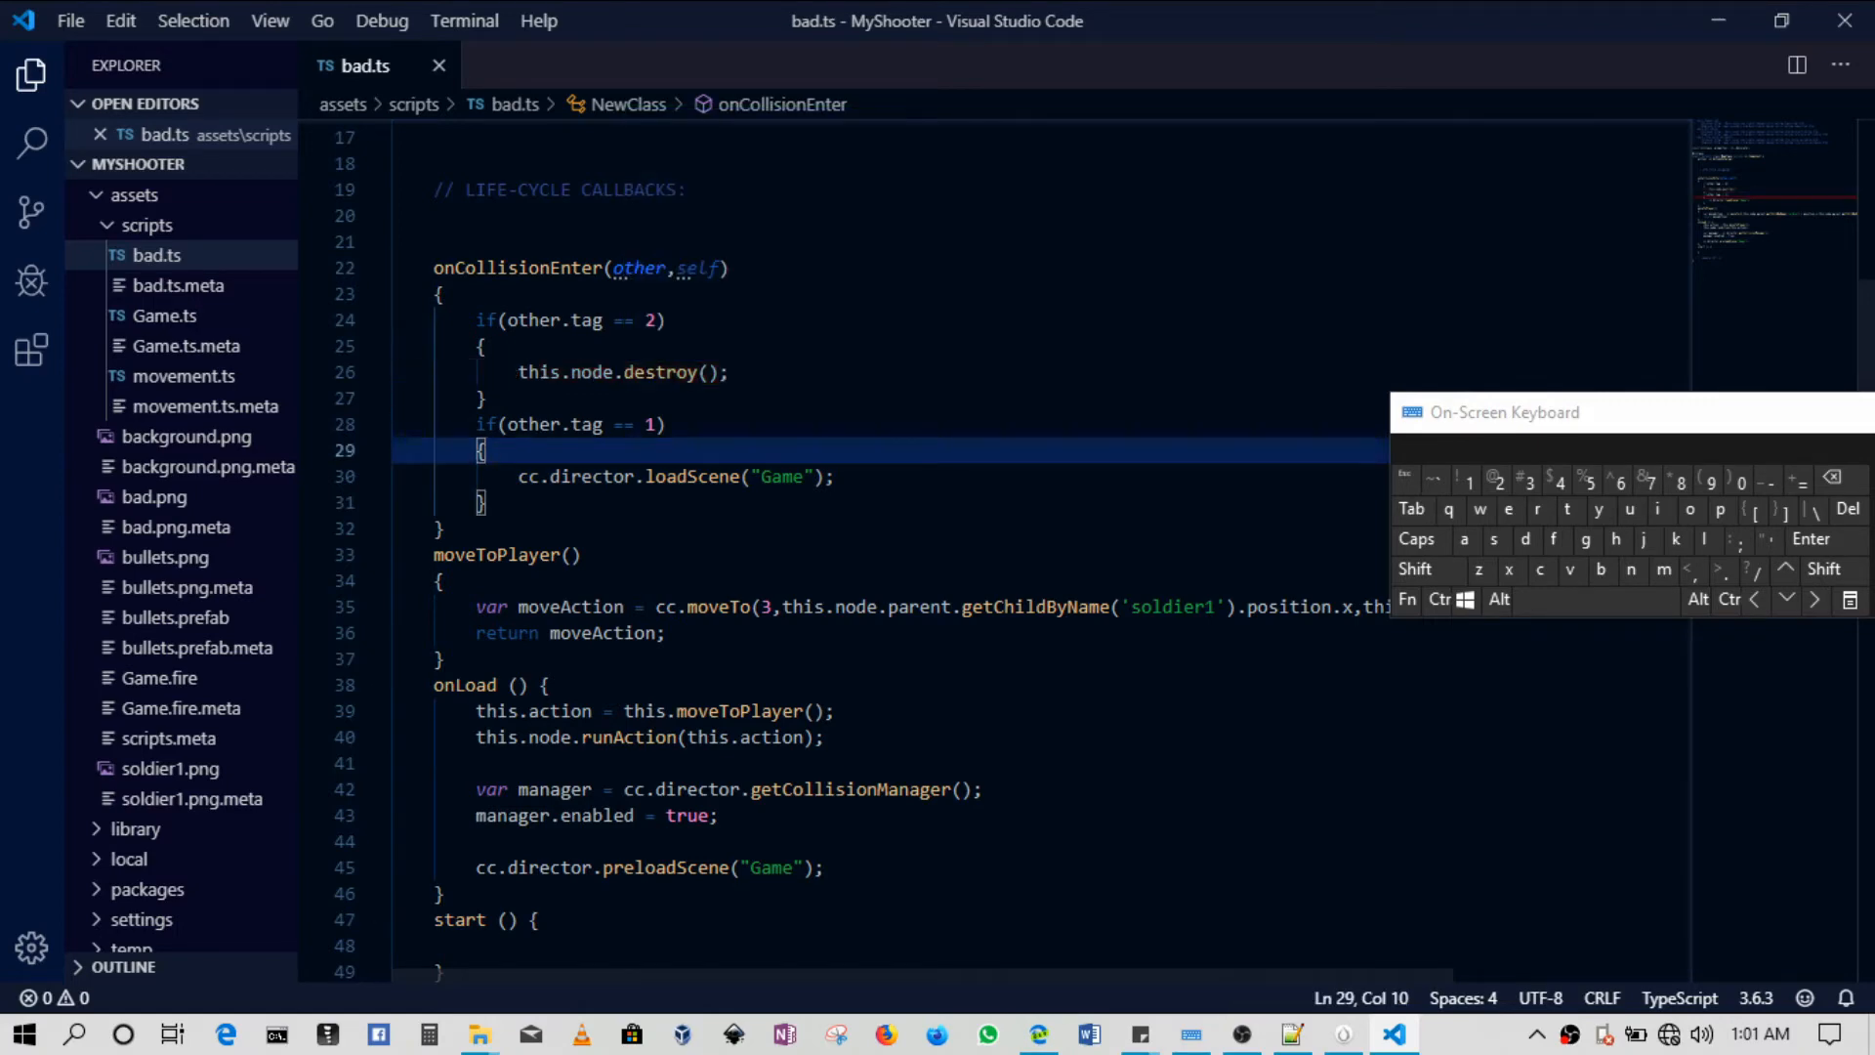
double_click(514, 268)
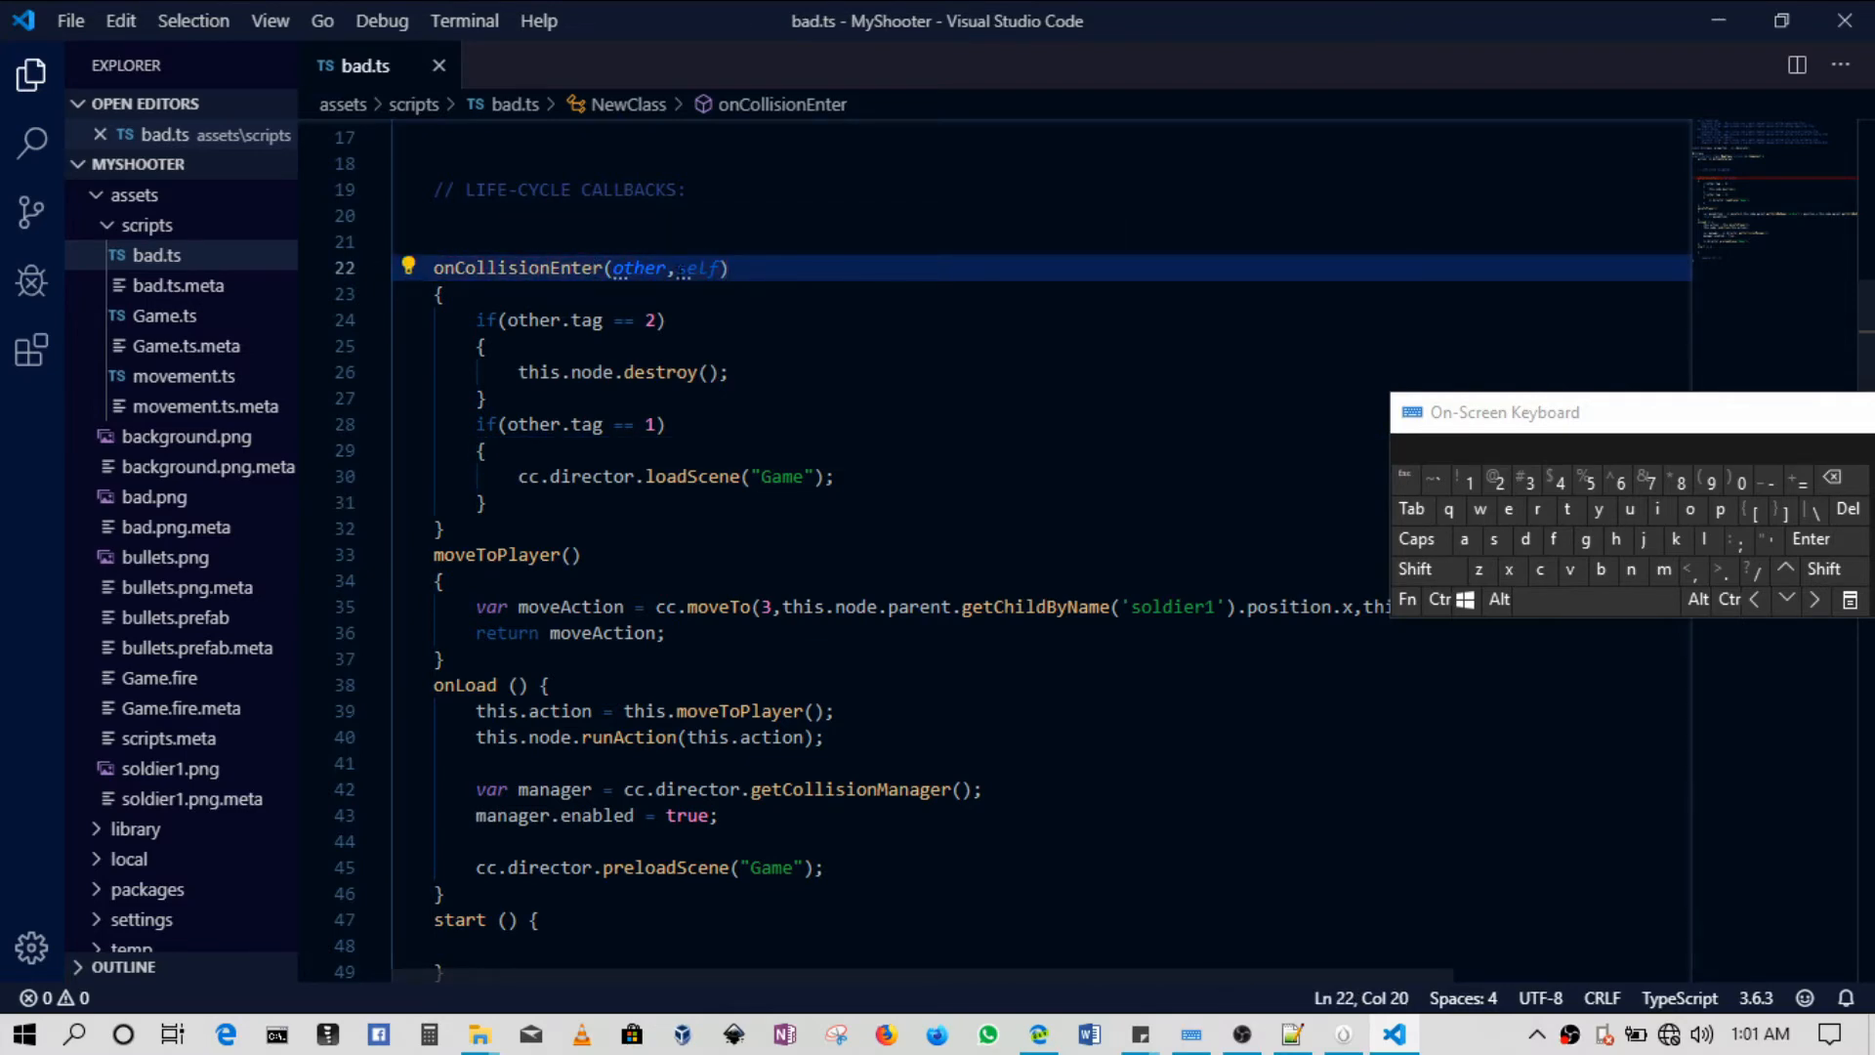
double_click(694, 267)
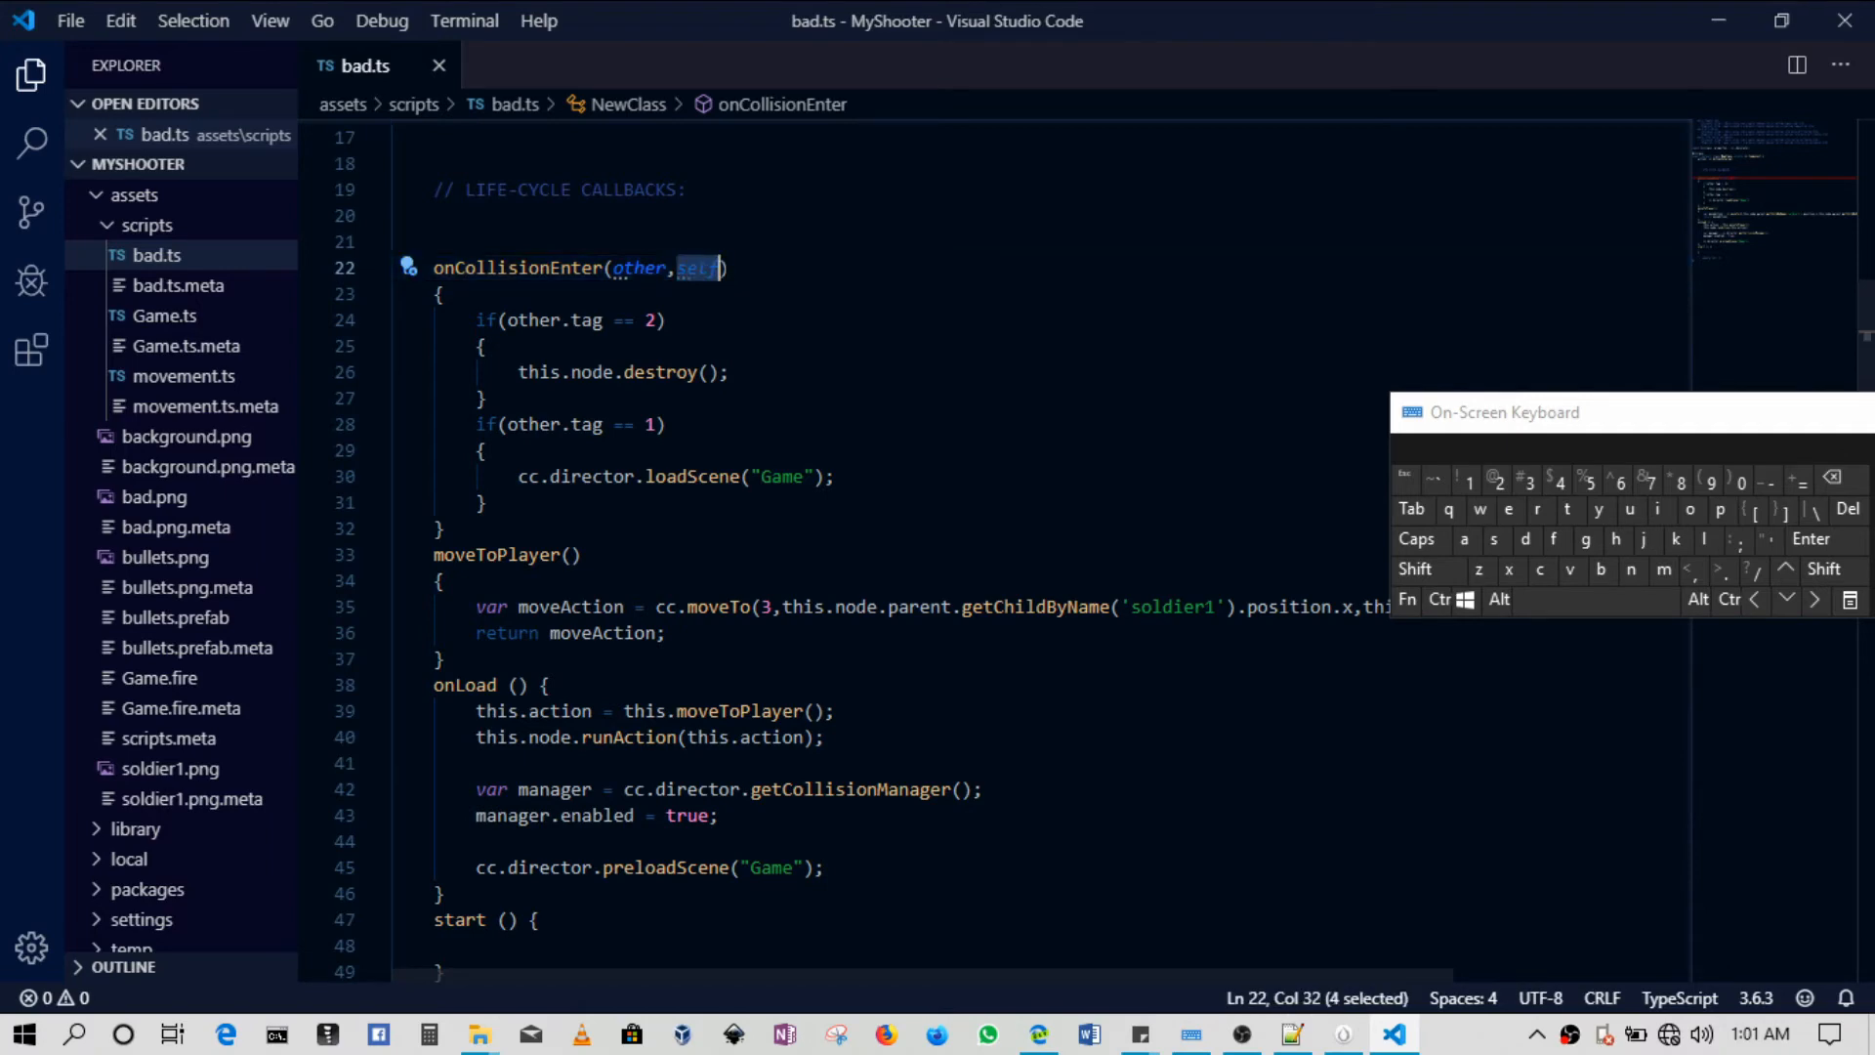
mouse_move(363, 67)
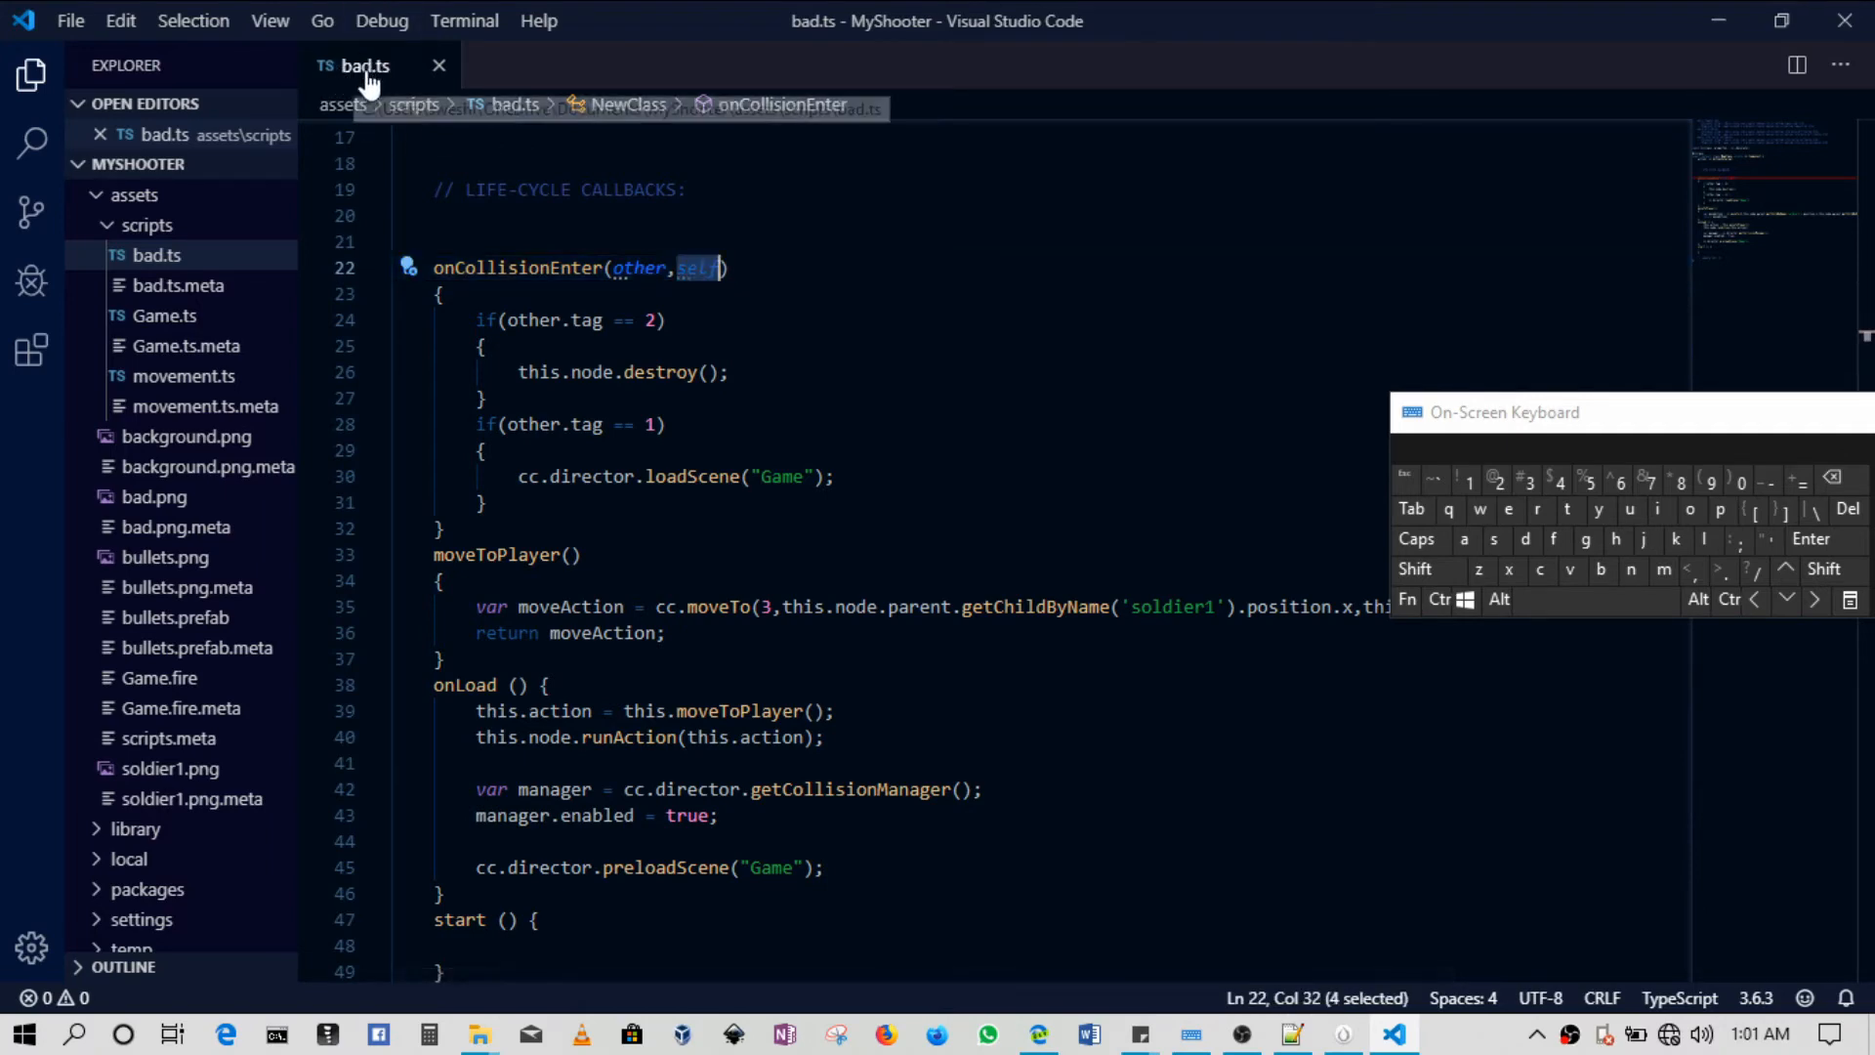
mouse_move(357, 67)
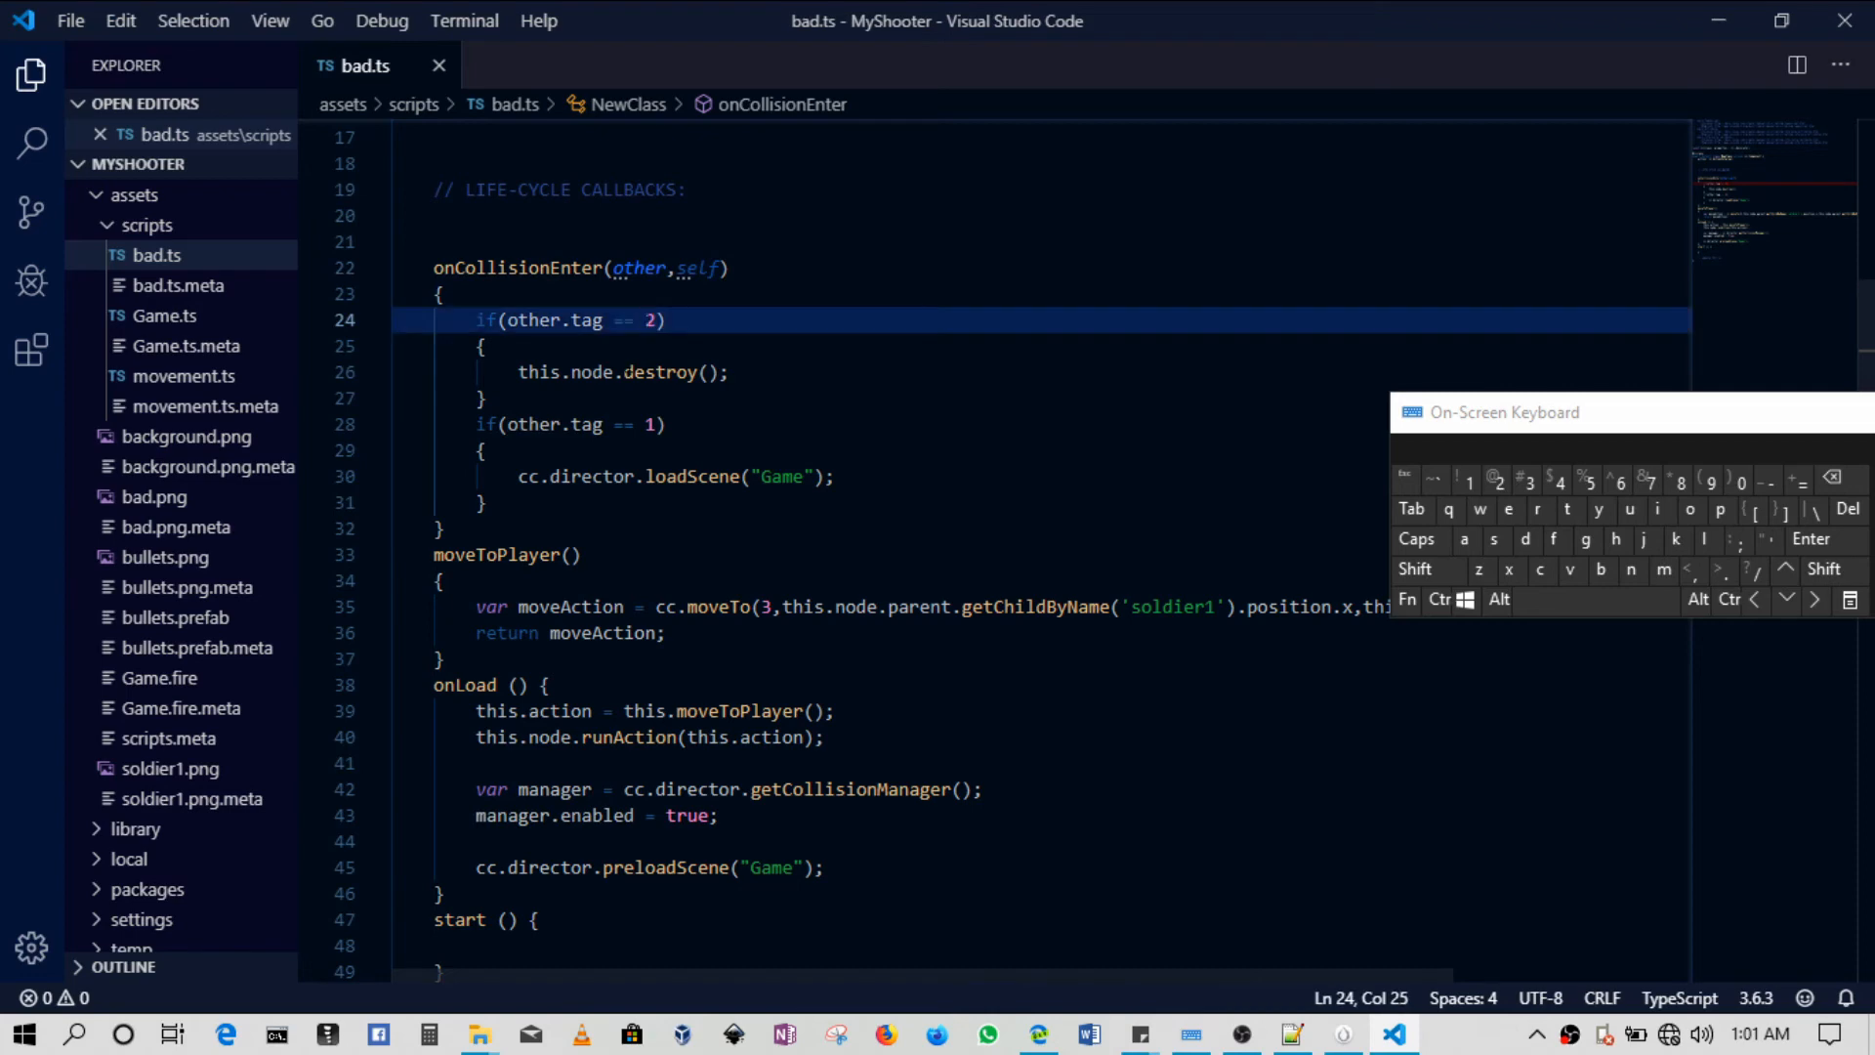
double_click(638, 268)
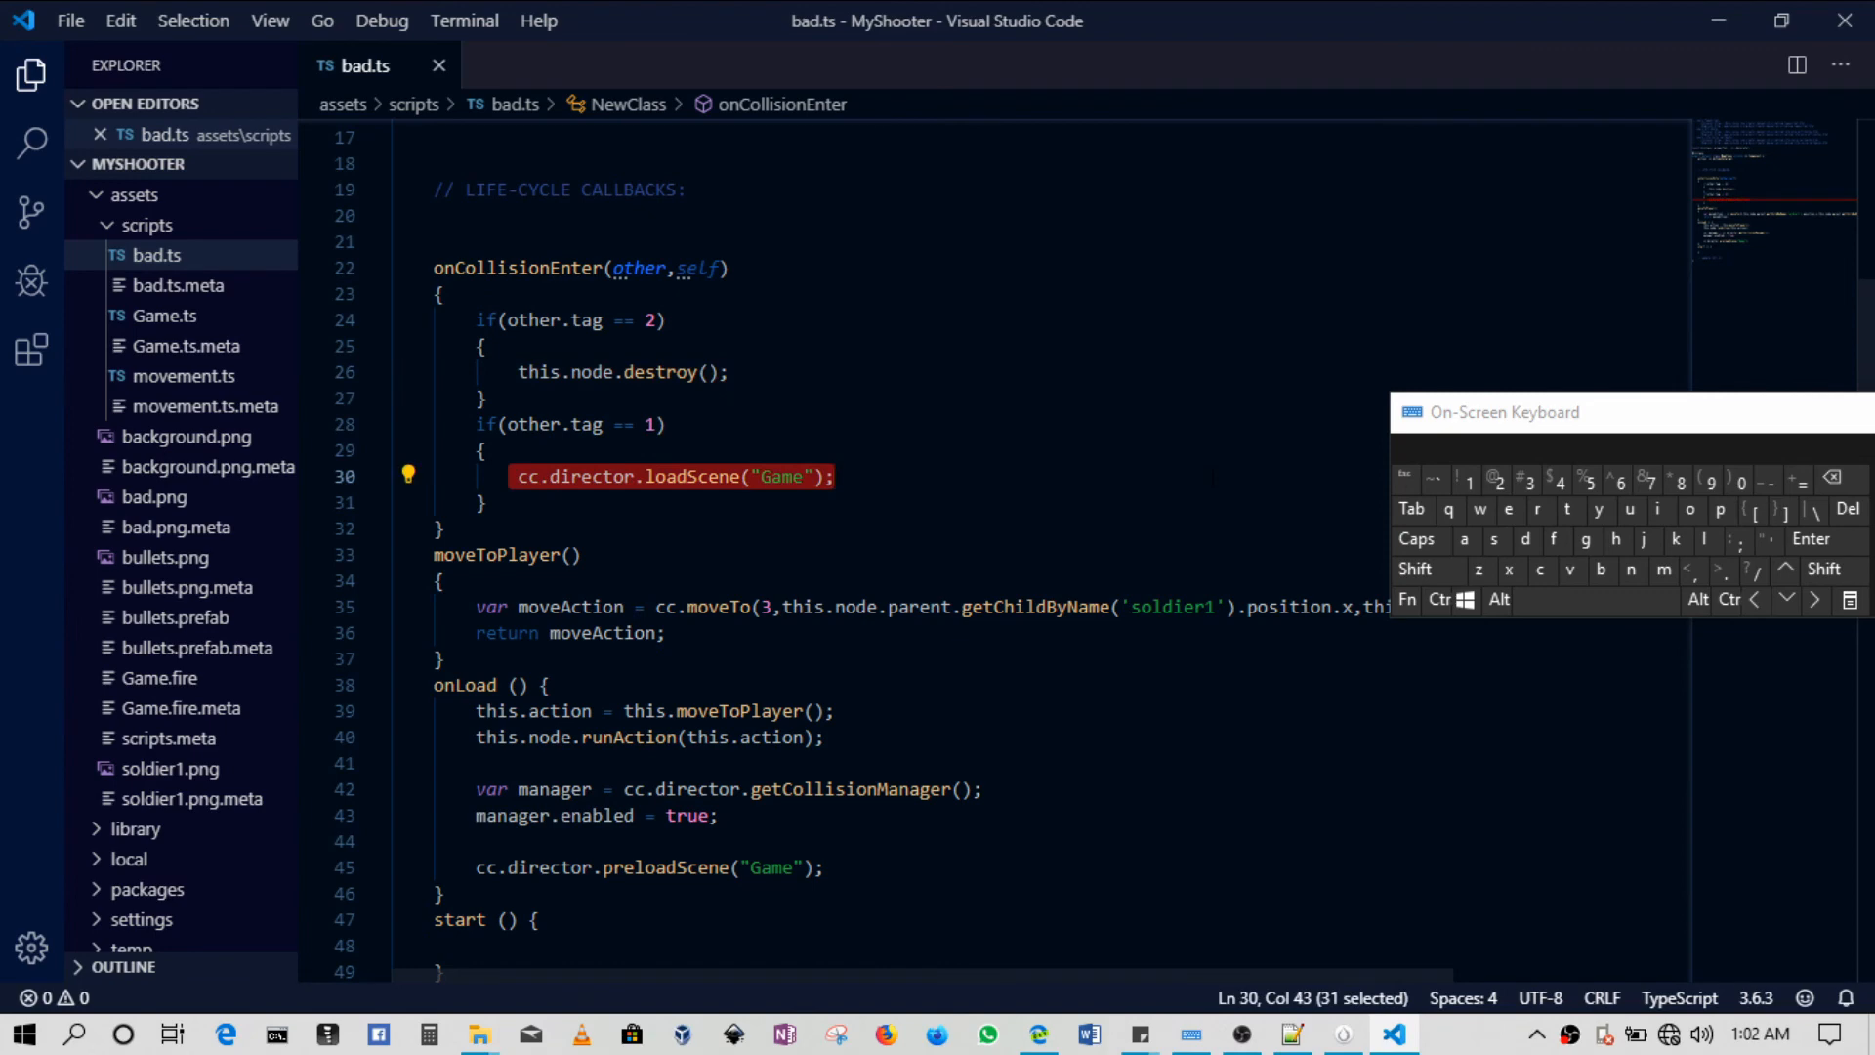
click(477, 477)
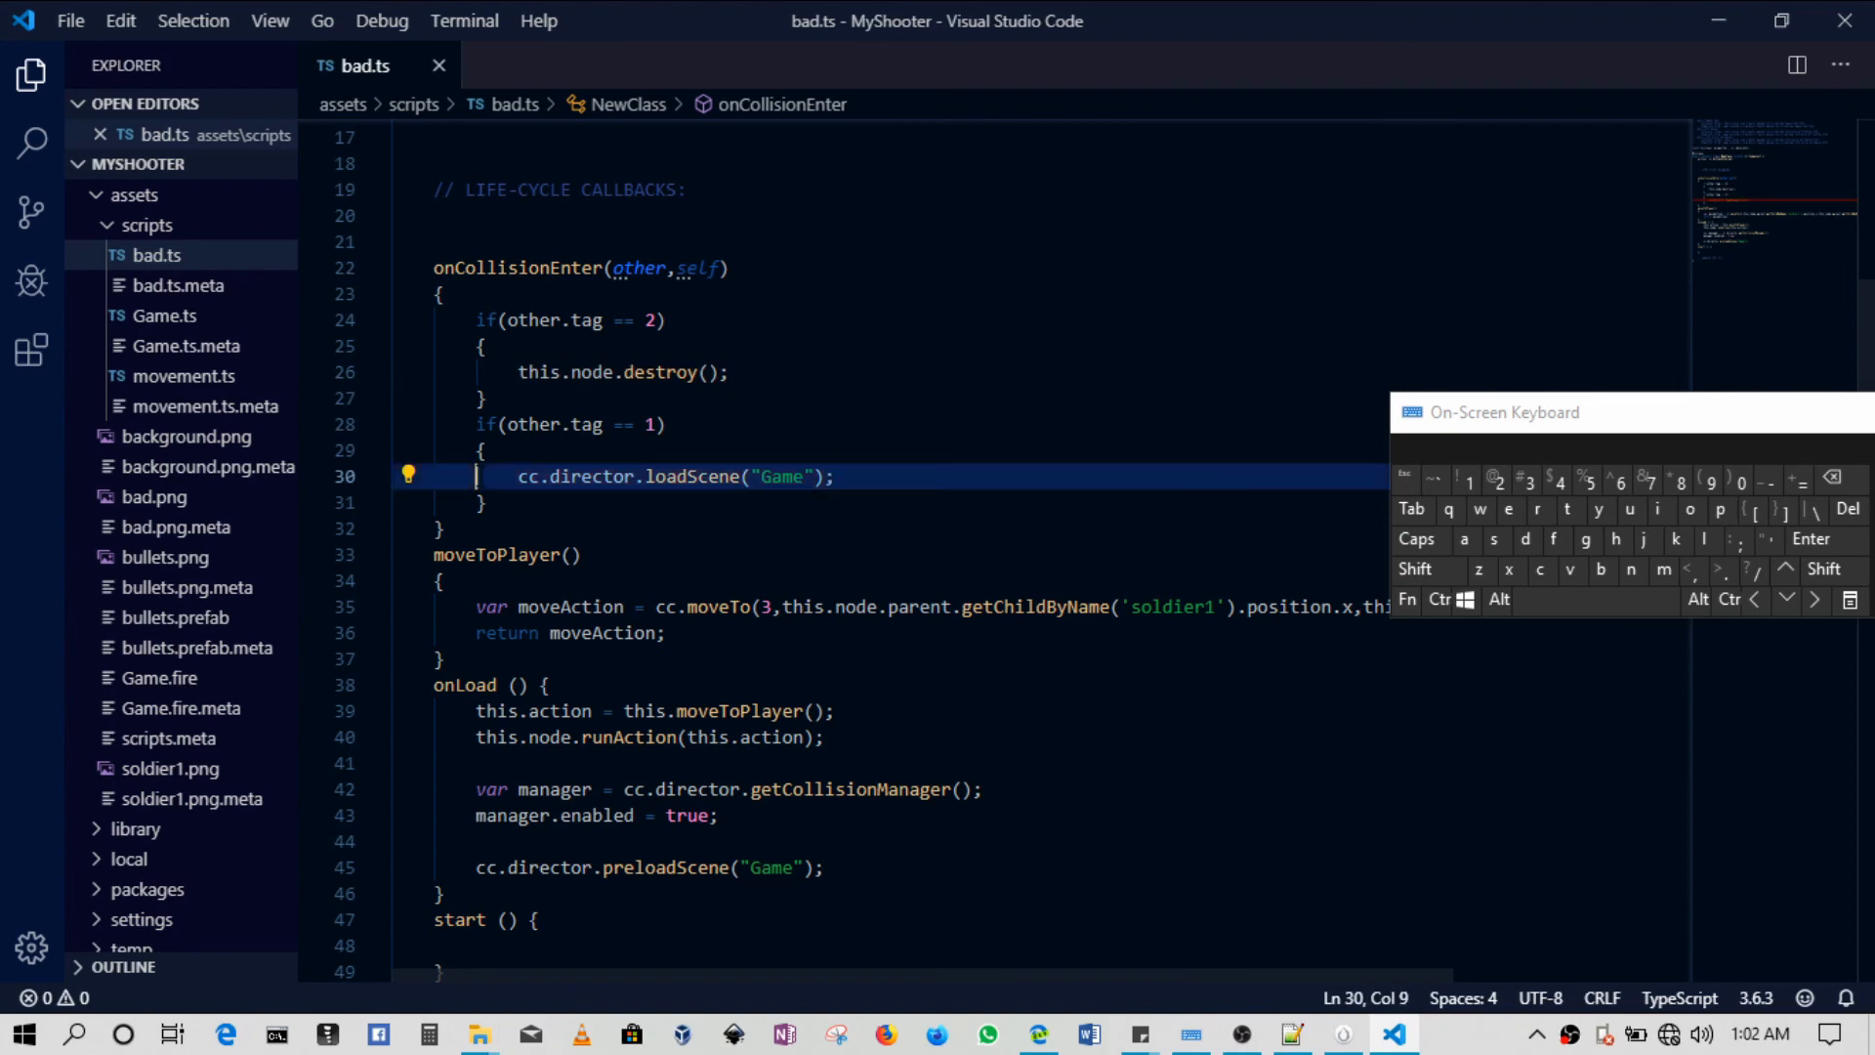